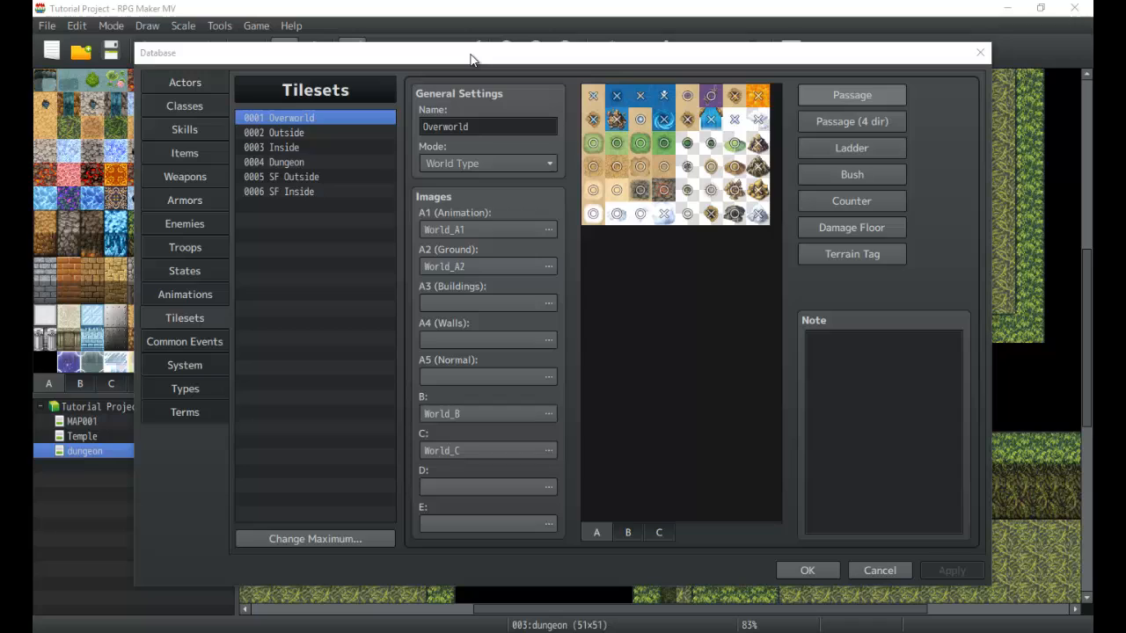
mouse_move(647, 273)
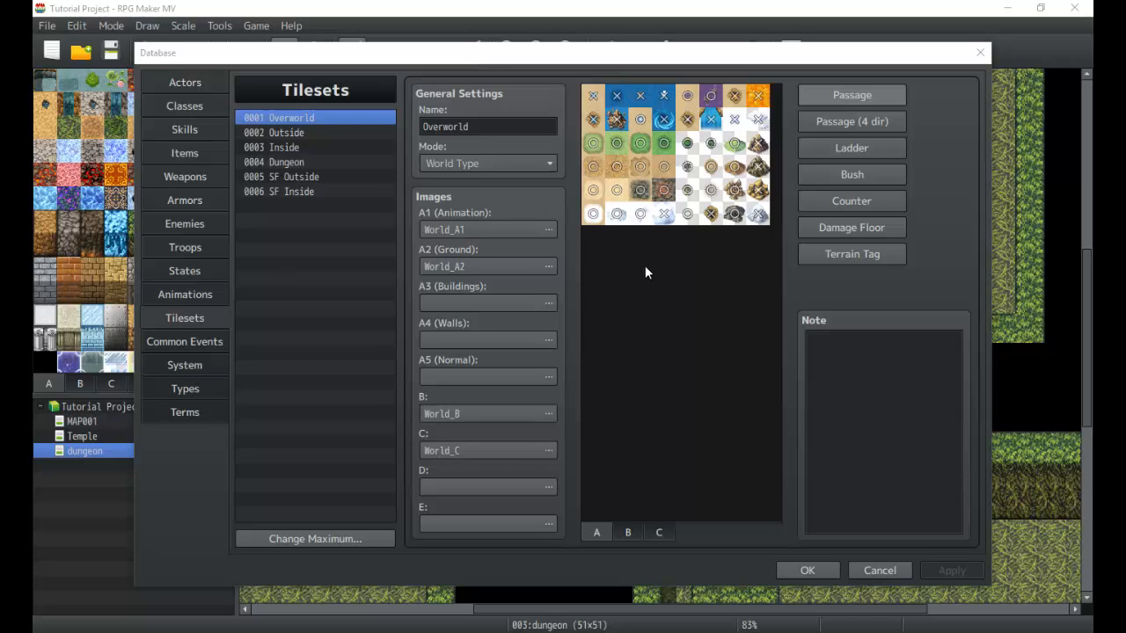
mouse_move(415, 147)
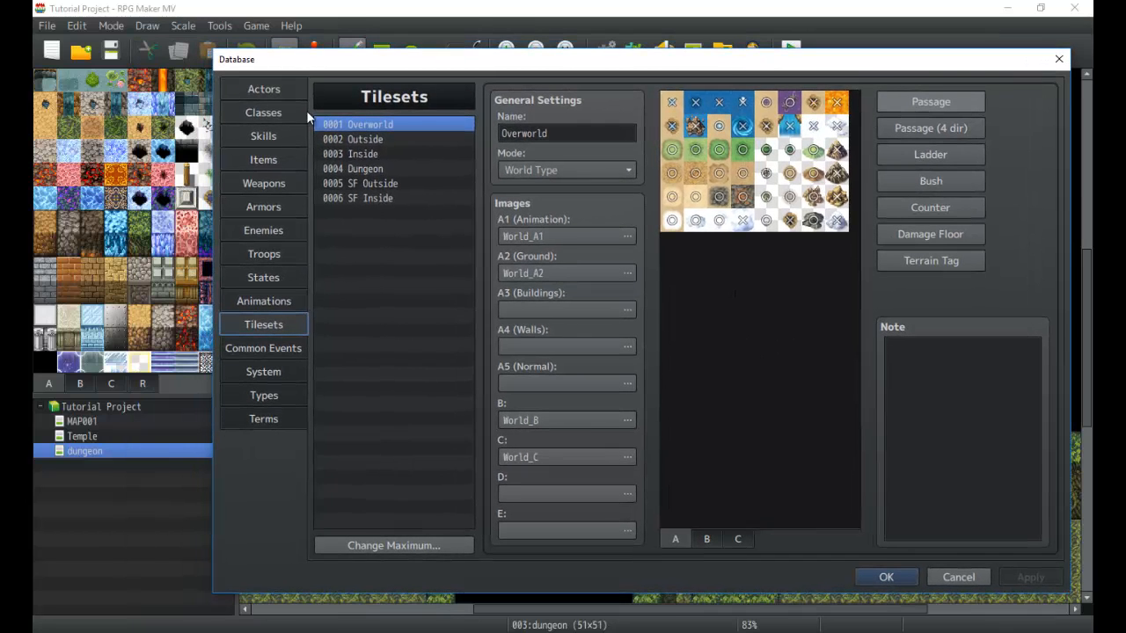
mouse_move(612, 268)
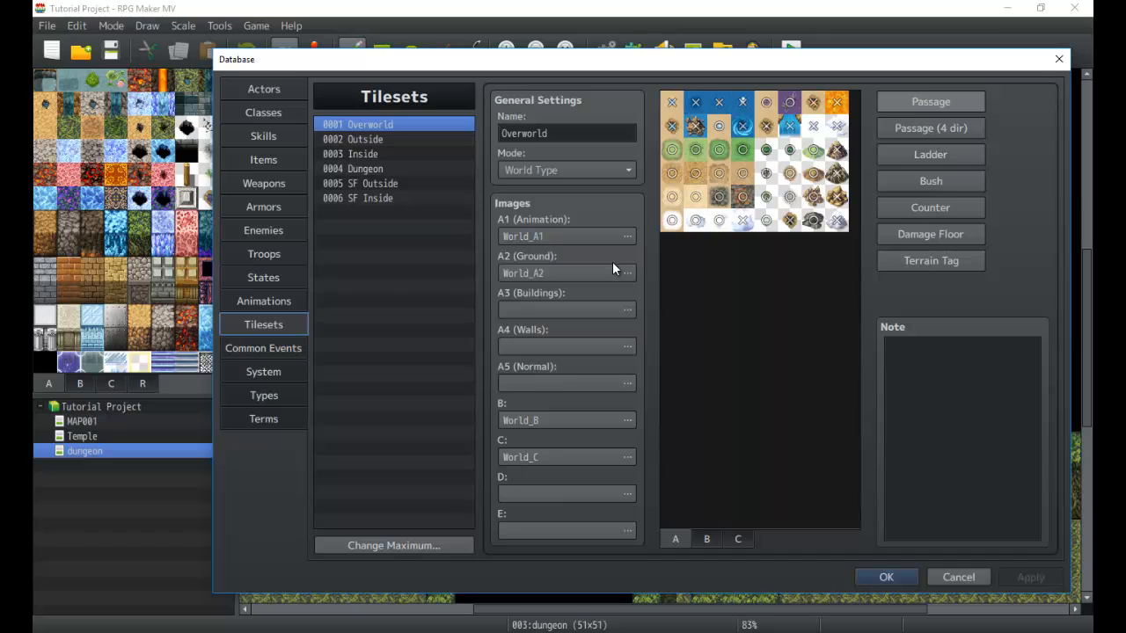
mouse_move(609, 264)
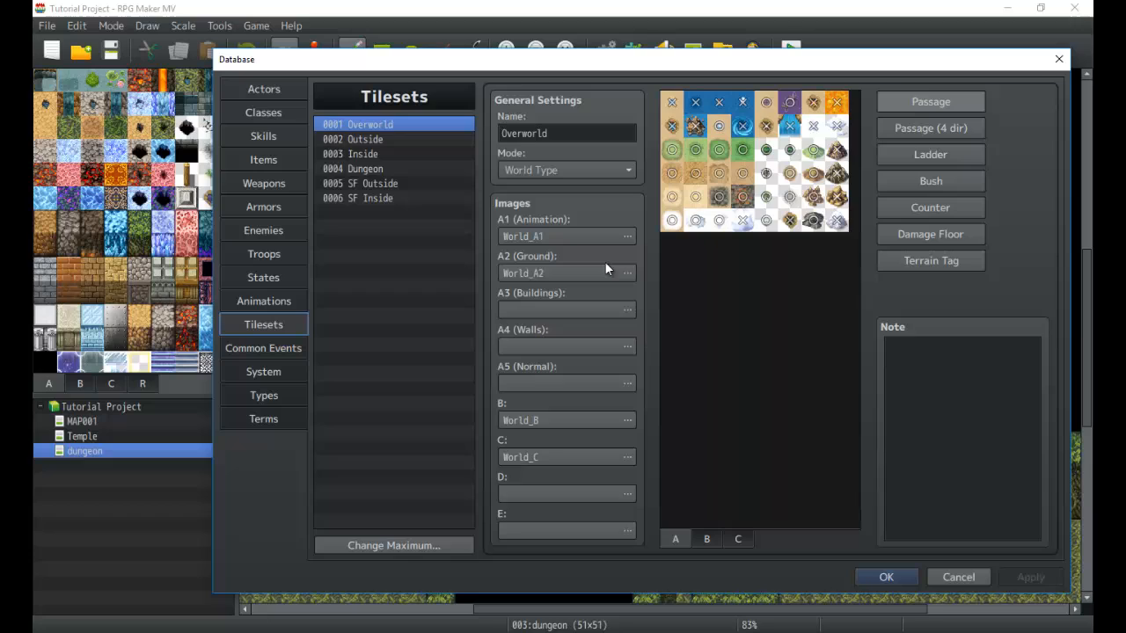
mouse_move(396, 145)
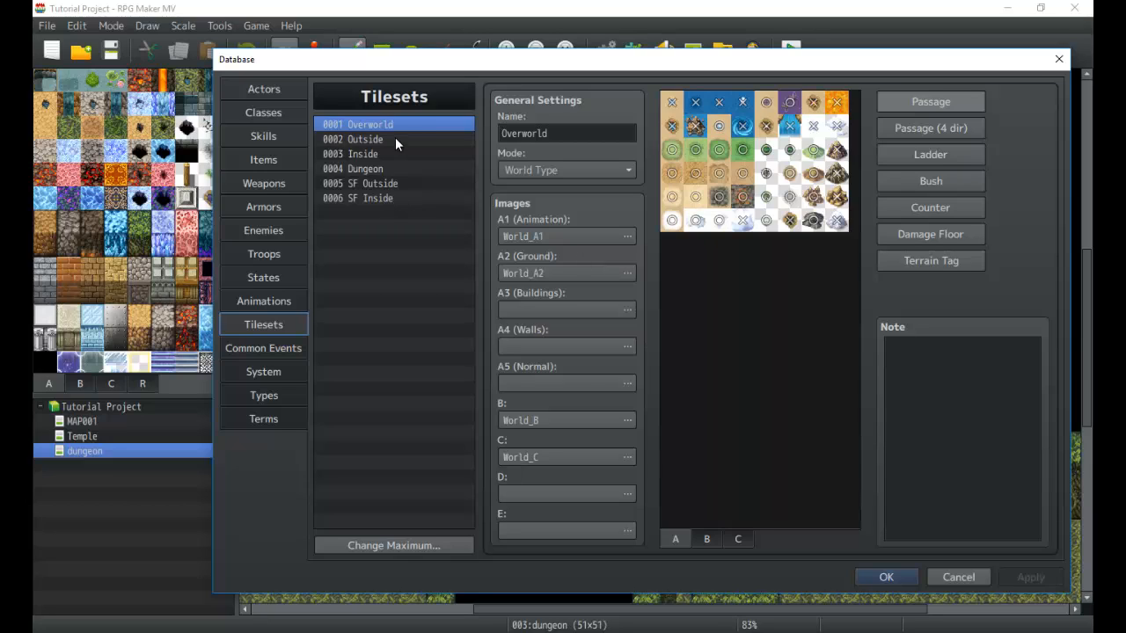
mouse_move(373, 181)
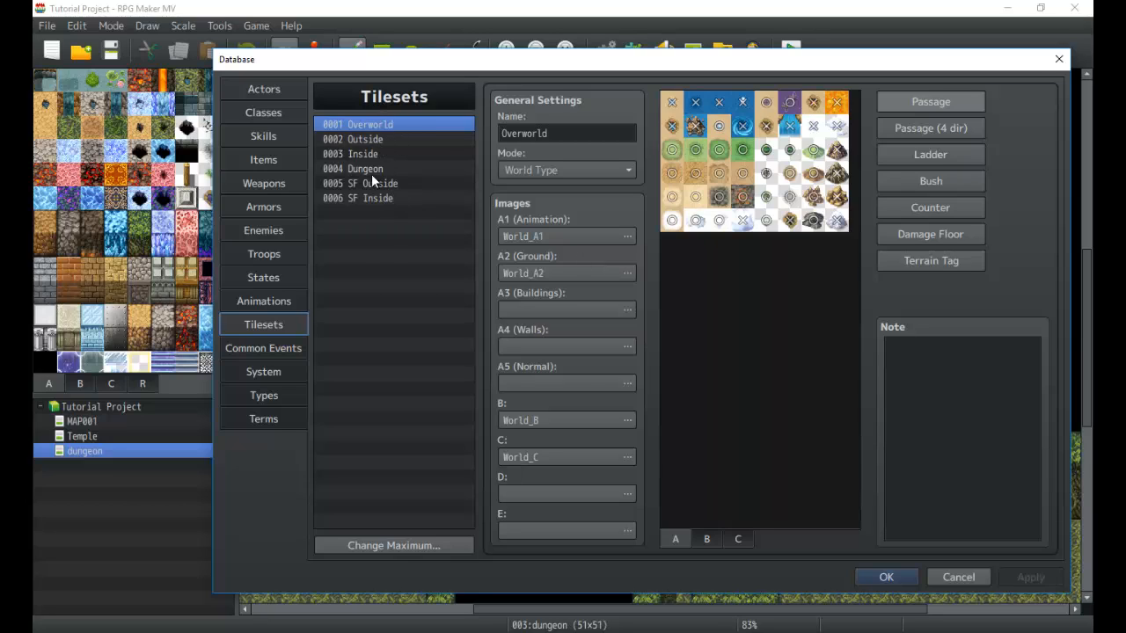
mouse_move(466, 181)
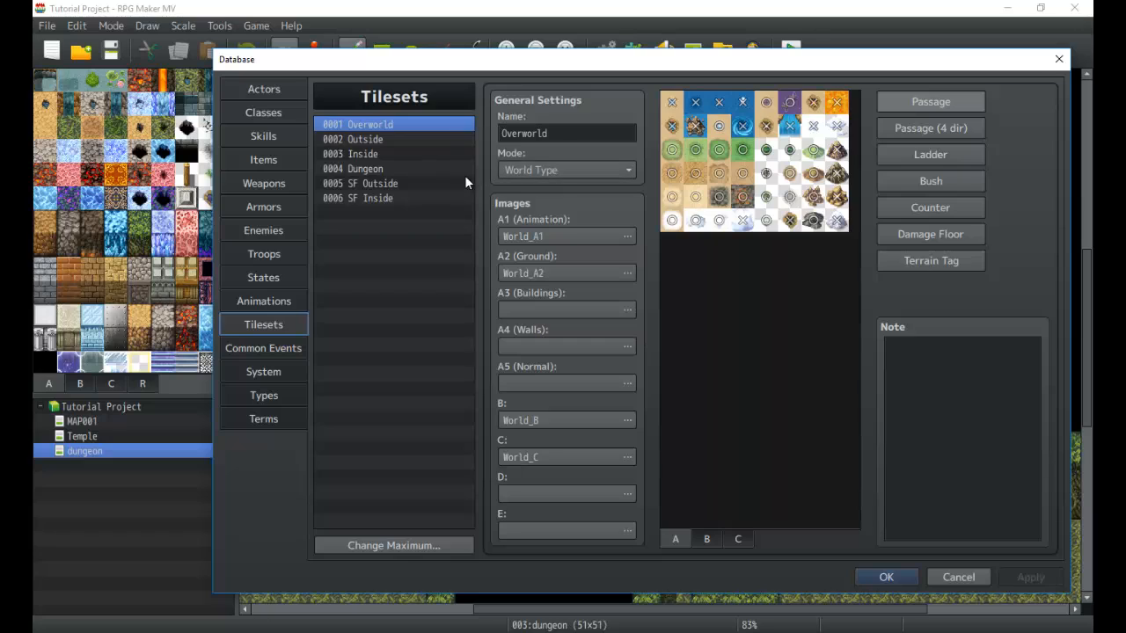
mouse_move(500, 218)
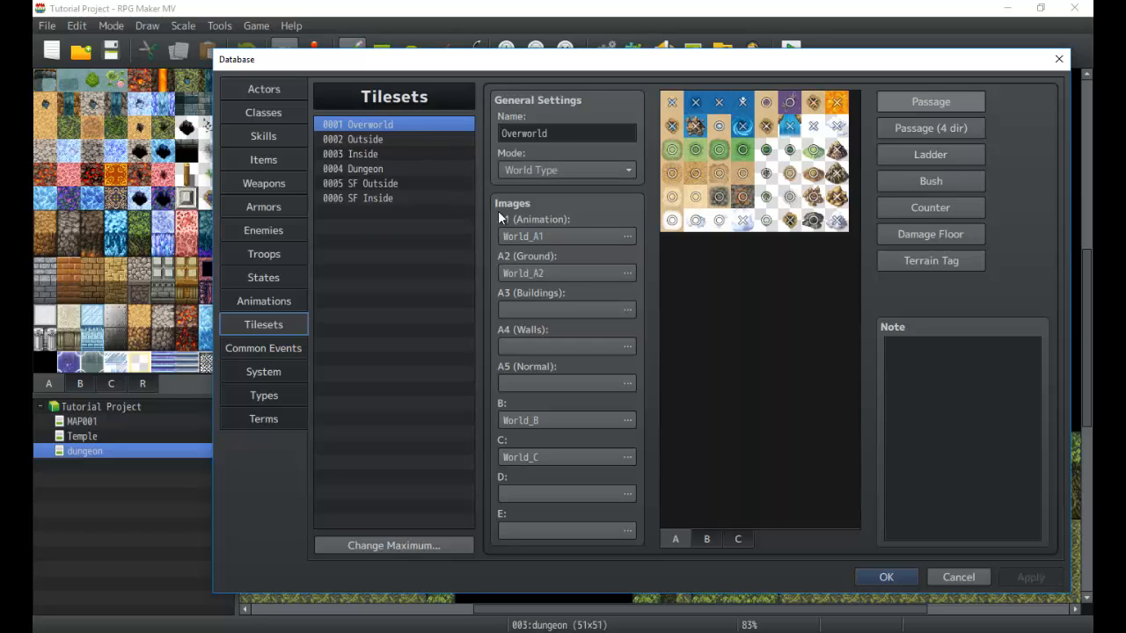
mouse_move(367, 141)
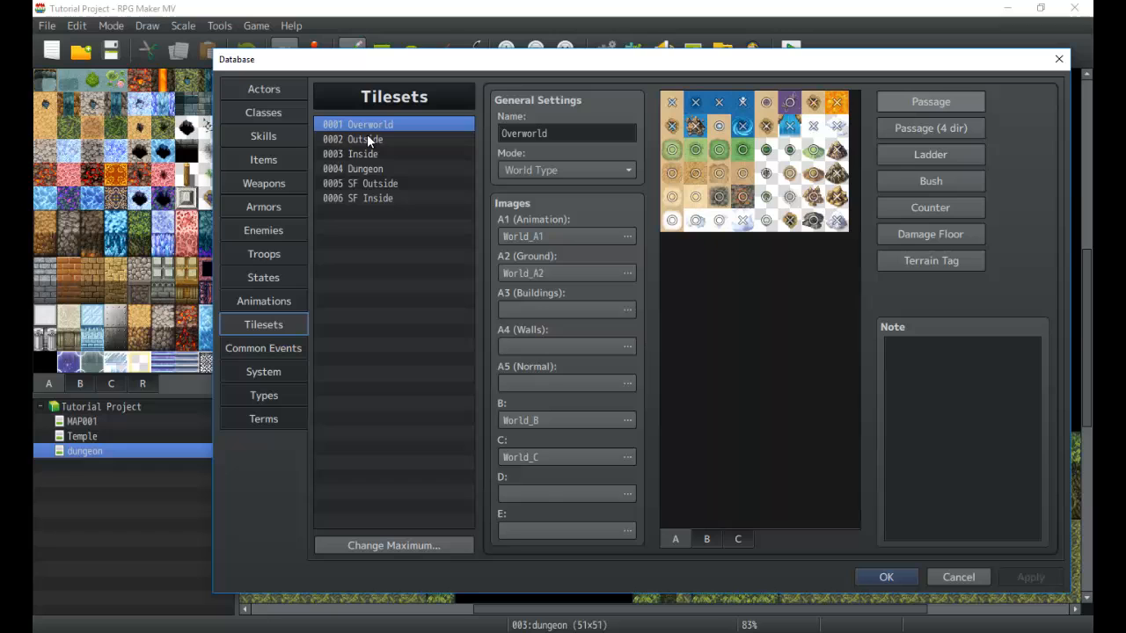
Browse the Outside, Inside and Dungeon tilesets in the Database list, ending back on Outside.
left_click(363, 139)
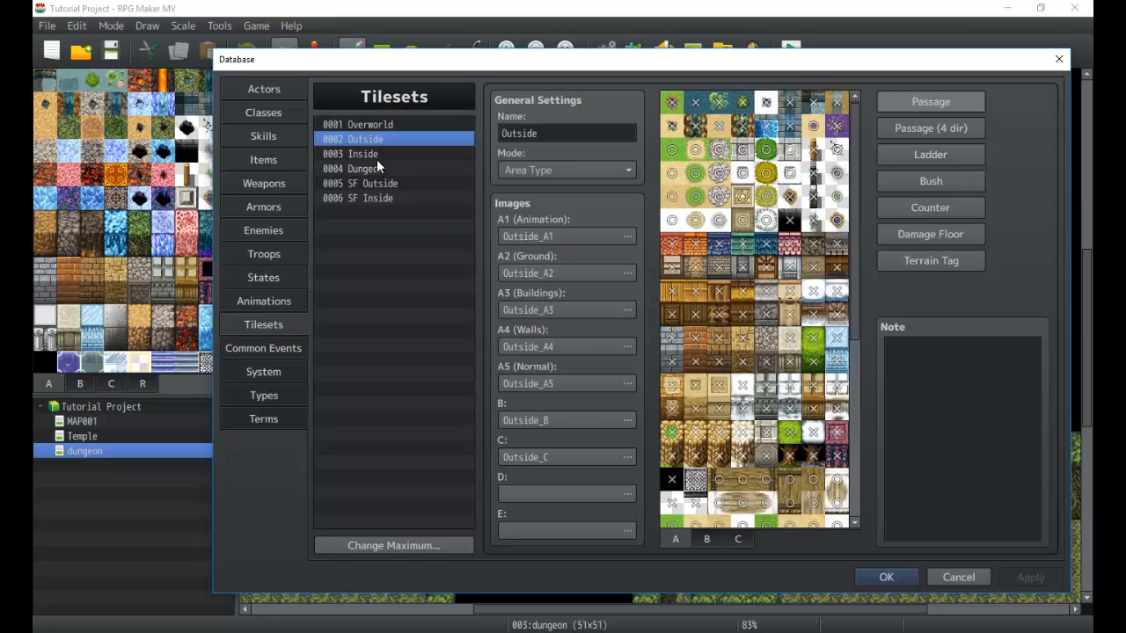
left_click(360, 155)
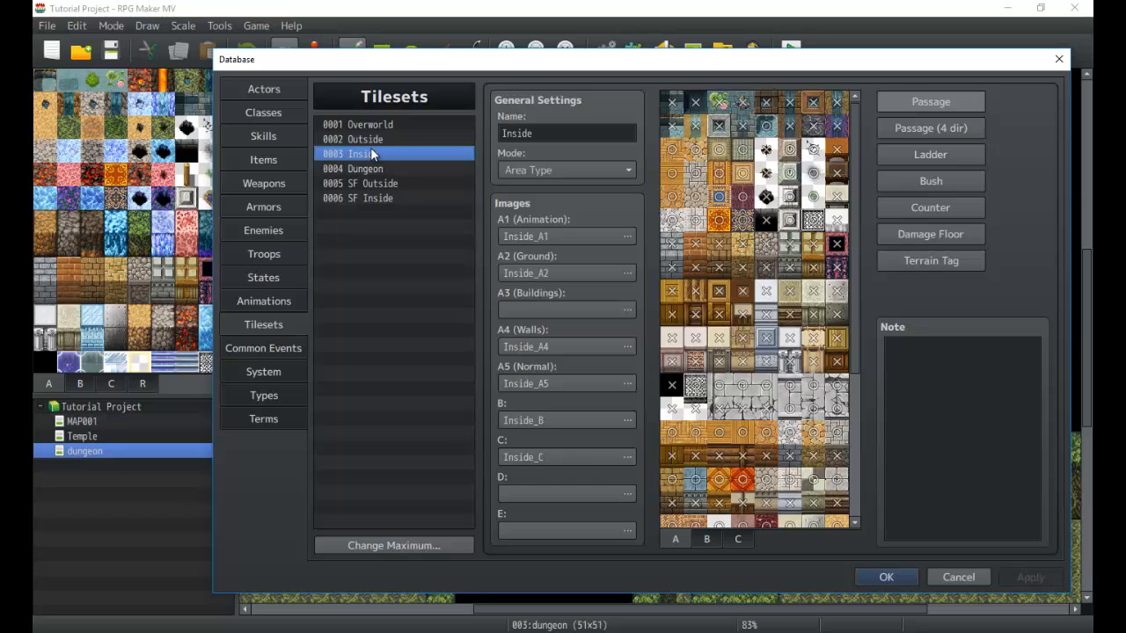
left_click(364, 169)
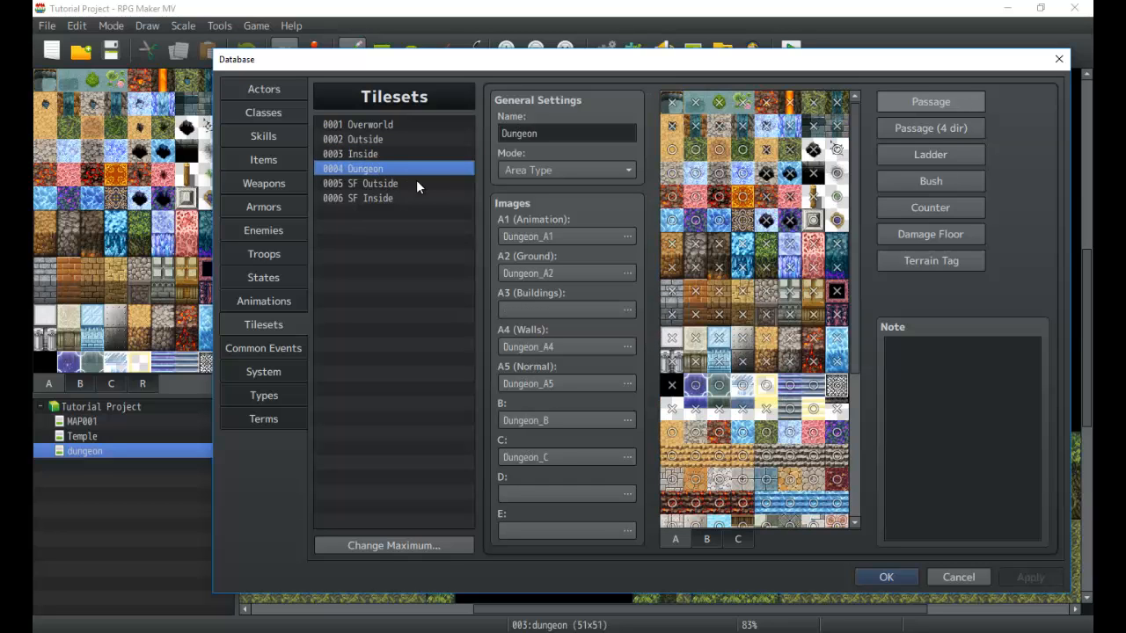
left_click(363, 139)
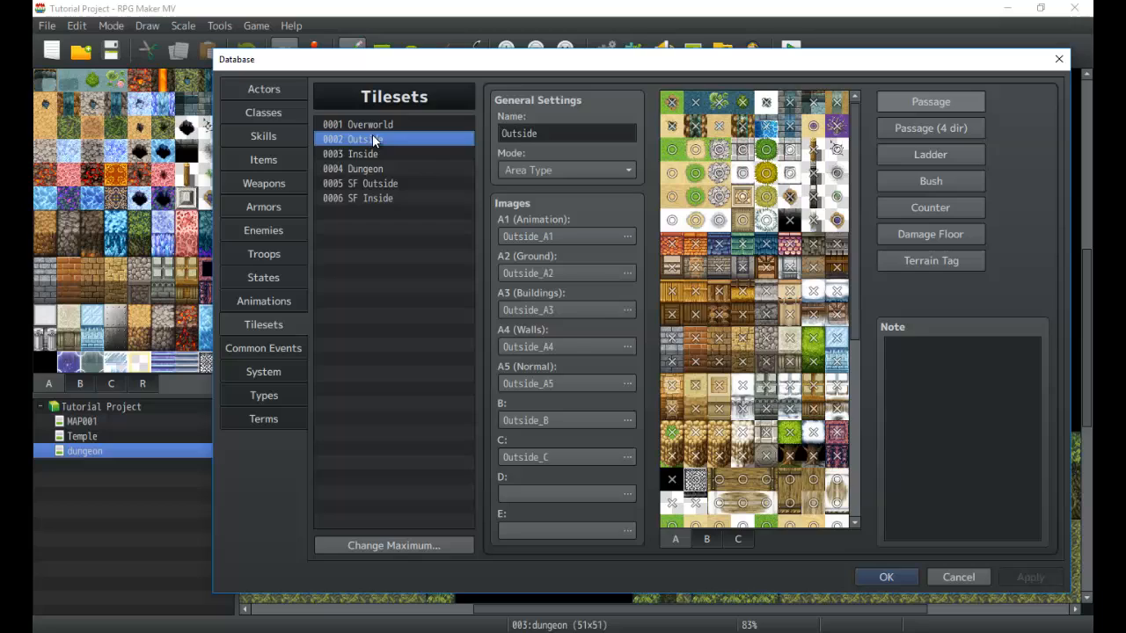
mouse_move(431, 162)
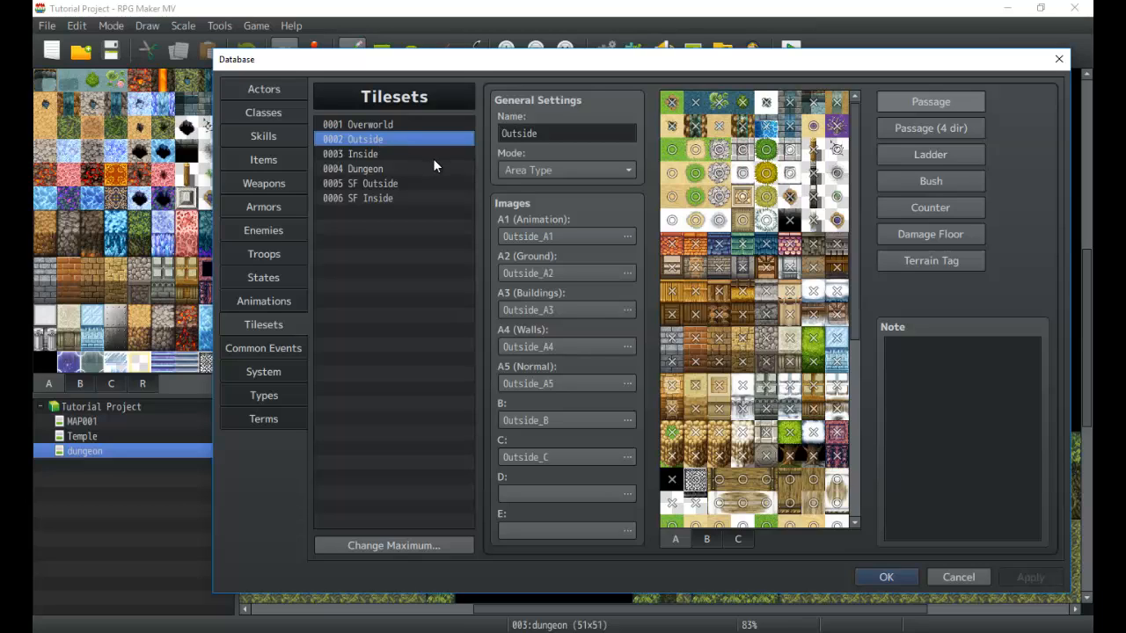
mouse_move(448, 176)
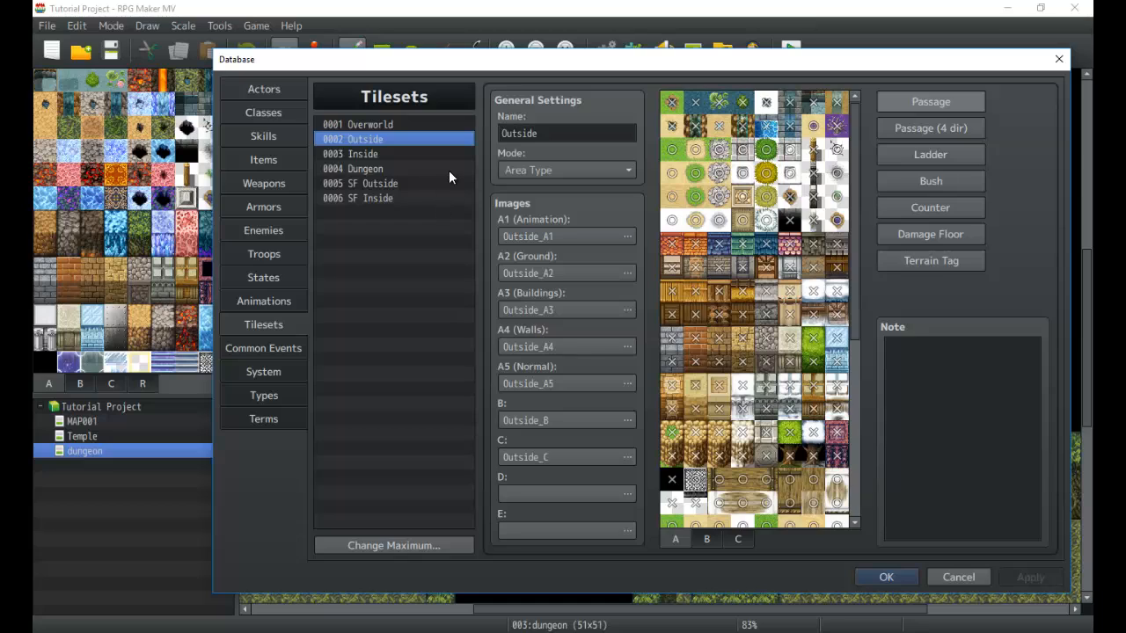
left_click(566, 134)
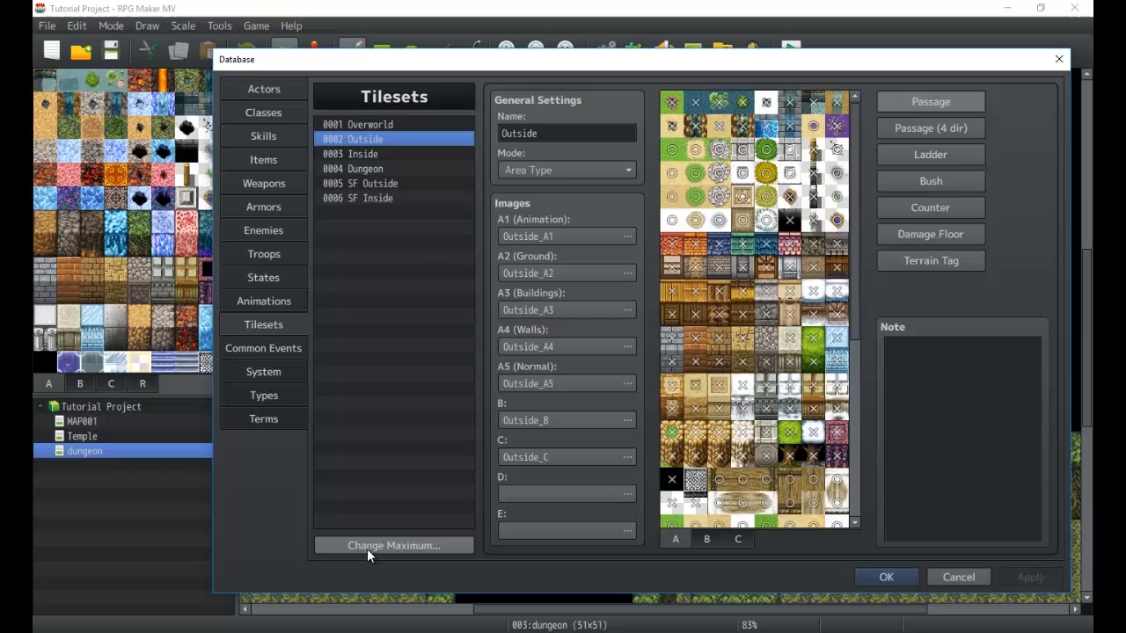
Raise the tileset maximum to 10 (adding empty slots 0007–0010), then view Inside and Dungeon.
left_click(394, 545)
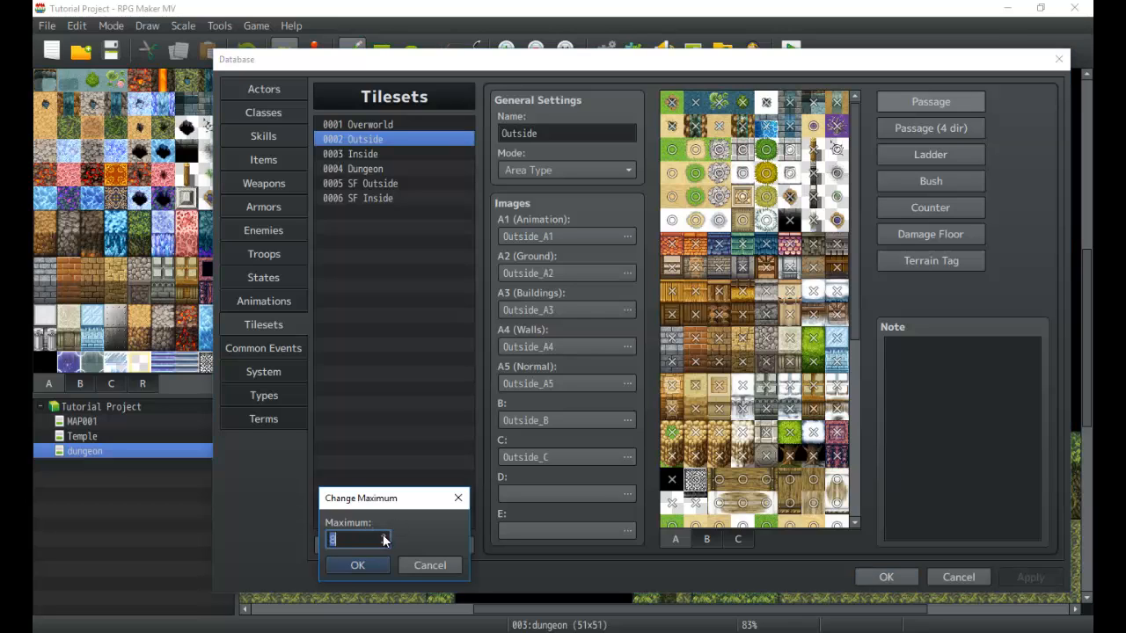
left_click(358, 564)
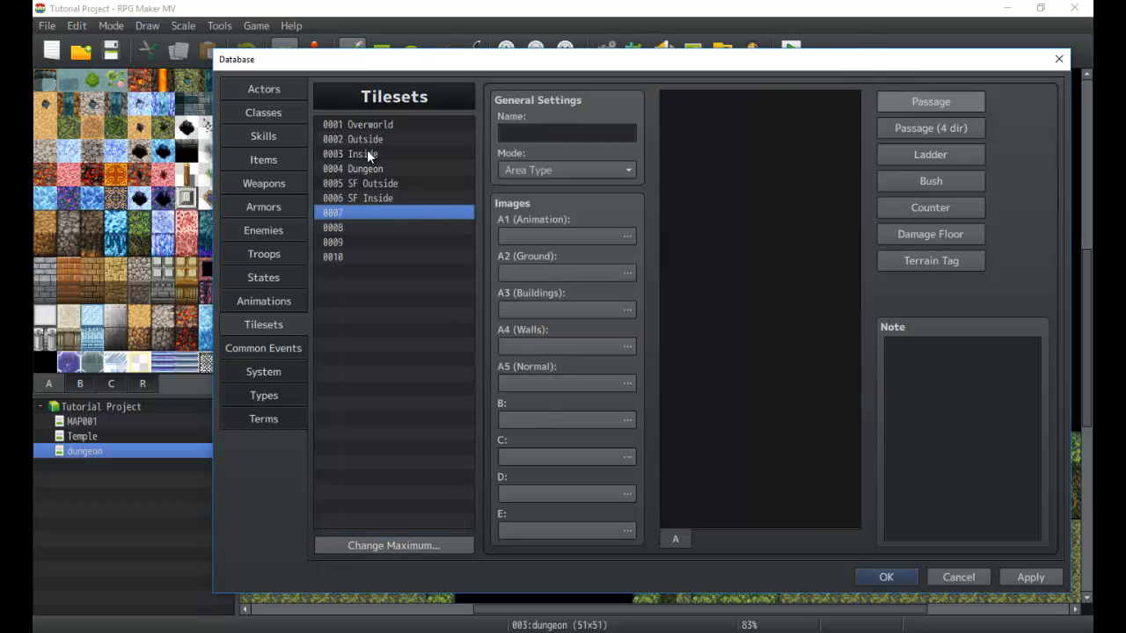
left_click(360, 153)
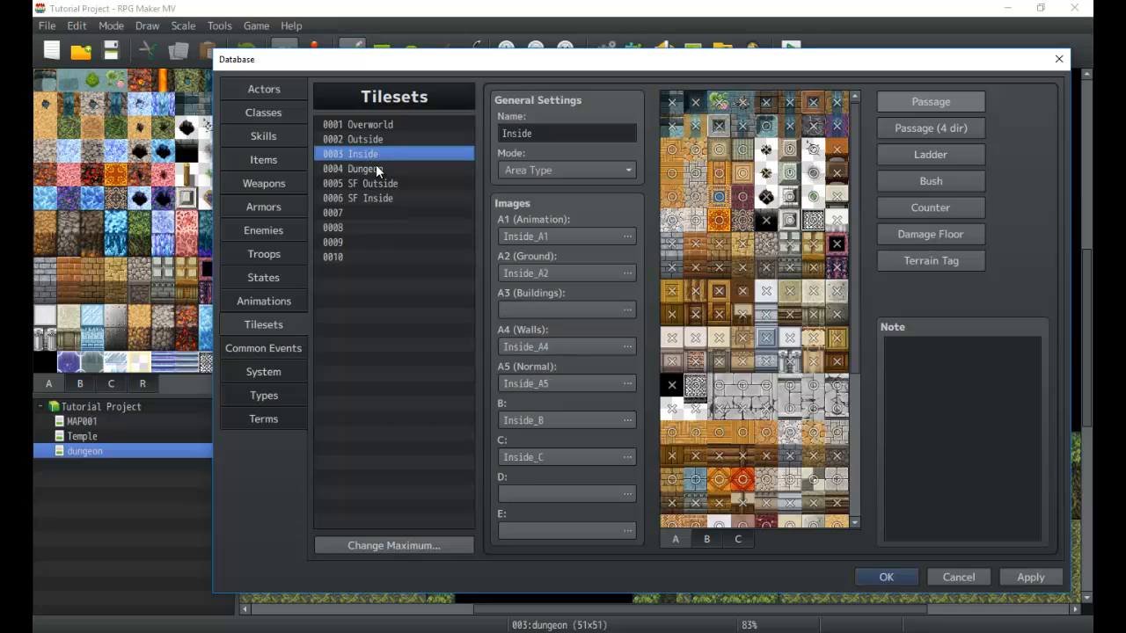
left_click(364, 169)
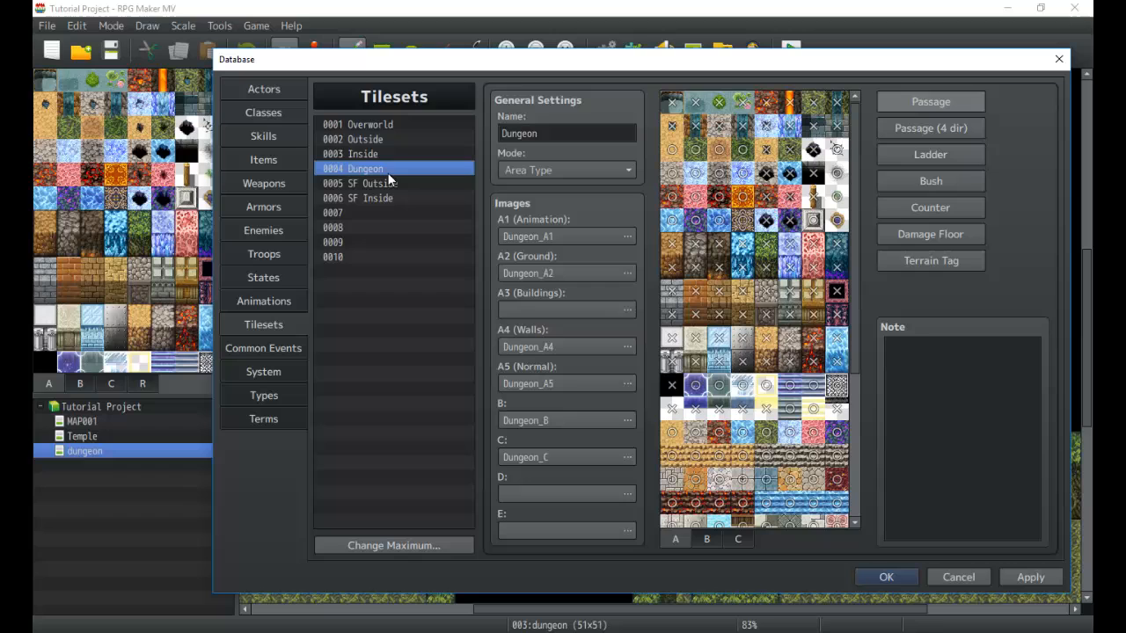
mouse_move(388, 145)
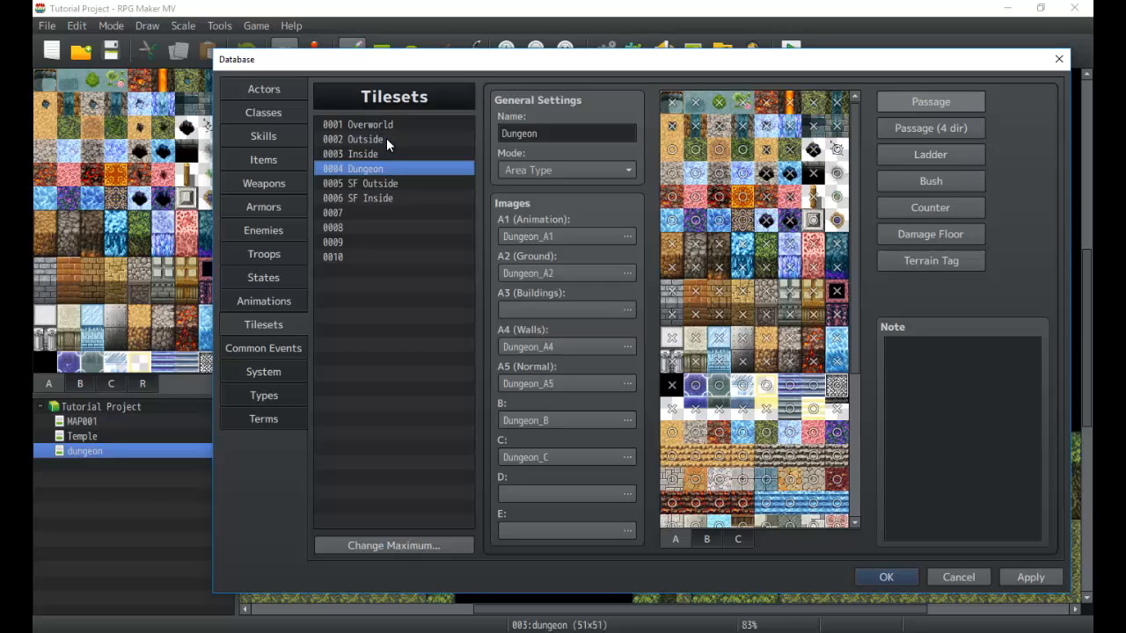
mouse_move(381, 162)
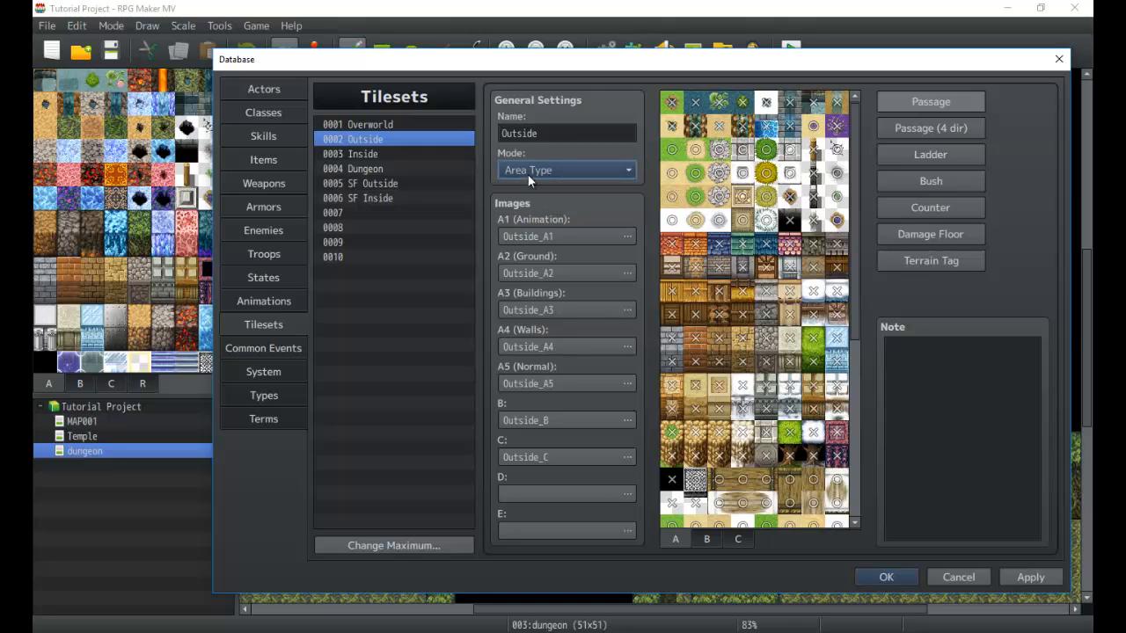
mouse_move(527, 169)
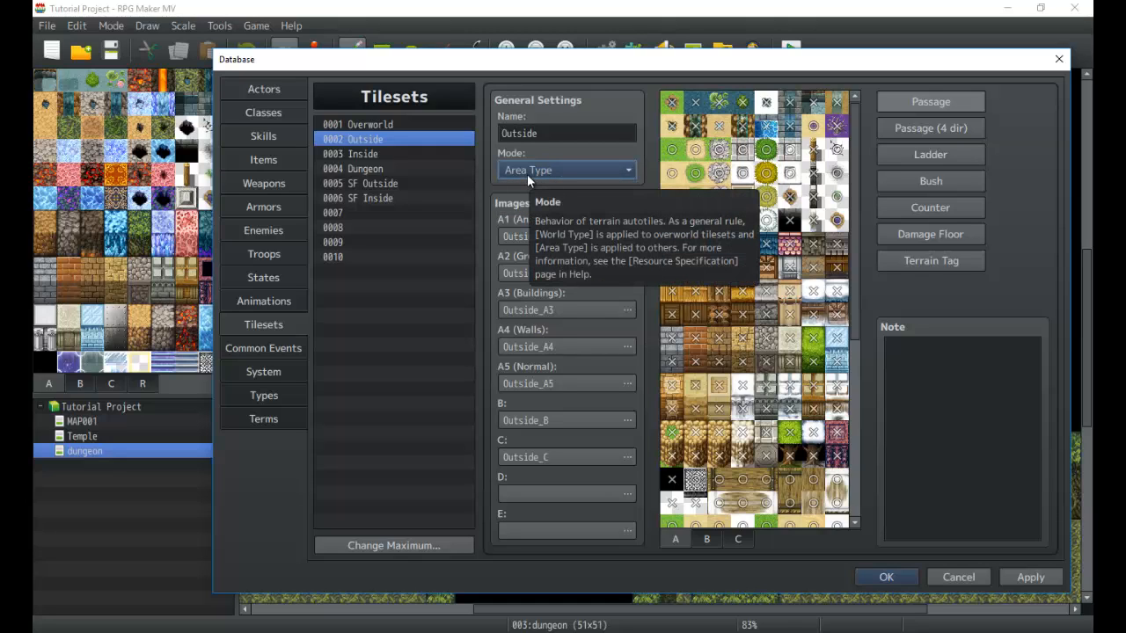
mouse_move(547, 190)
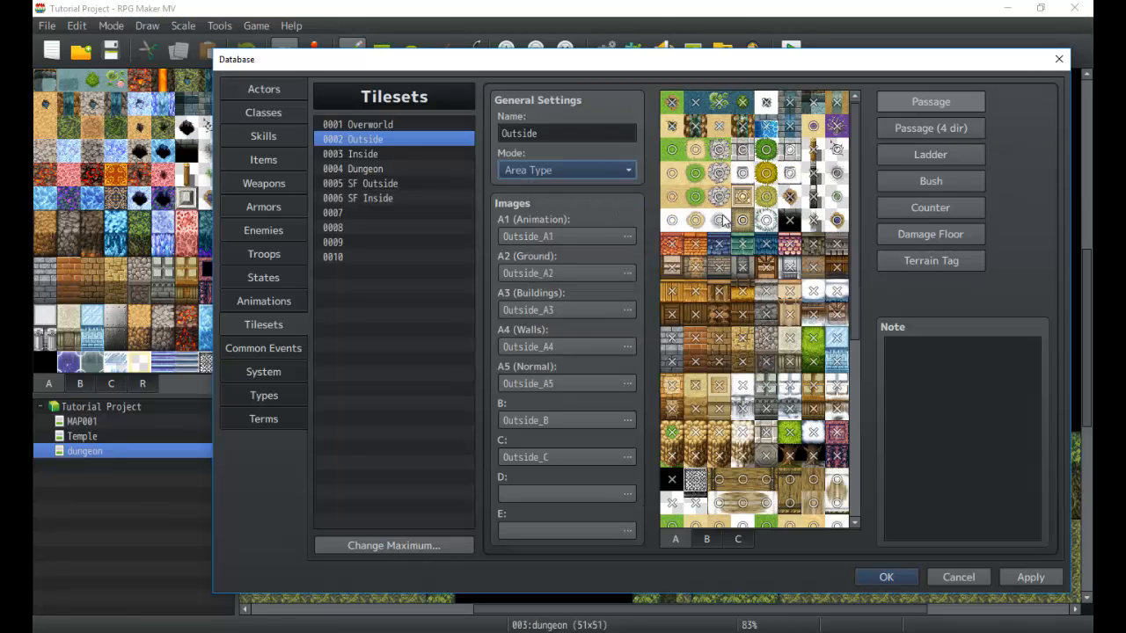
mouse_move(654, 165)
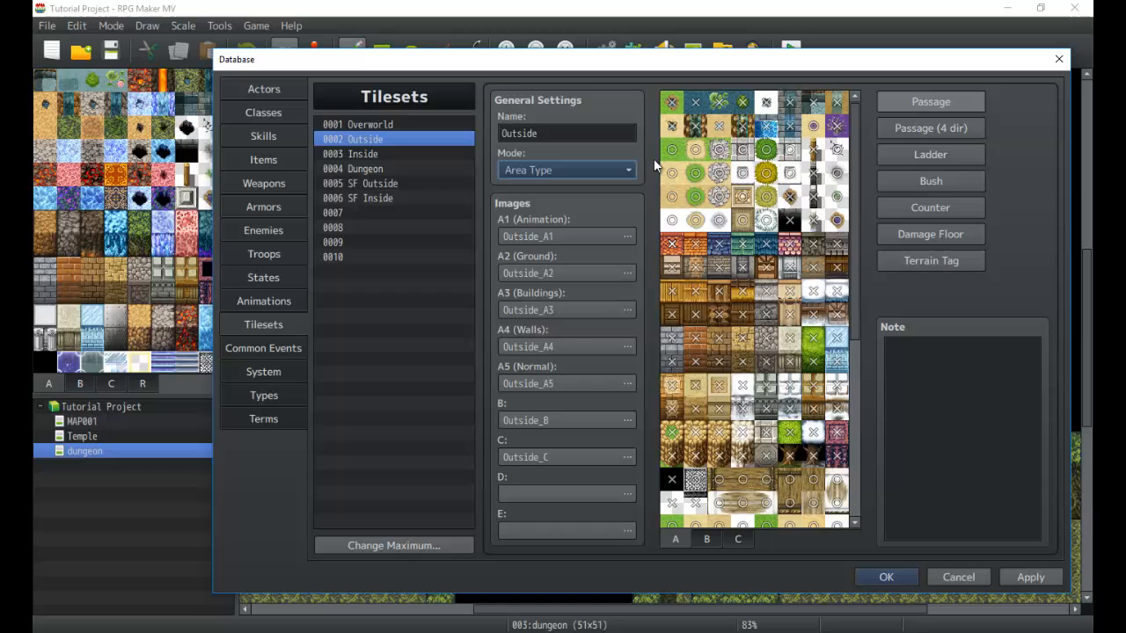
View the World Type Overworld tileset, then return to the Outside tileset.
left_click(370, 123)
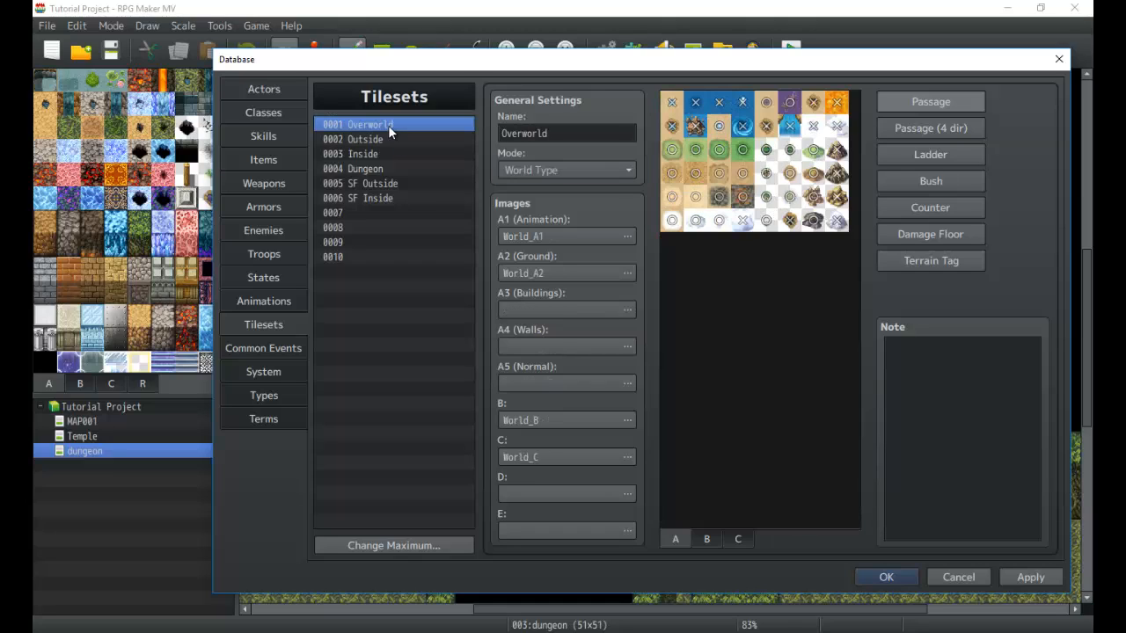
mouse_move(834, 123)
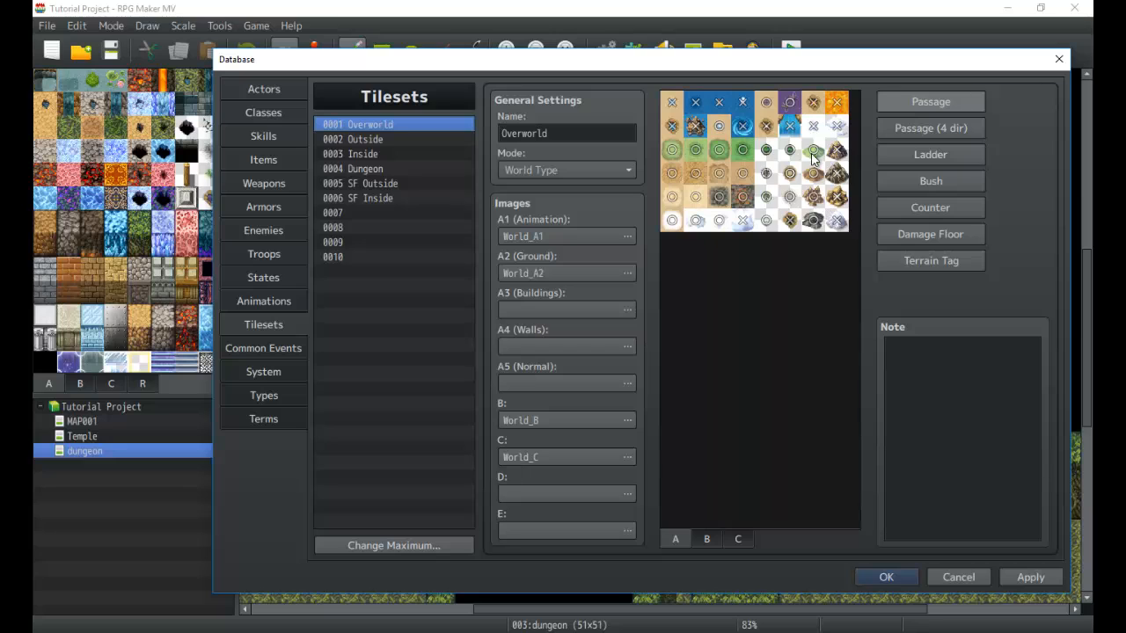
left_click(361, 139)
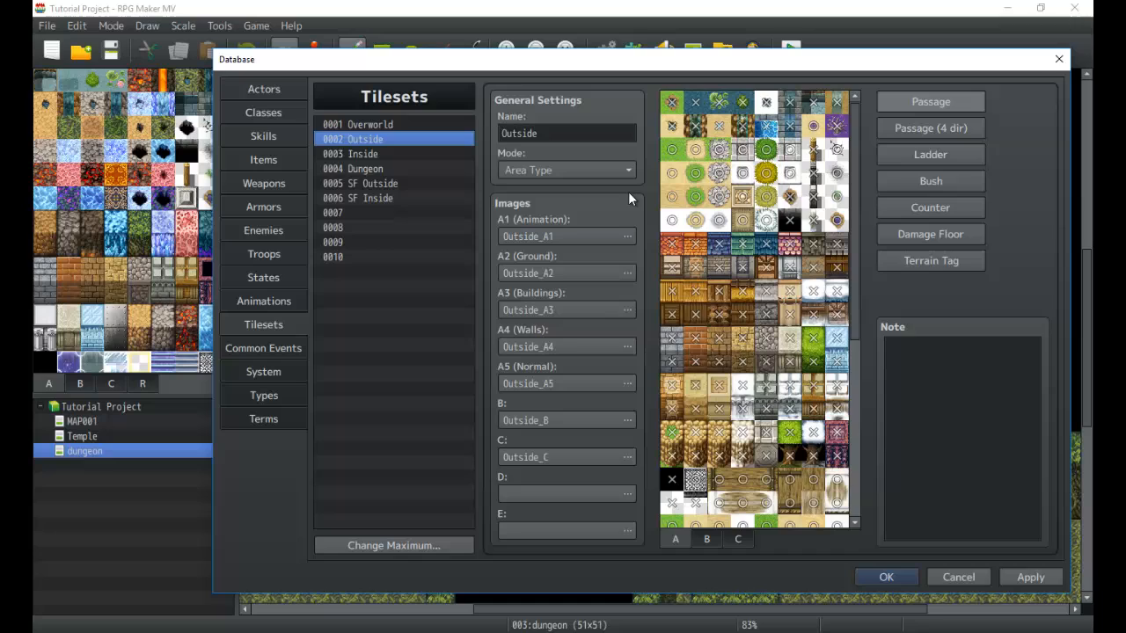
mouse_move(497, 162)
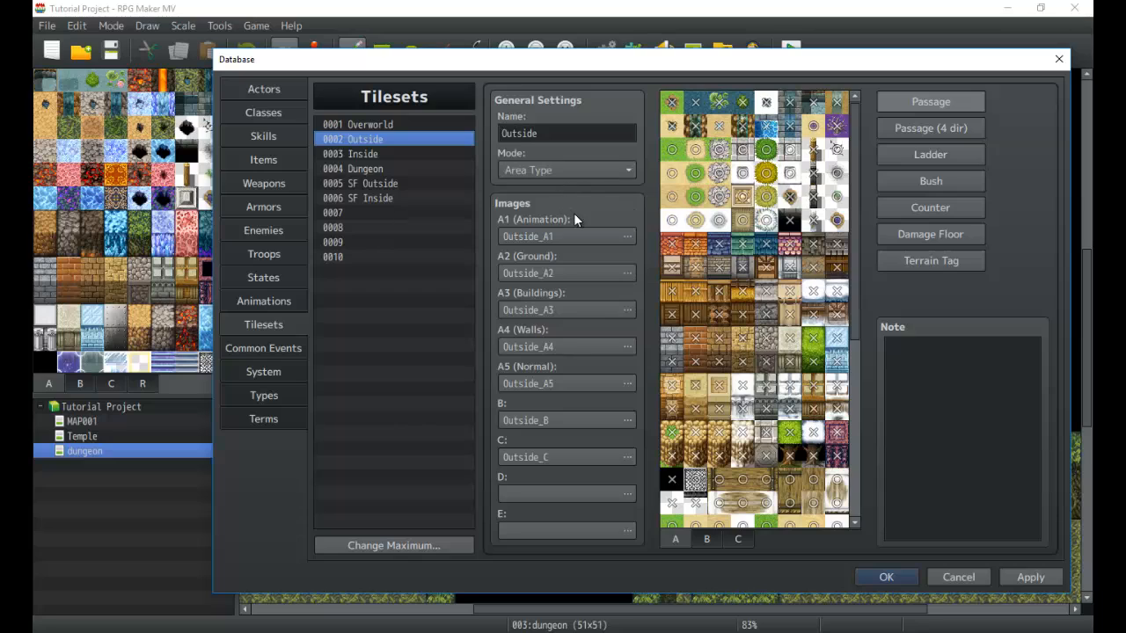
mouse_move(545, 201)
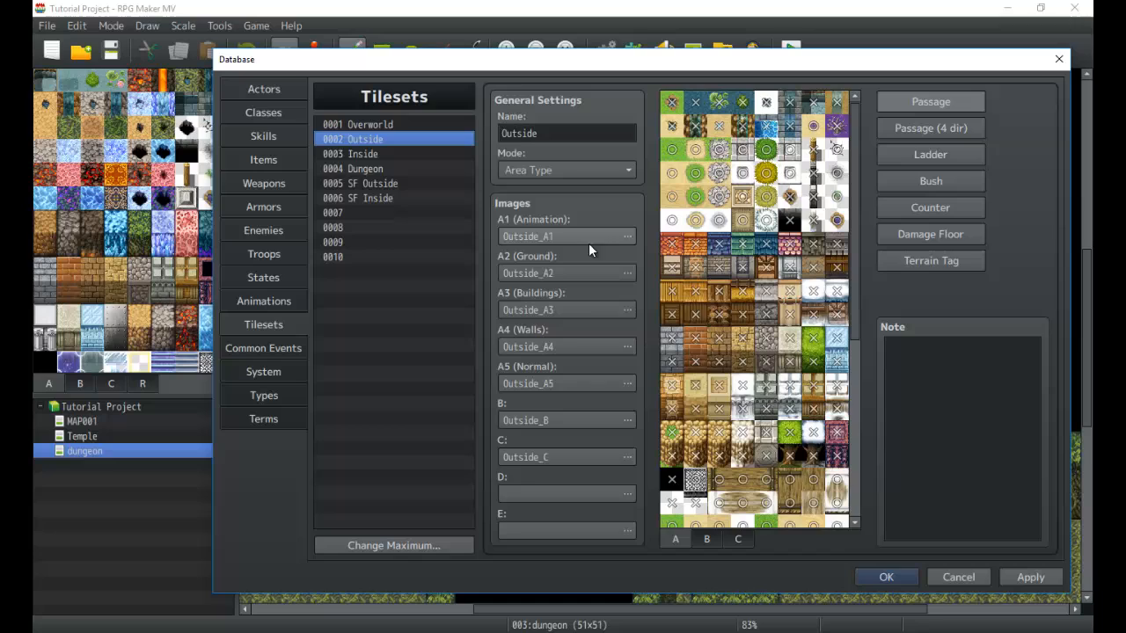
mouse_move(373, 161)
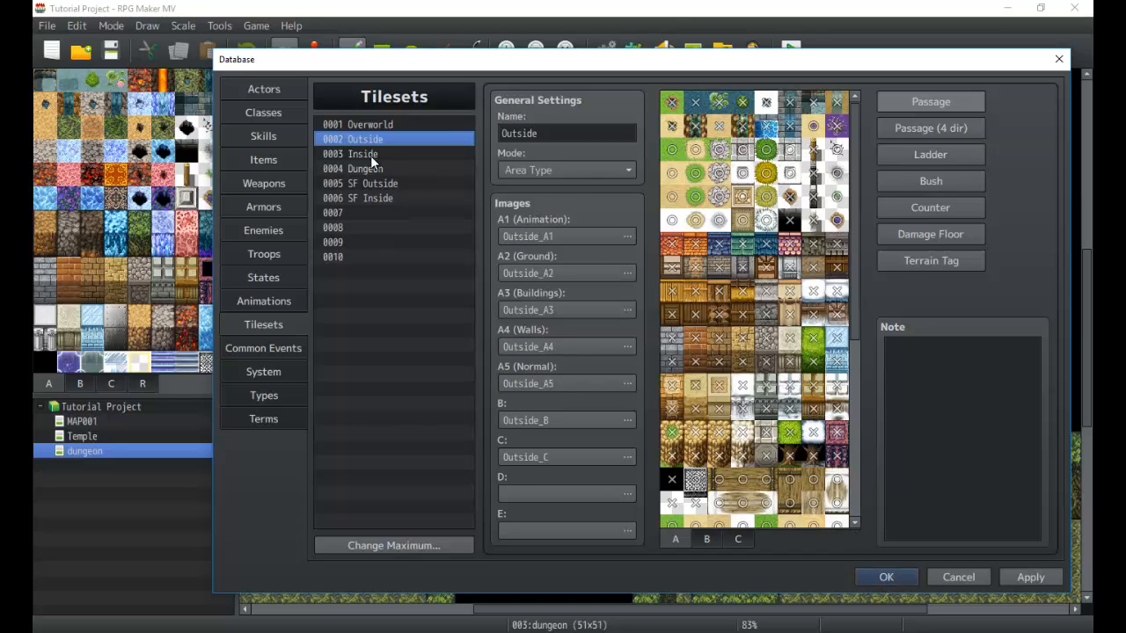
mouse_move(524, 248)
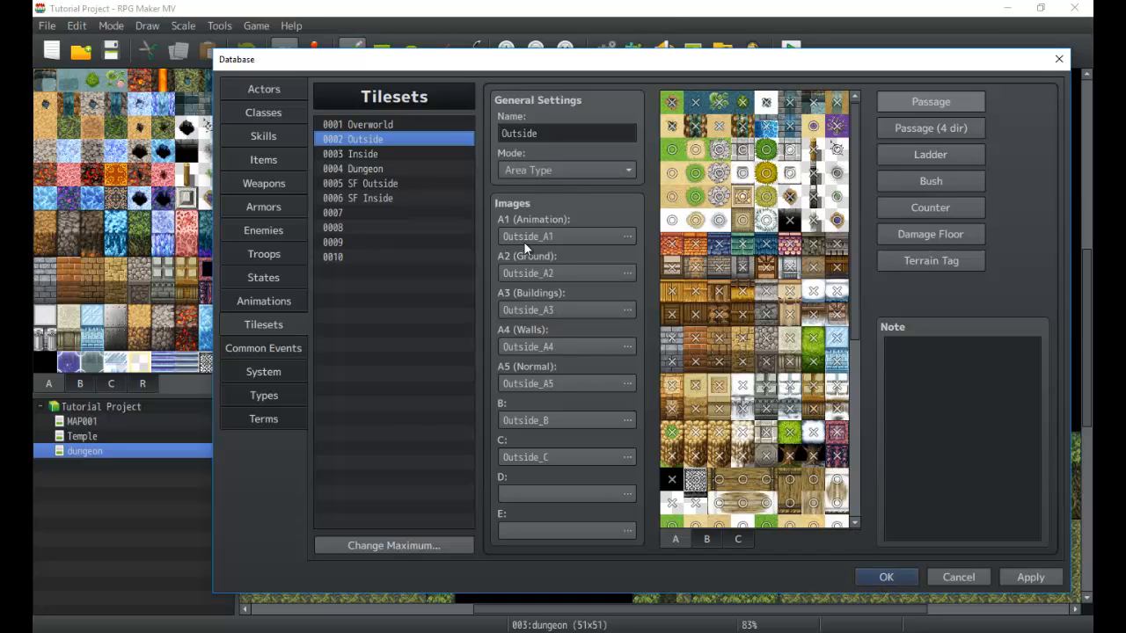
mouse_move(514, 406)
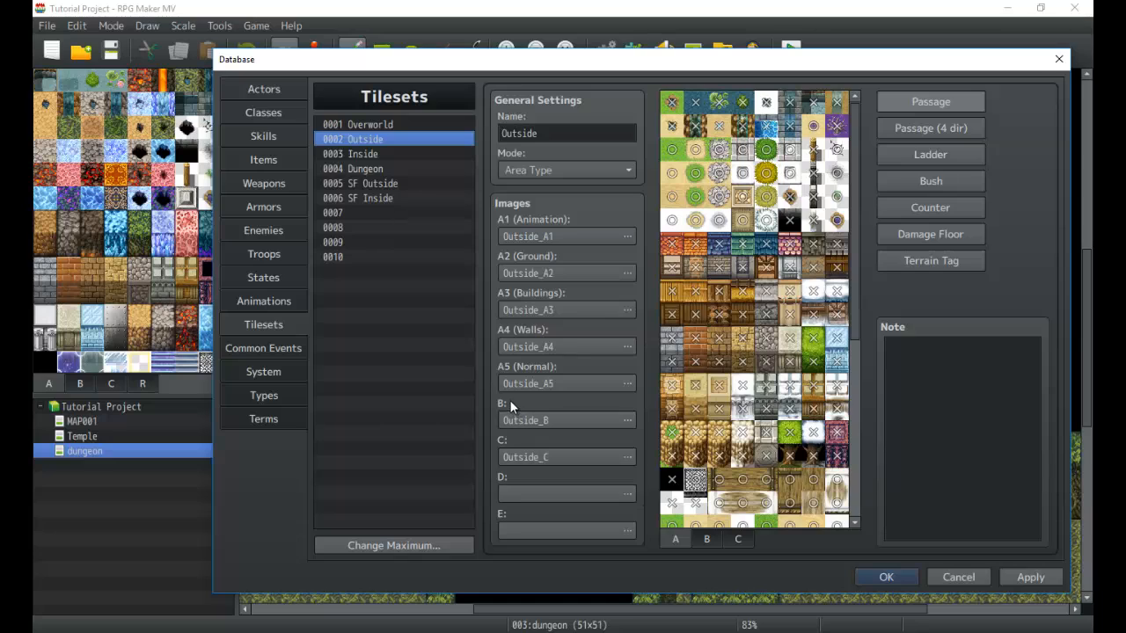
mouse_move(520, 236)
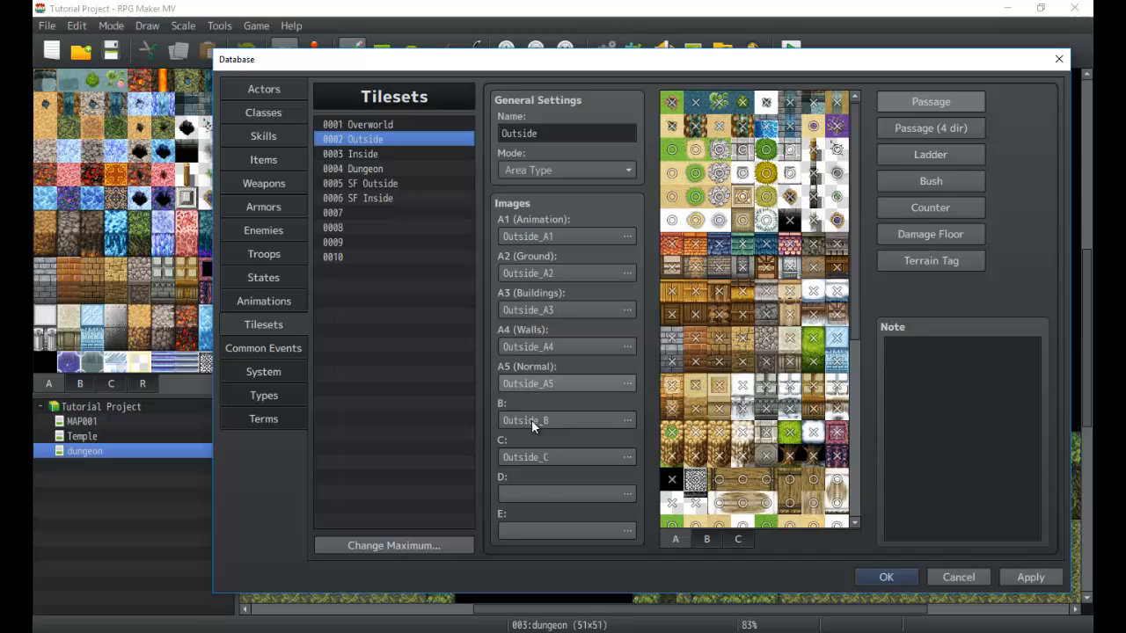
mouse_move(607, 264)
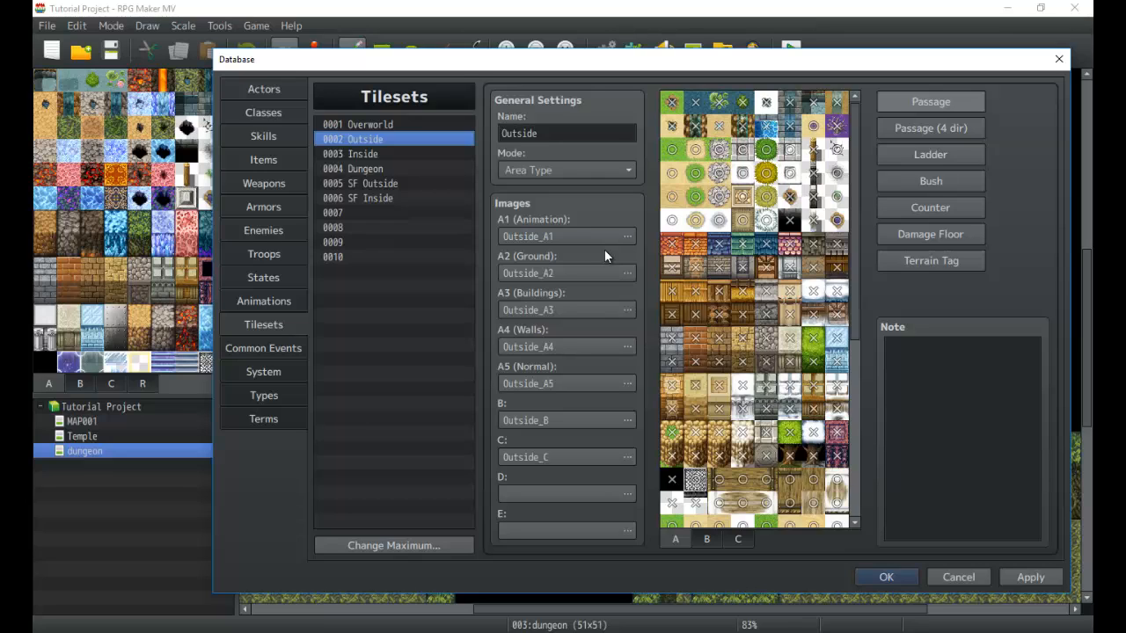
mouse_move(590, 236)
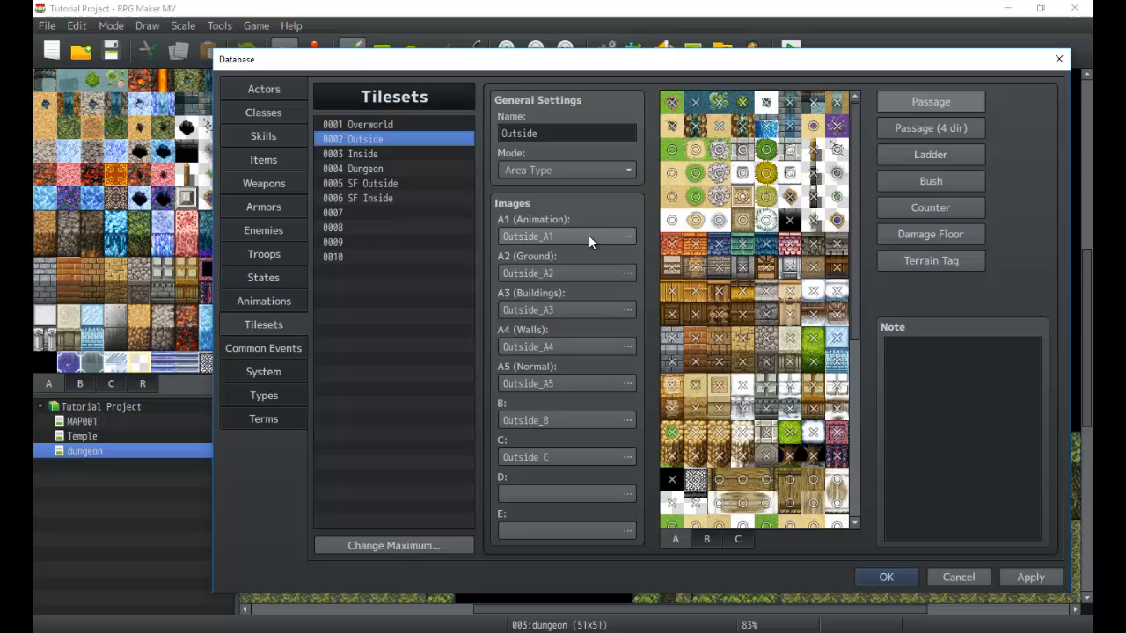
mouse_move(590, 242)
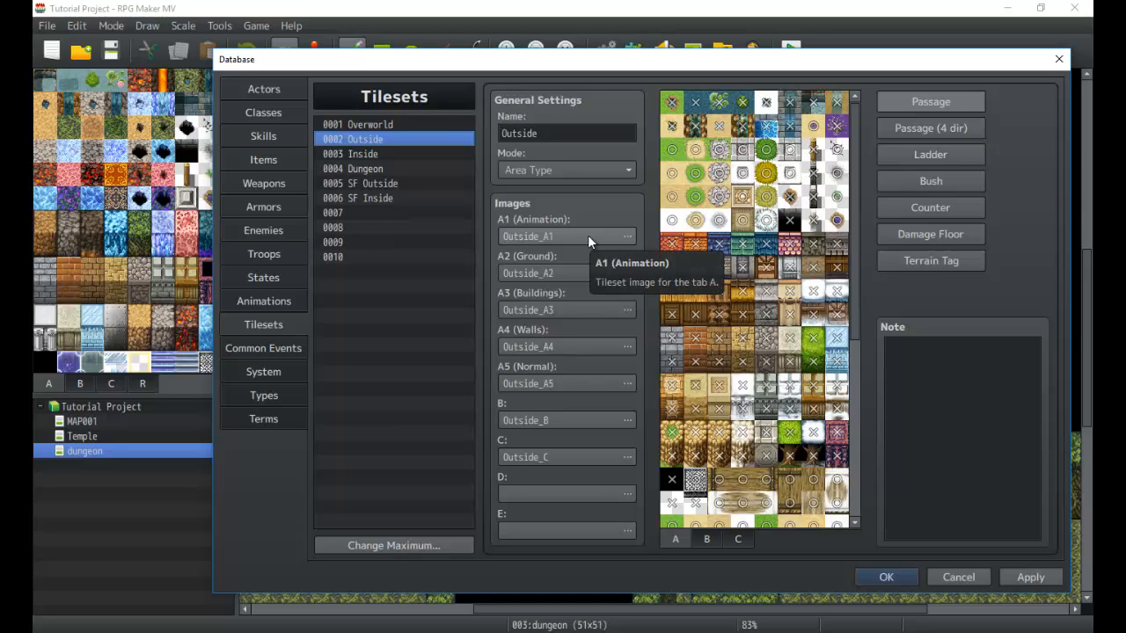
mouse_move(572, 378)
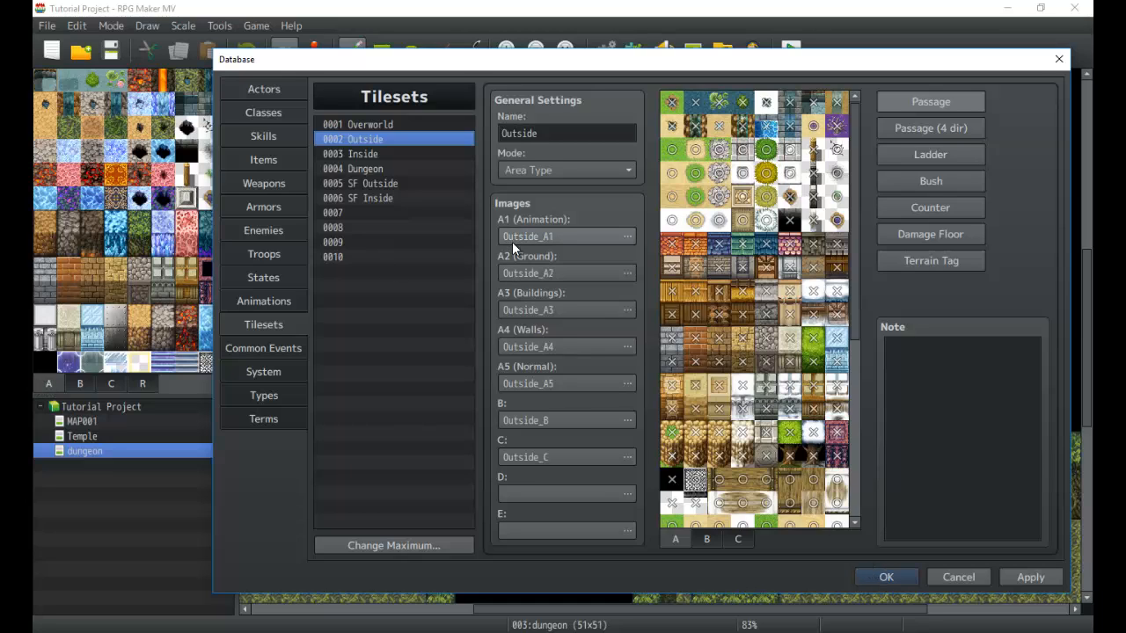
mouse_move(554, 222)
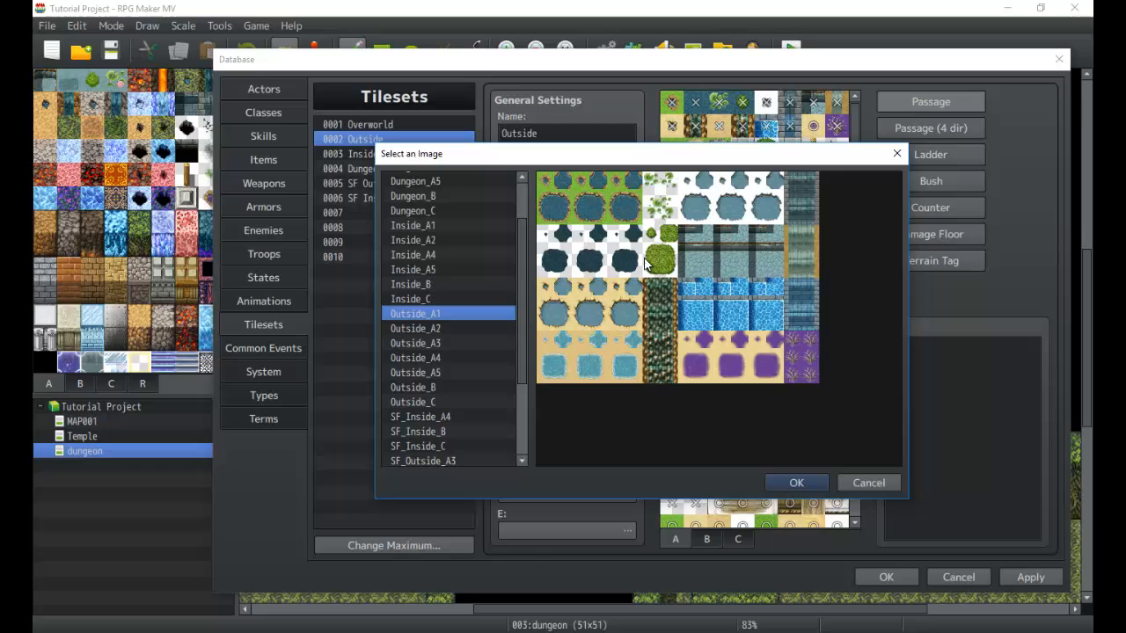
mouse_move(570, 232)
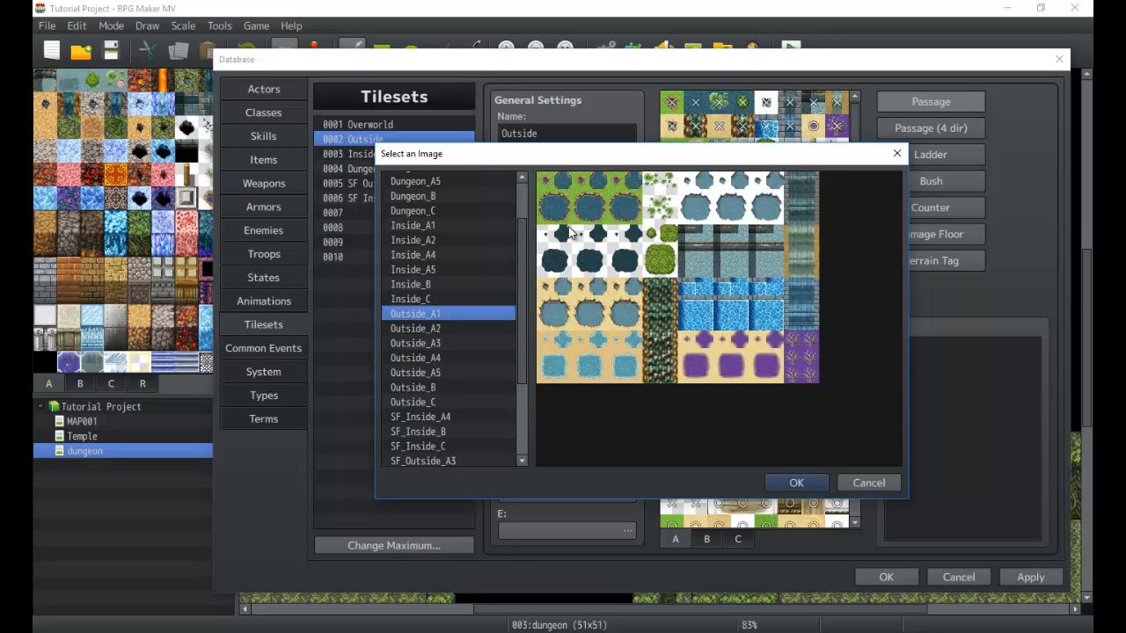
mouse_move(561, 207)
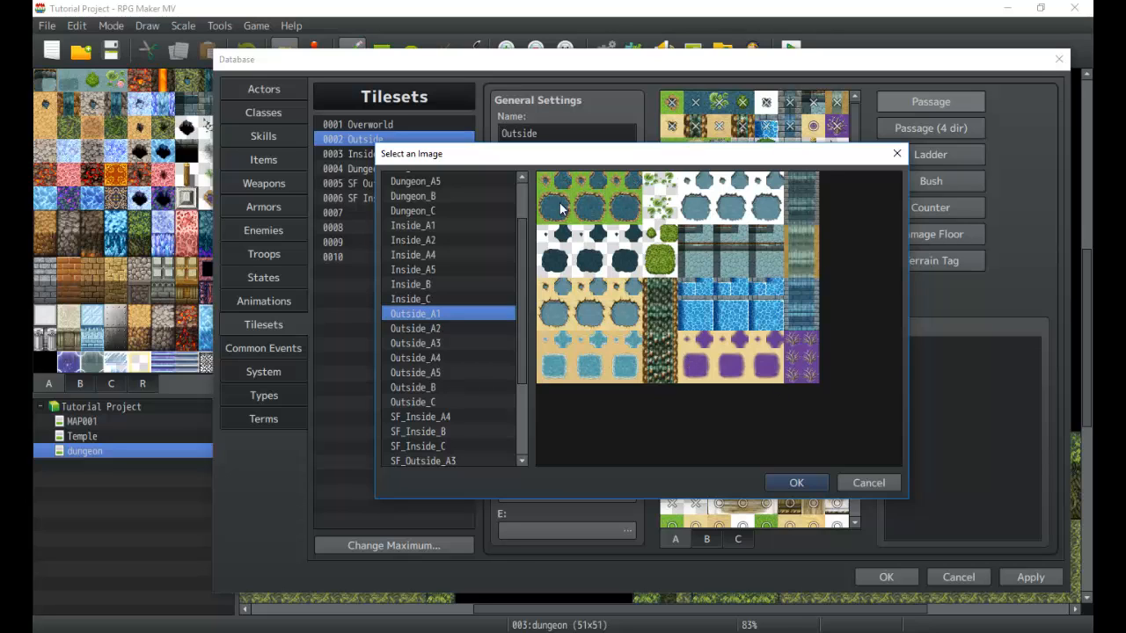
mouse_move(635, 256)
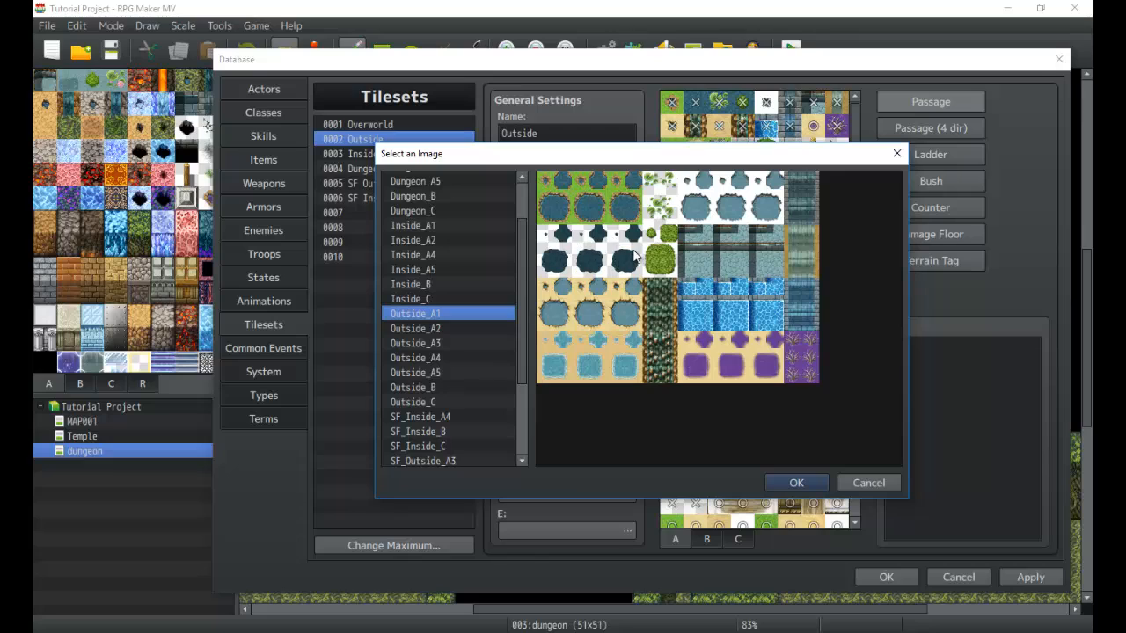
mouse_move(630, 262)
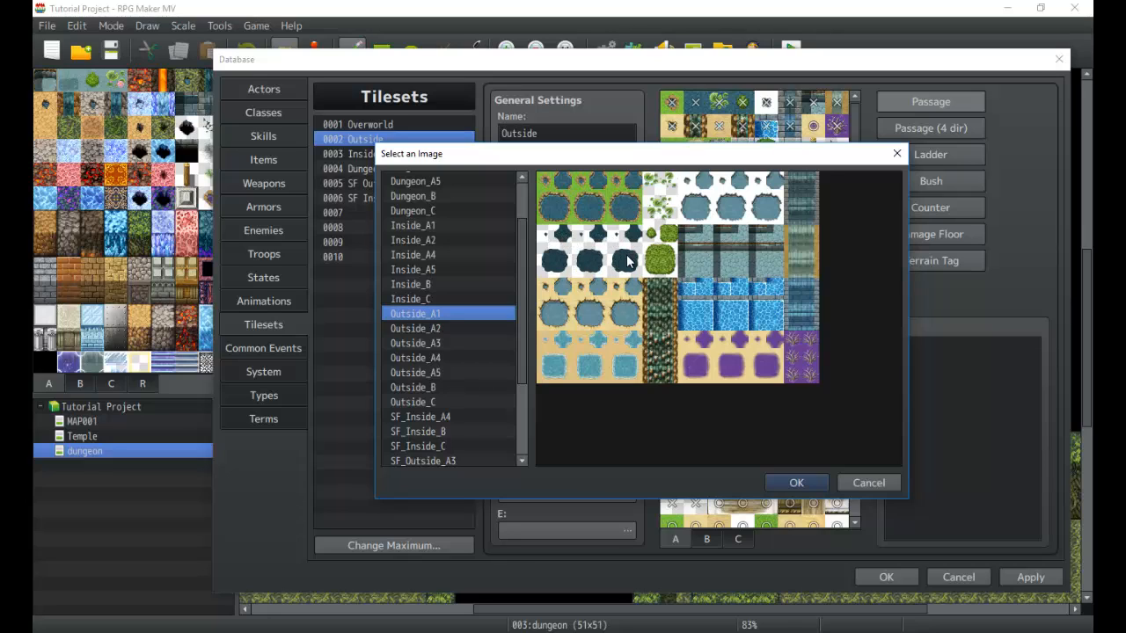
mouse_move(867, 482)
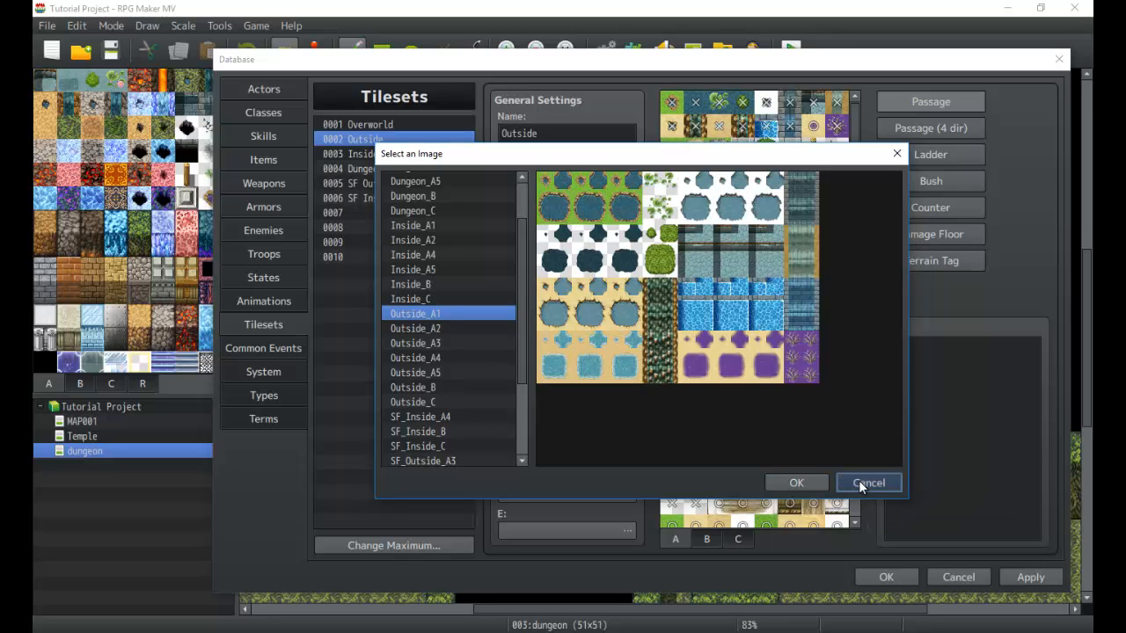
left_click(869, 482)
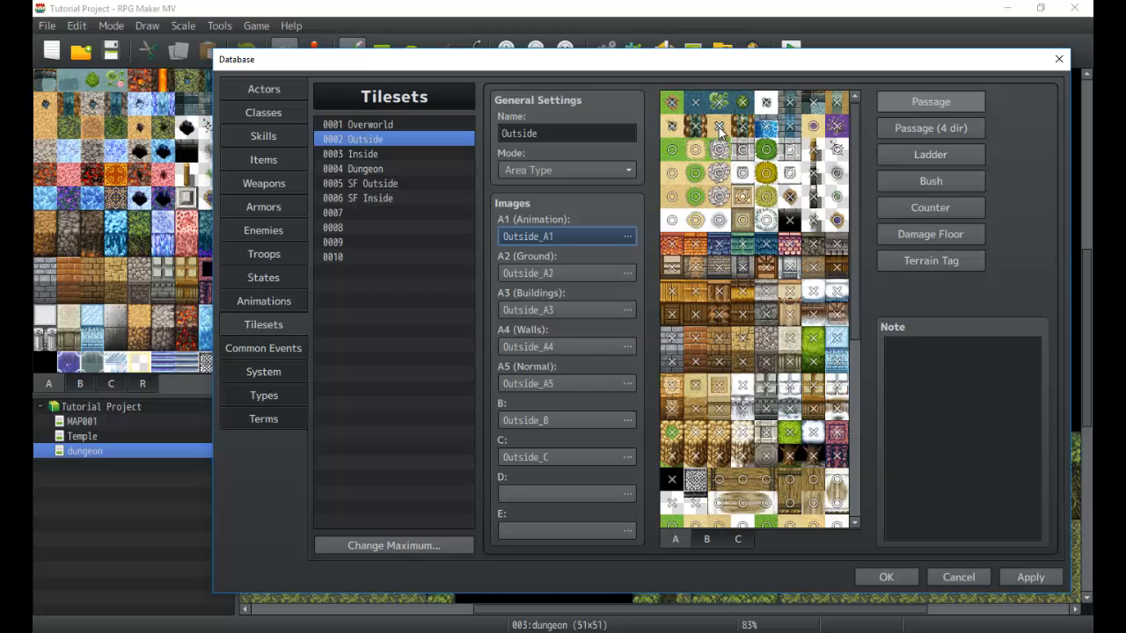
mouse_move(591, 274)
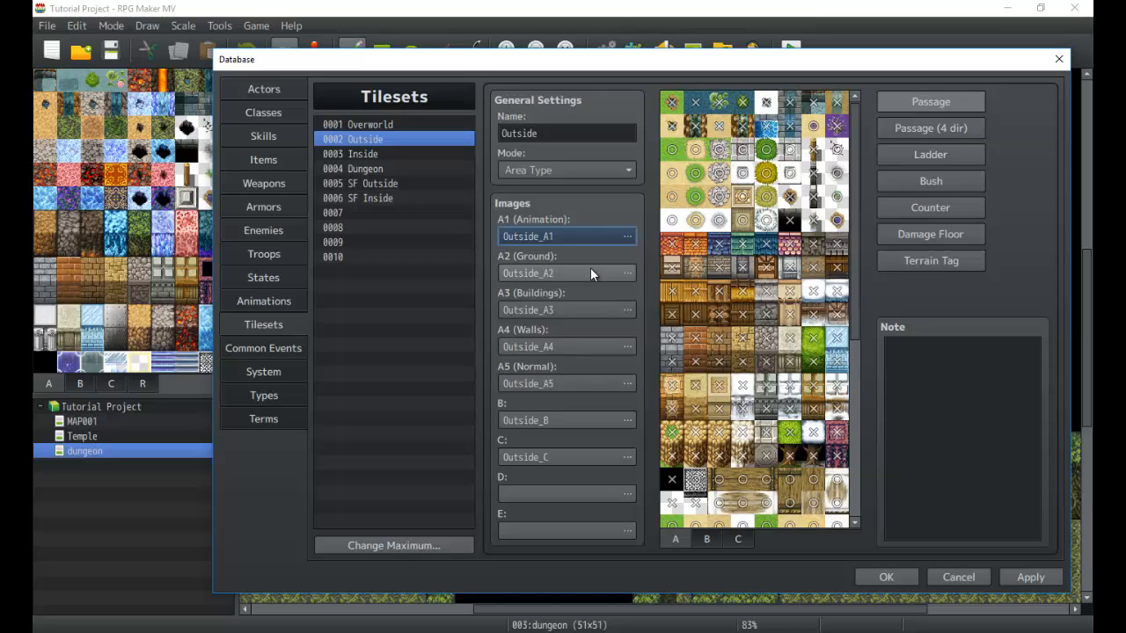
mouse_move(591, 273)
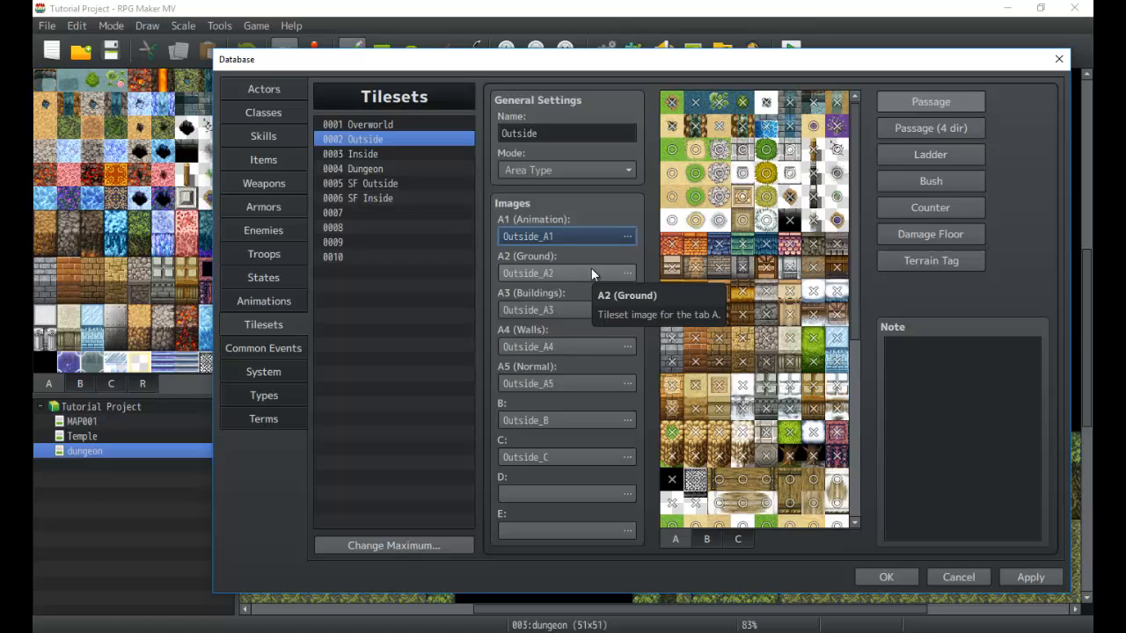
mouse_move(517, 258)
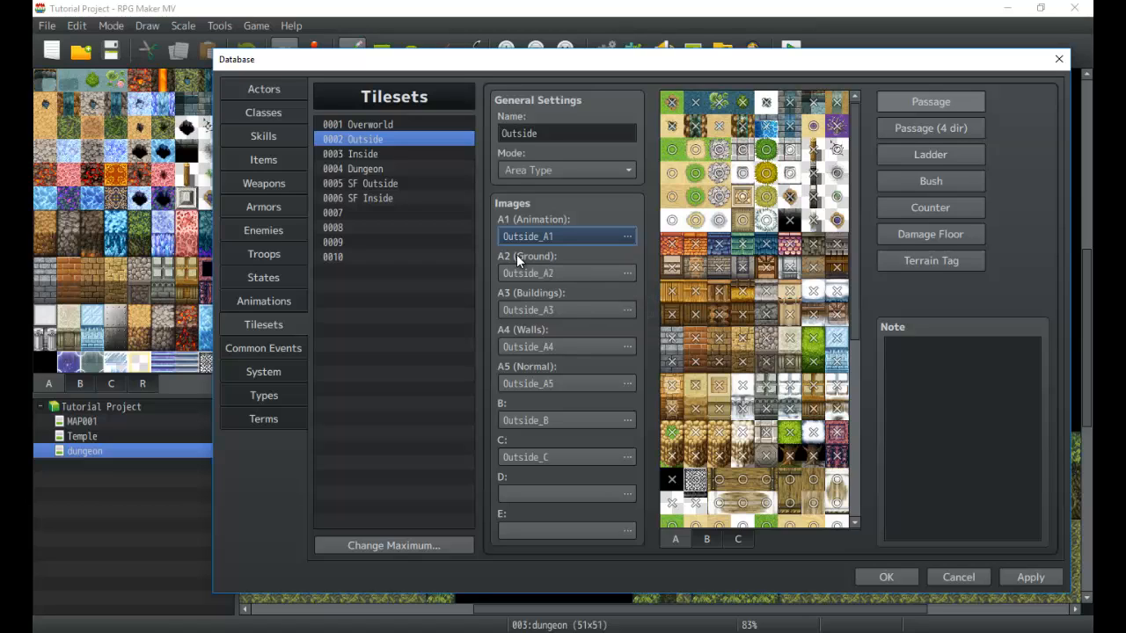
Review the A2 (Ground) image choices and keep Outside_A2 for the Outside tileset.
left_click(626, 273)
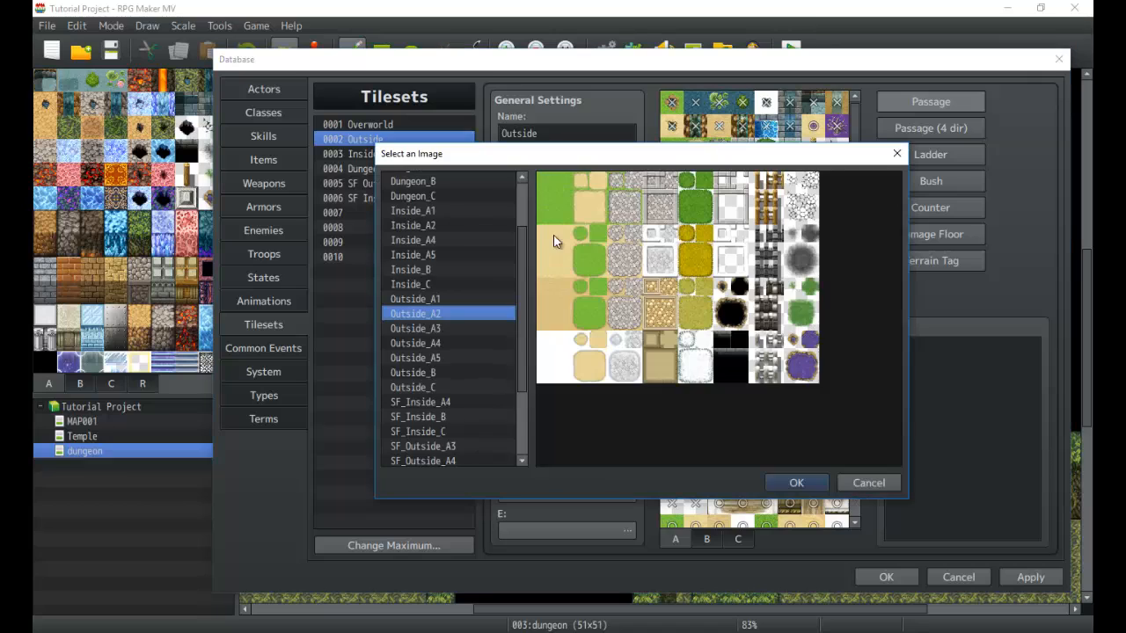
mouse_move(572, 257)
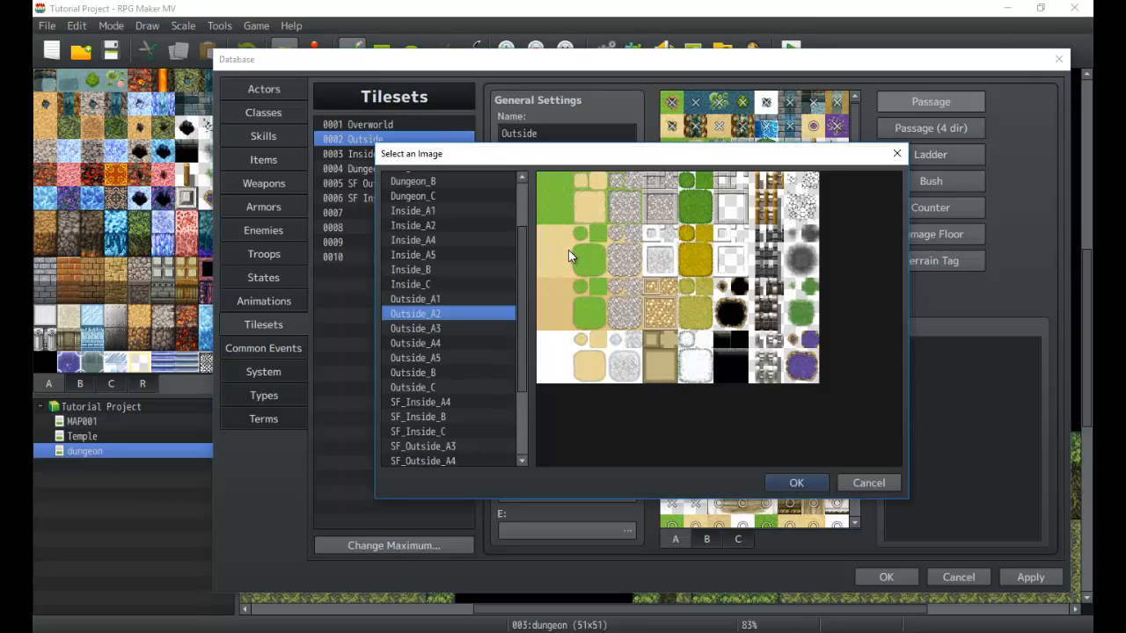
mouse_move(556, 255)
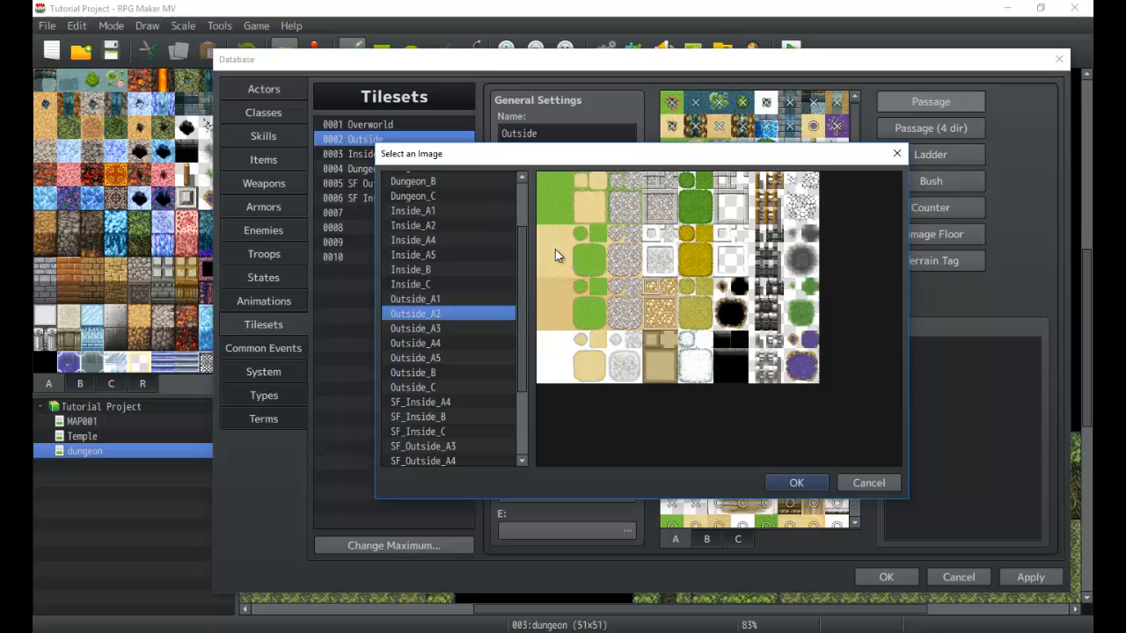
mouse_move(686, 255)
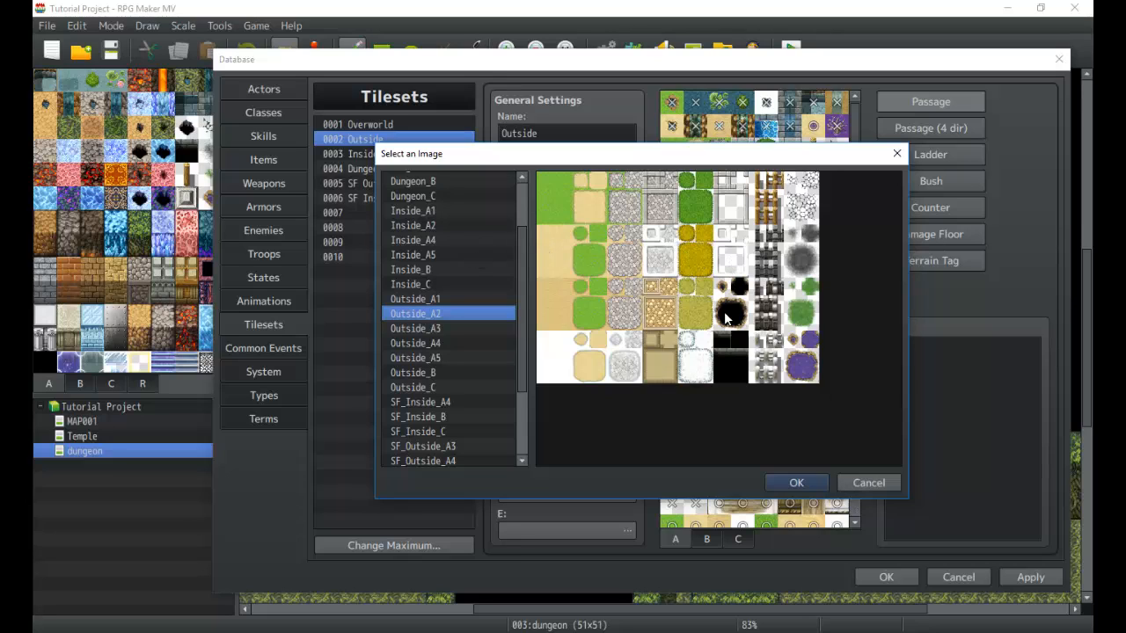
mouse_move(737, 203)
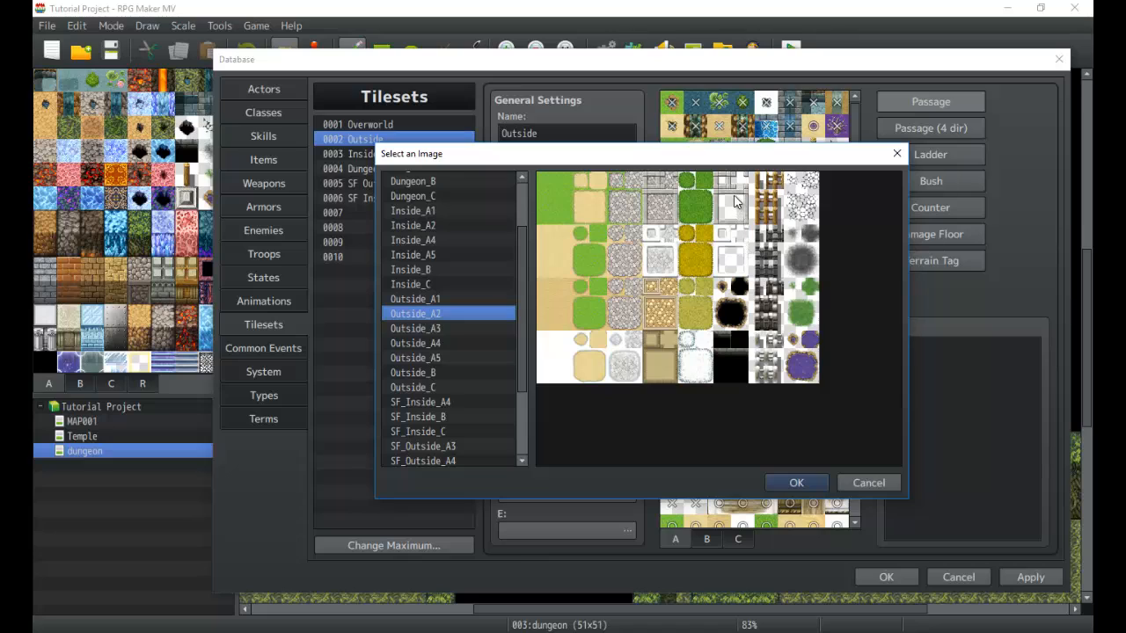
mouse_move(753, 250)
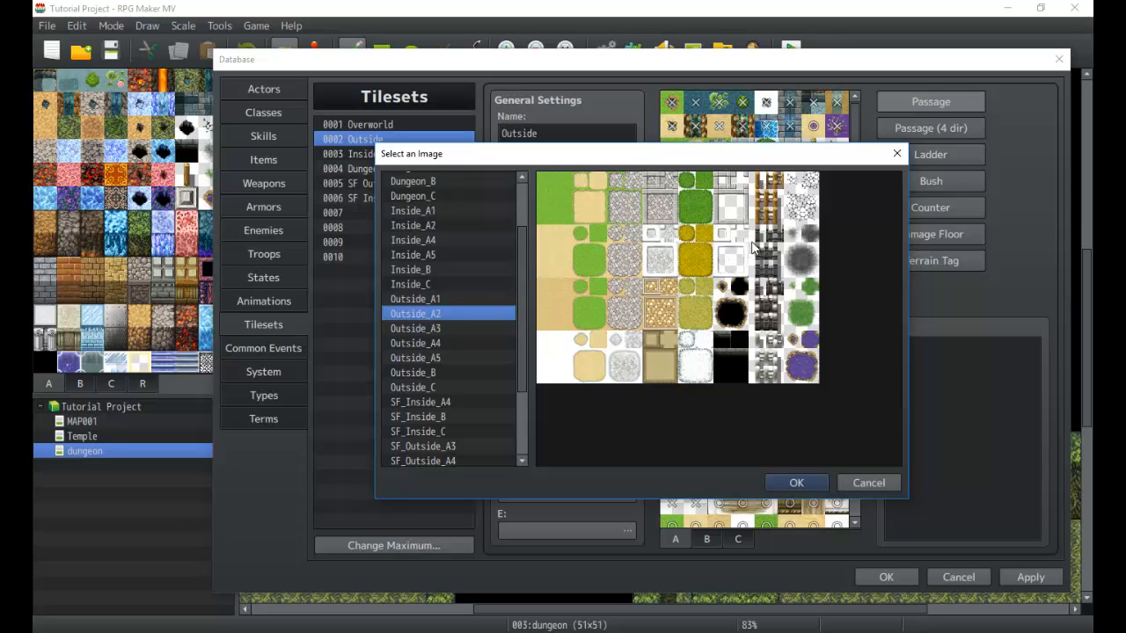
mouse_move(748, 246)
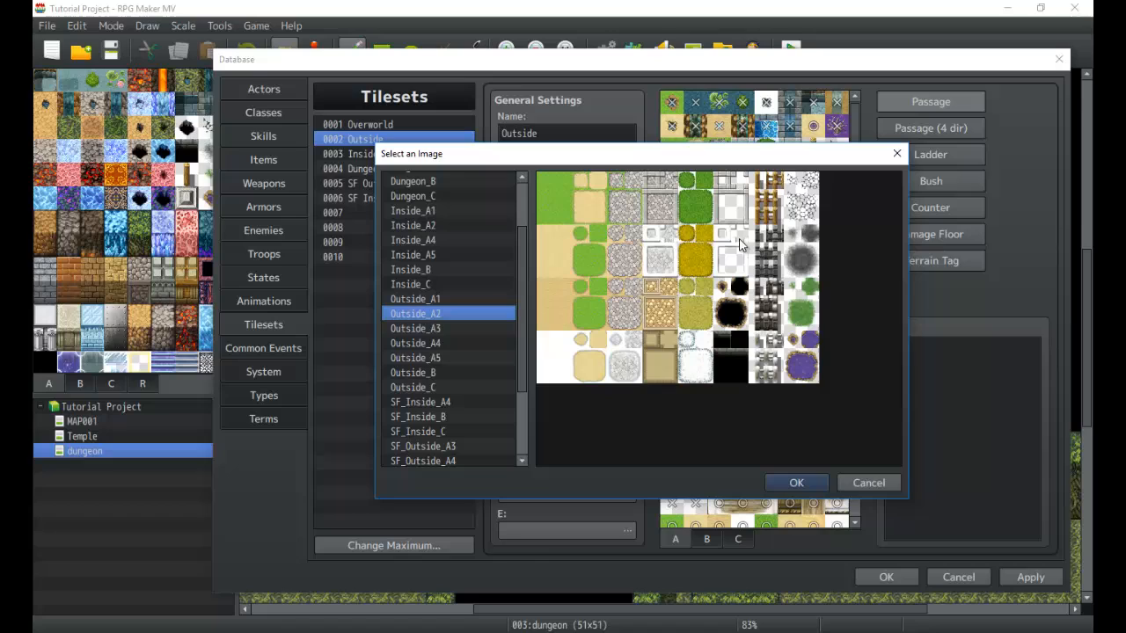
mouse_move(736, 232)
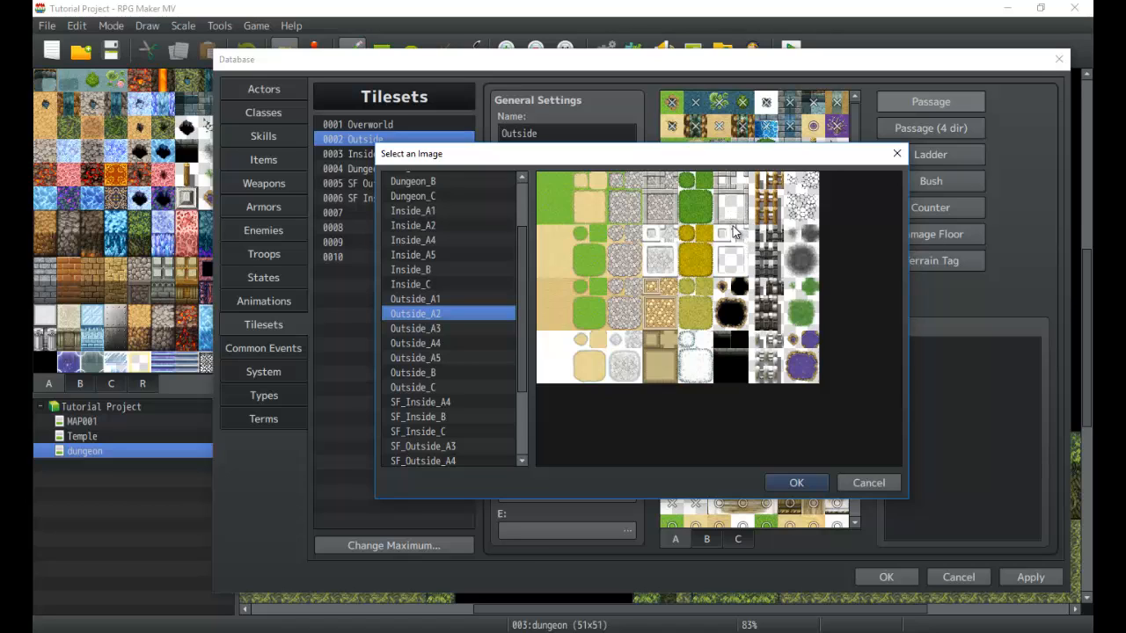
mouse_move(742, 191)
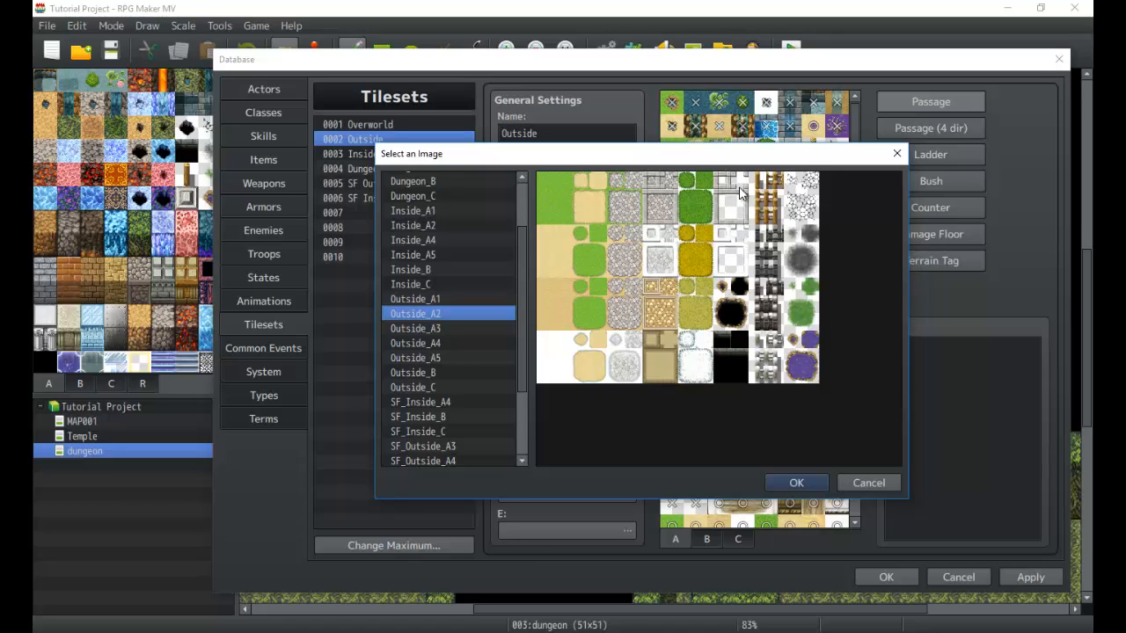
mouse_move(651, 220)
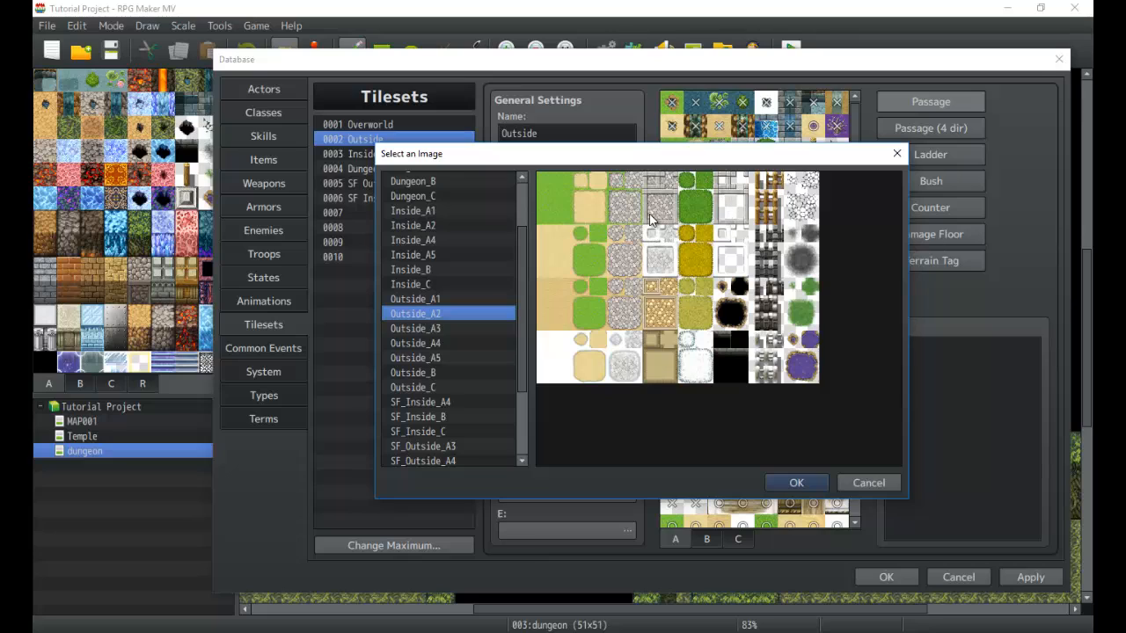
mouse_move(677, 208)
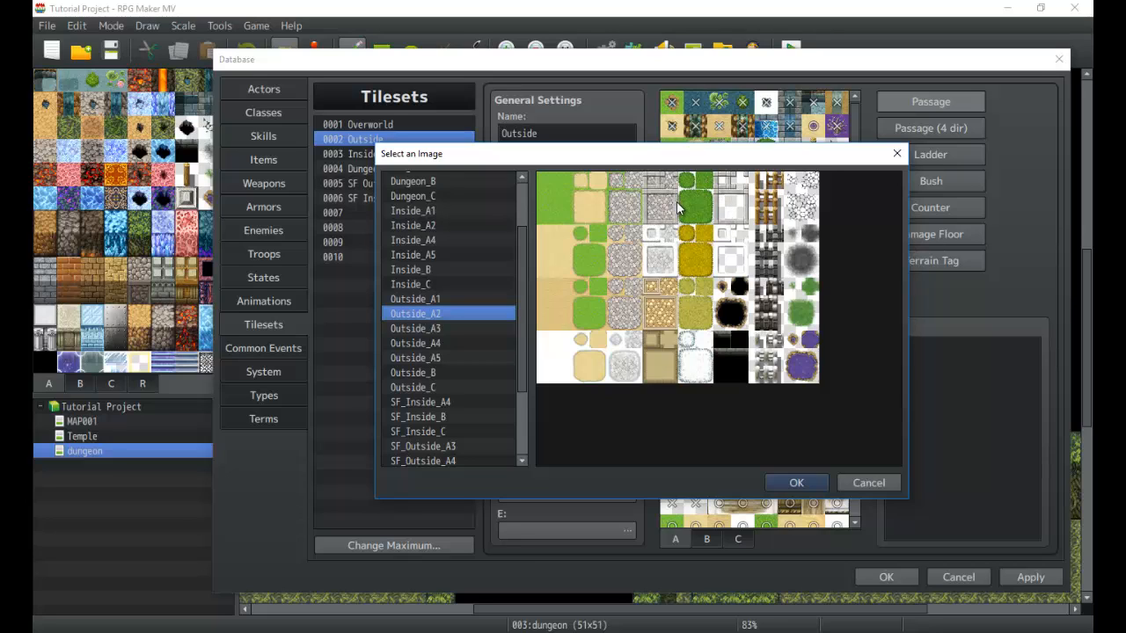
mouse_move(601, 221)
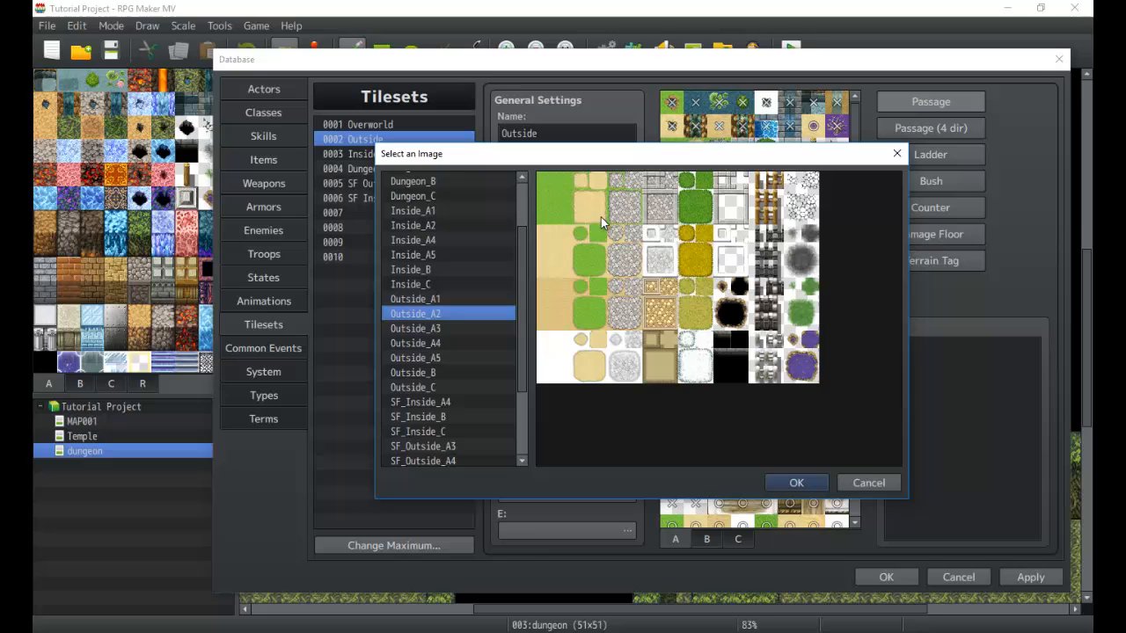
mouse_move(647, 211)
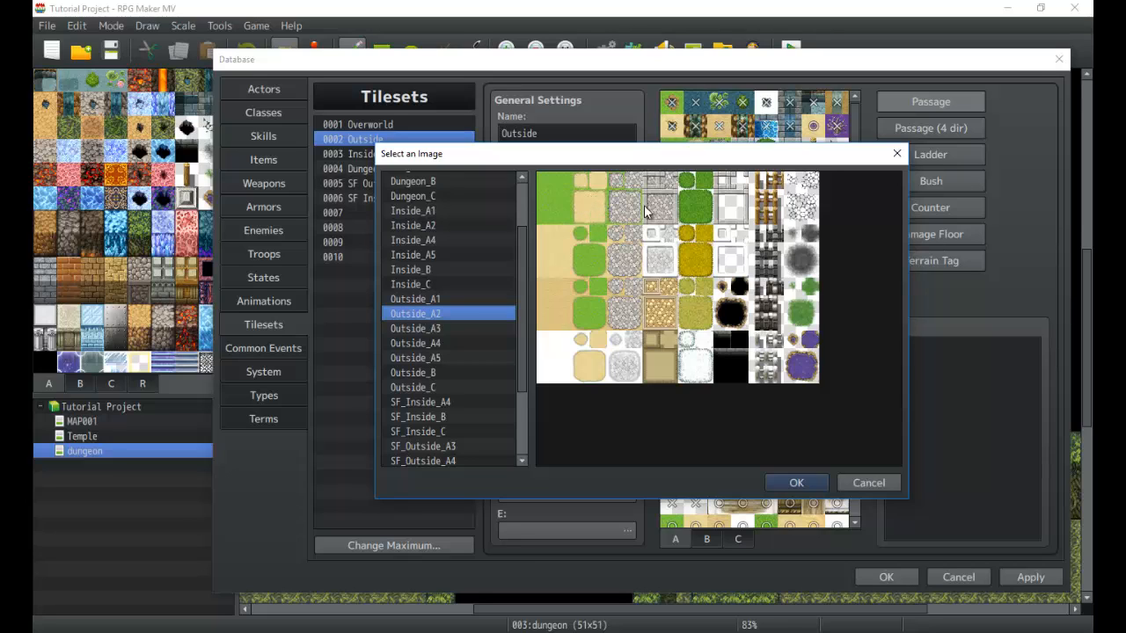
mouse_move(584, 218)
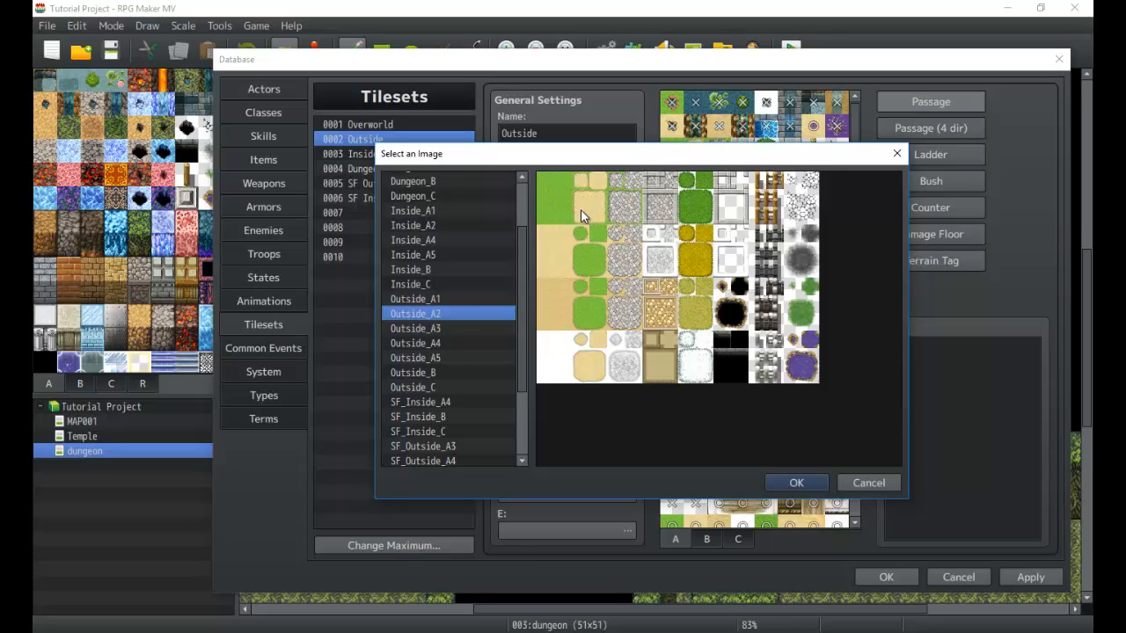
mouse_move(710, 220)
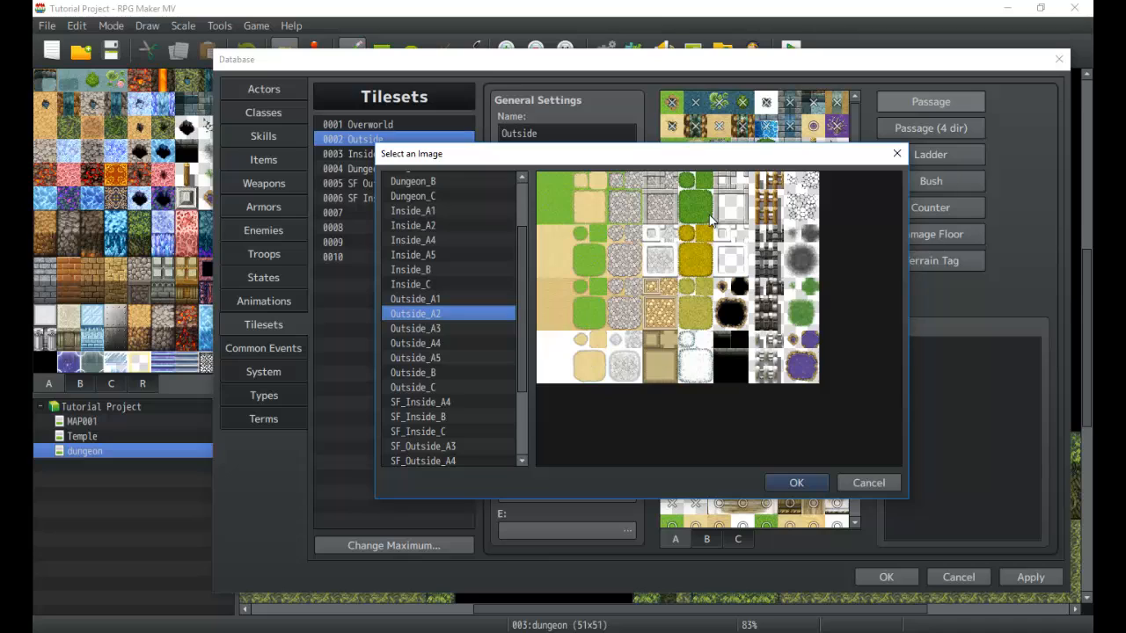
mouse_move(730, 237)
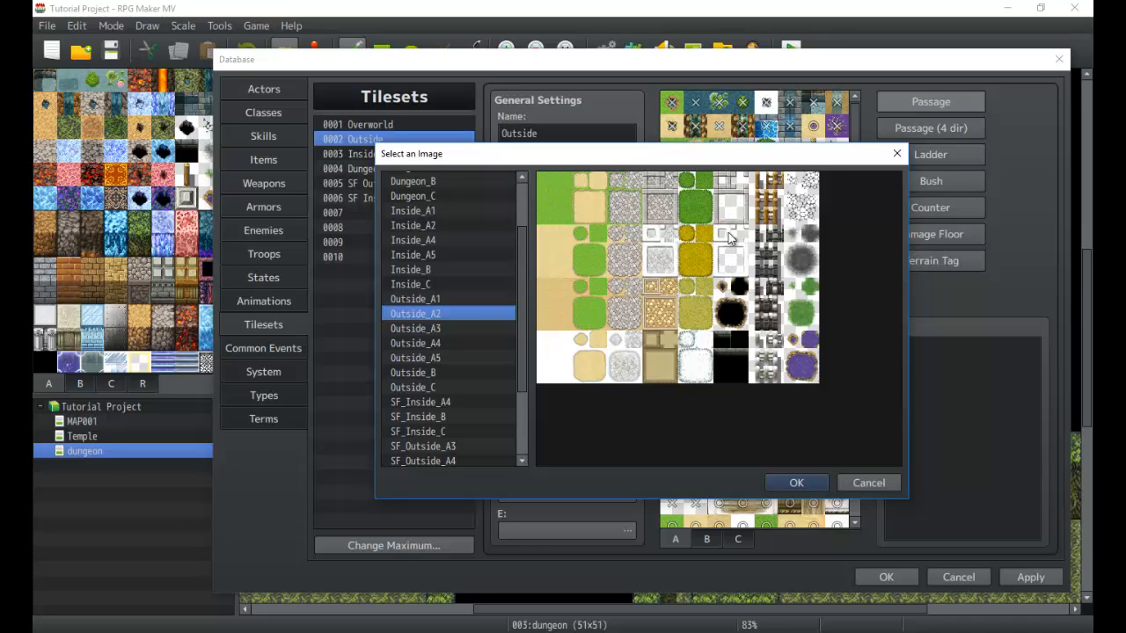
mouse_move(737, 288)
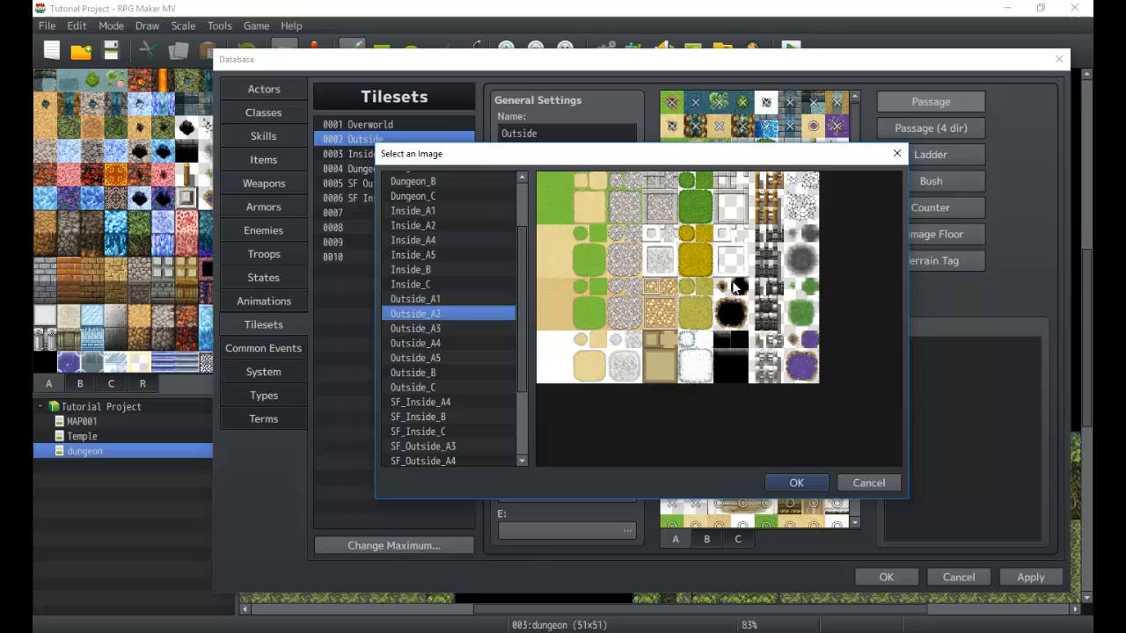
mouse_move(668, 257)
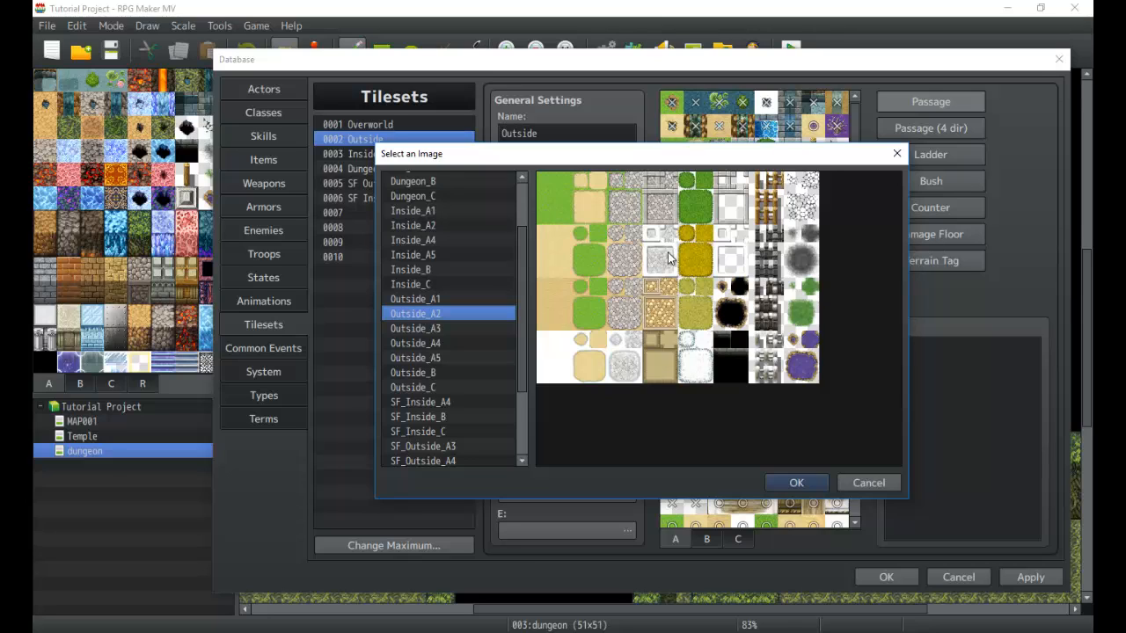
mouse_move(735, 300)
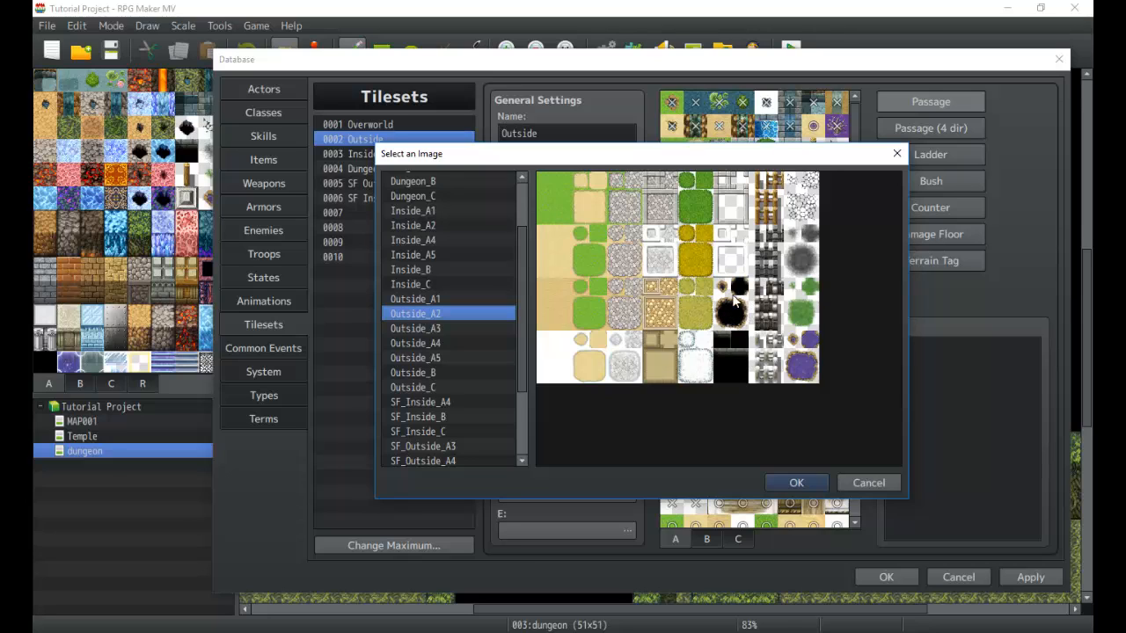
mouse_move(739, 364)
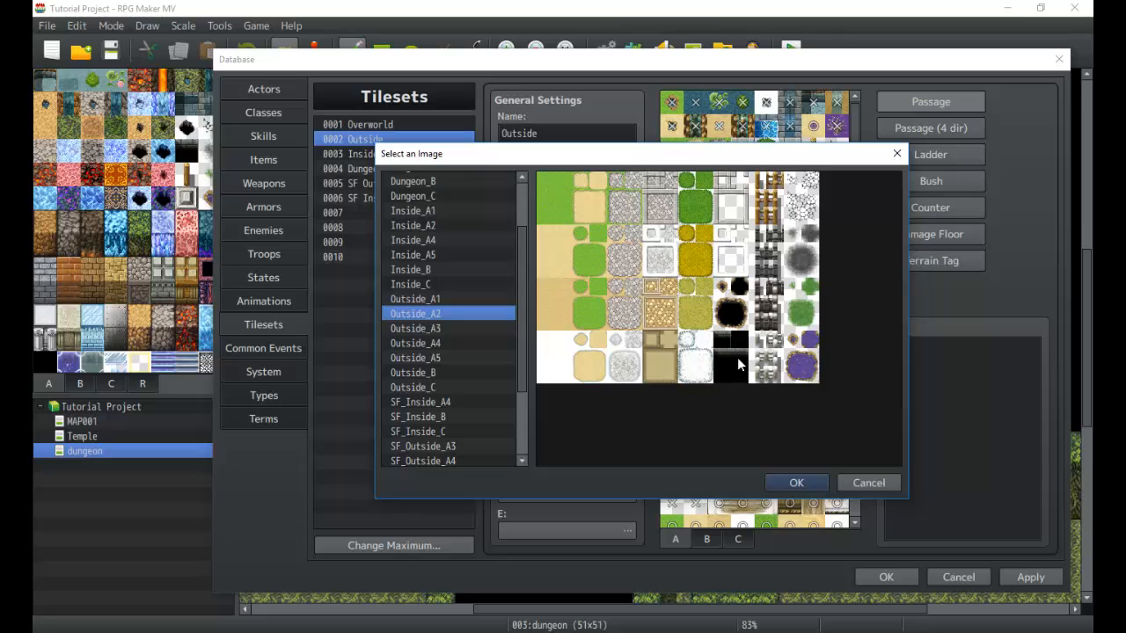
mouse_move(735, 355)
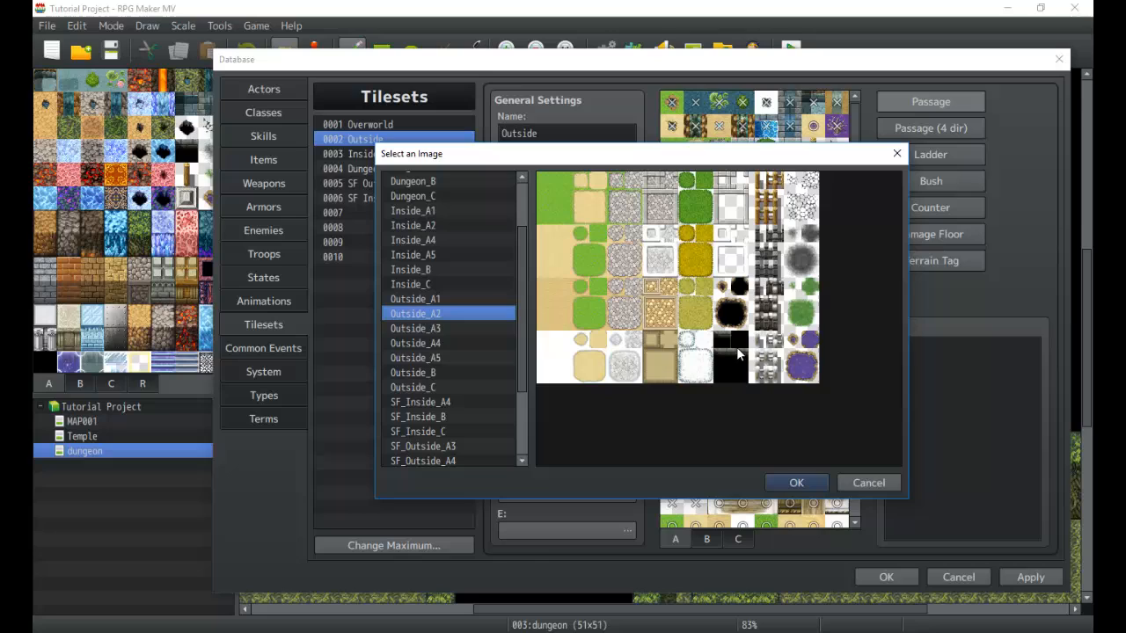
mouse_move(732, 349)
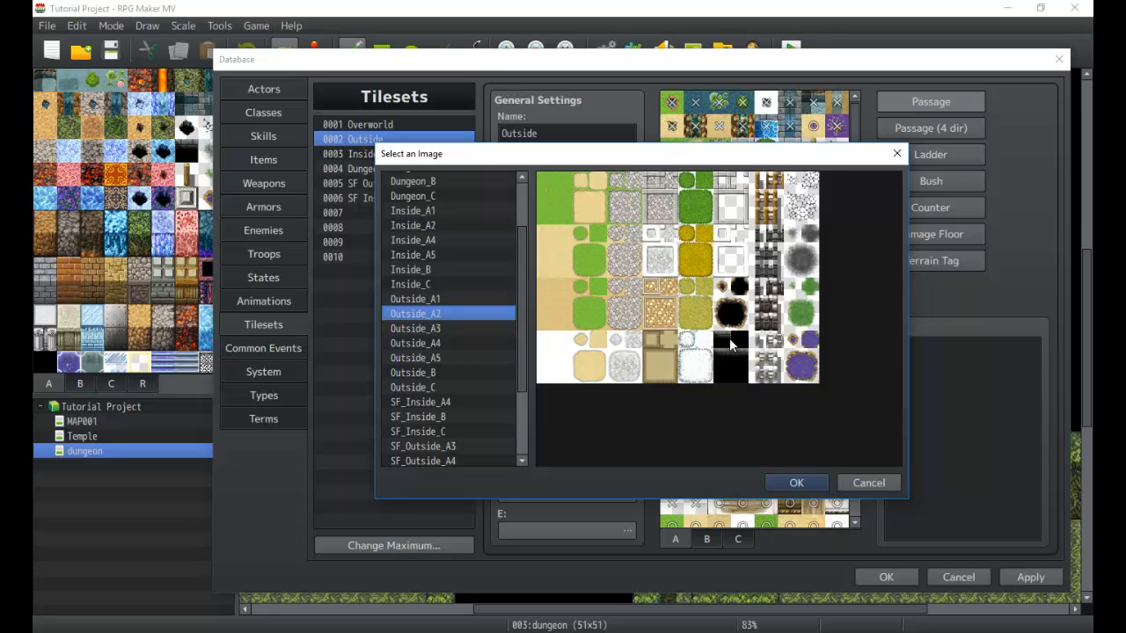
mouse_move(767, 213)
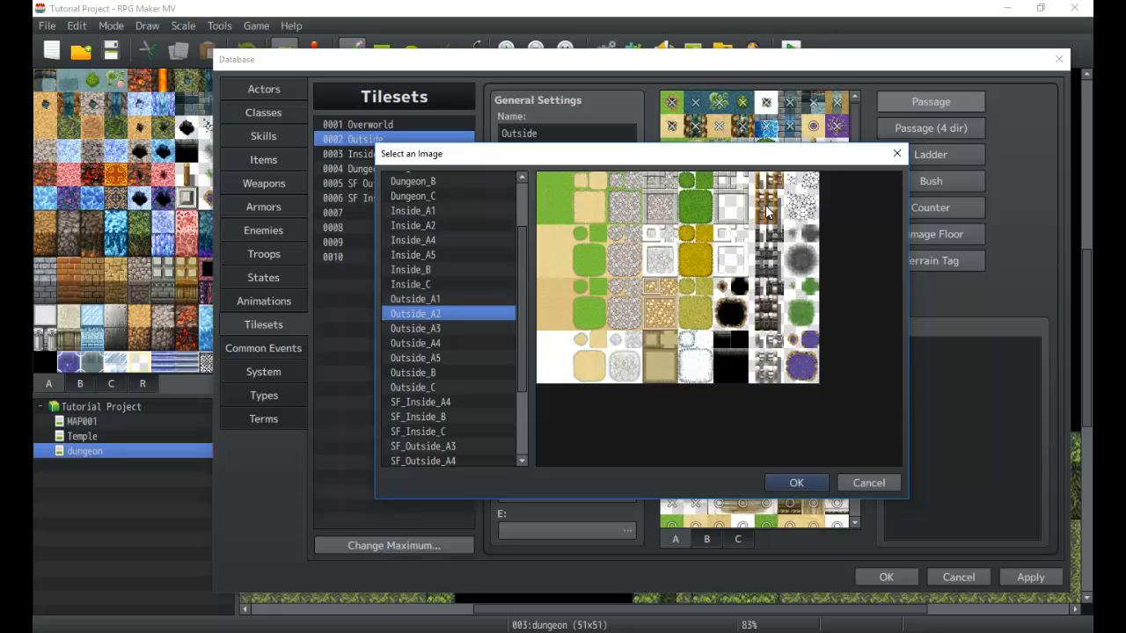
mouse_move(841, 214)
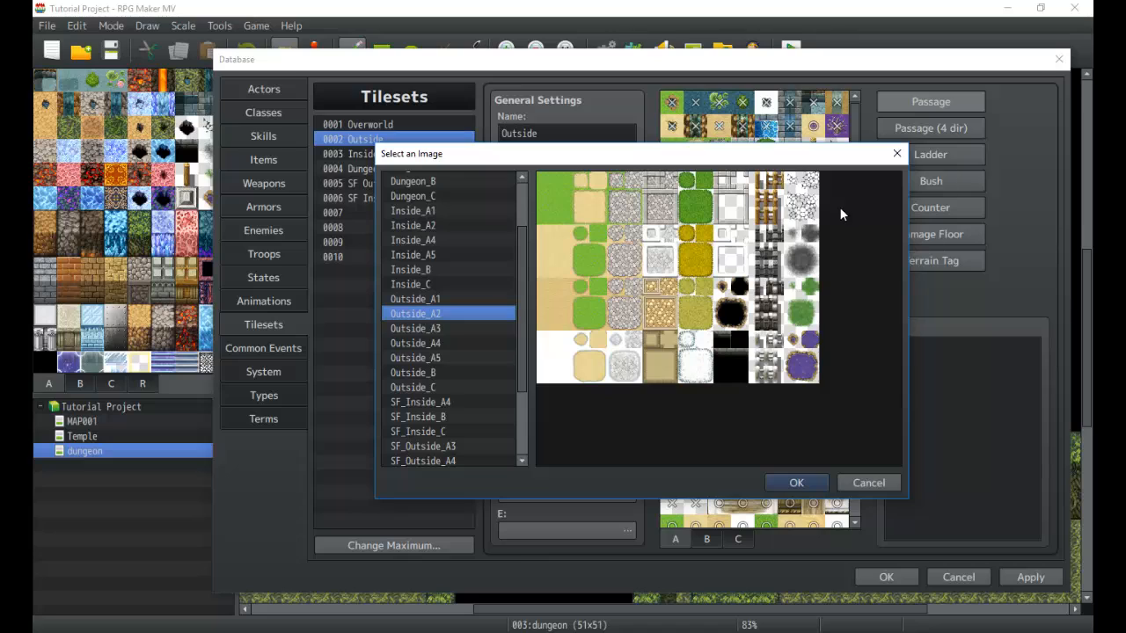
mouse_move(810, 301)
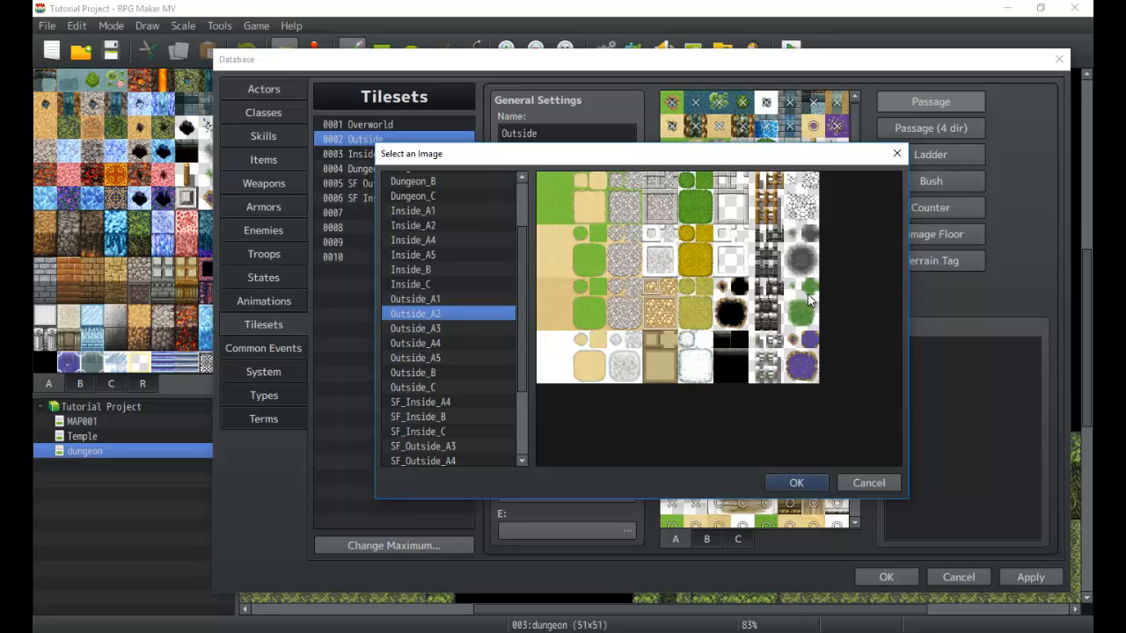
mouse_move(808, 236)
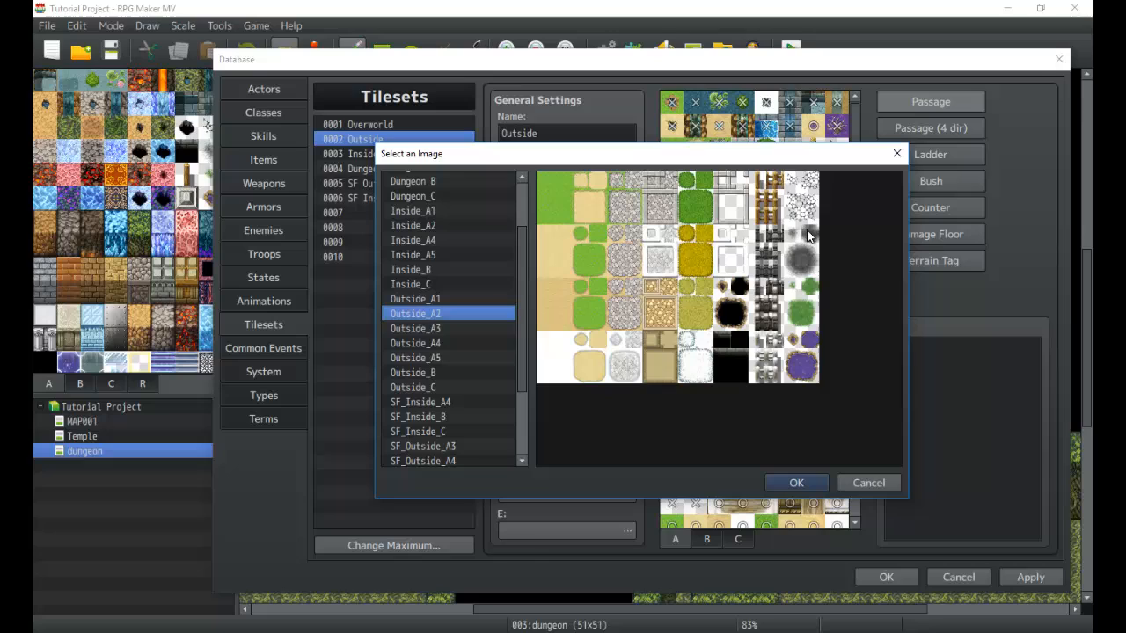
mouse_move(825, 468)
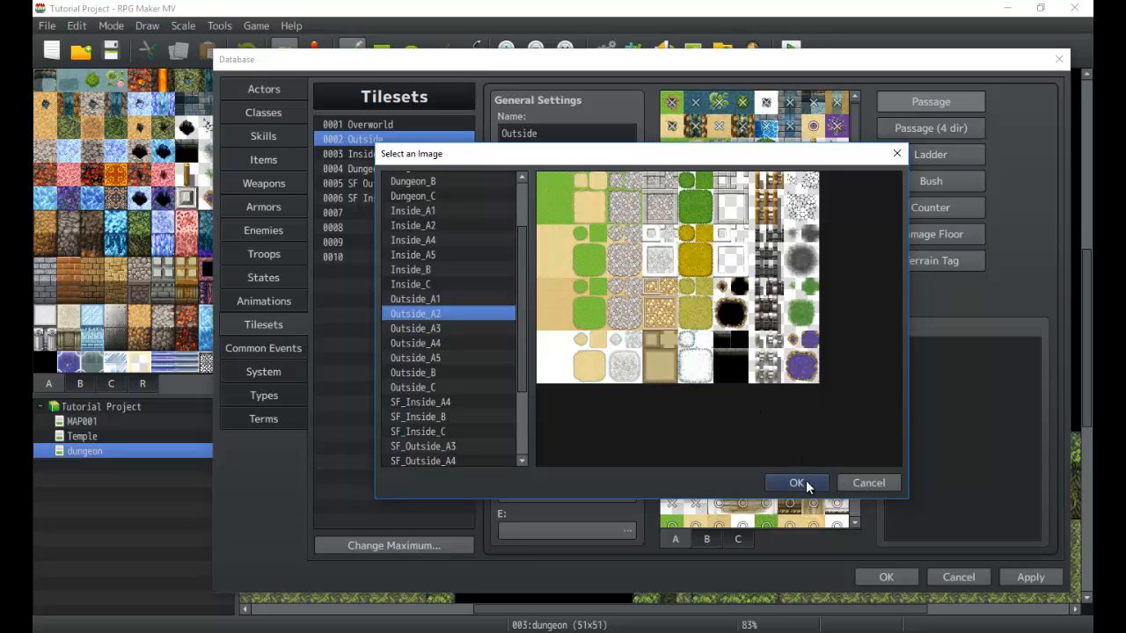
left_click(796, 482)
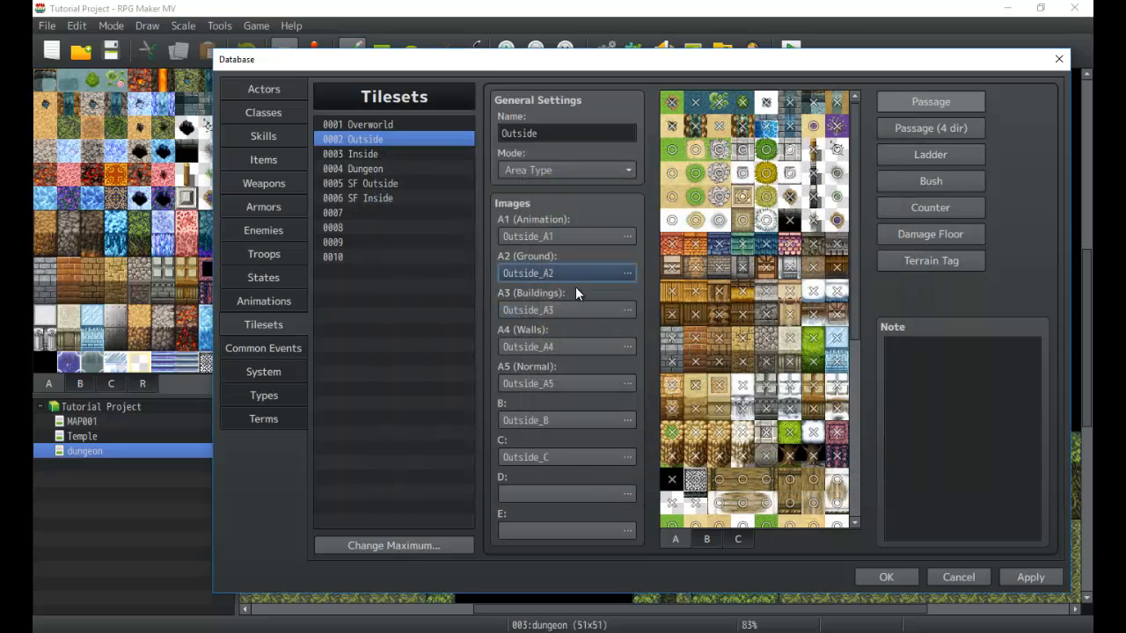
left_click(627, 310)
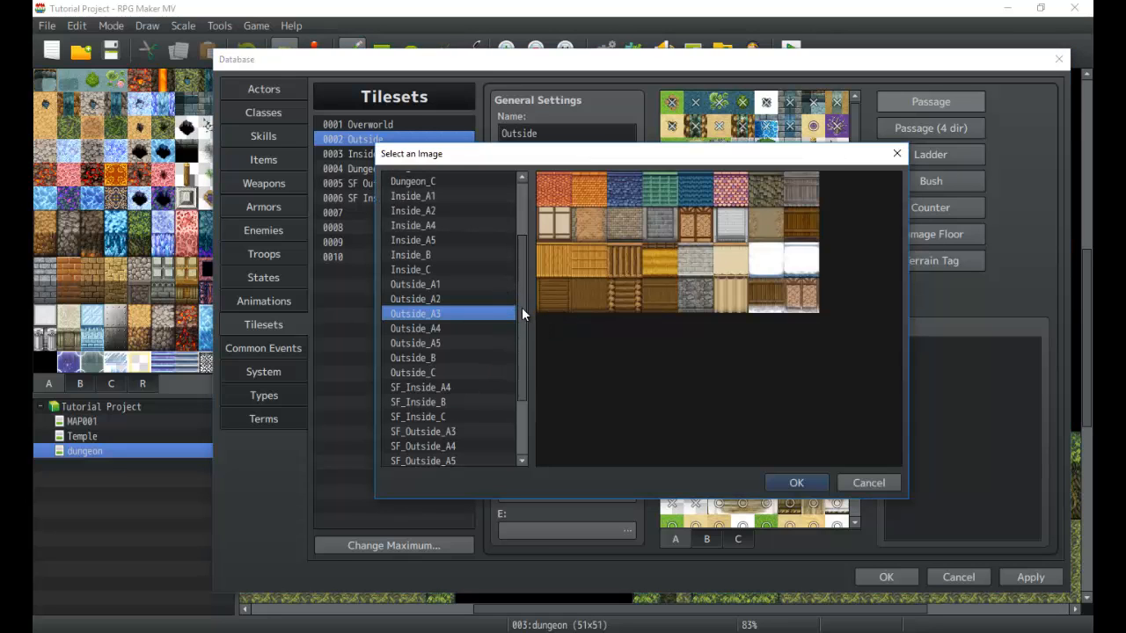
mouse_move(825, 257)
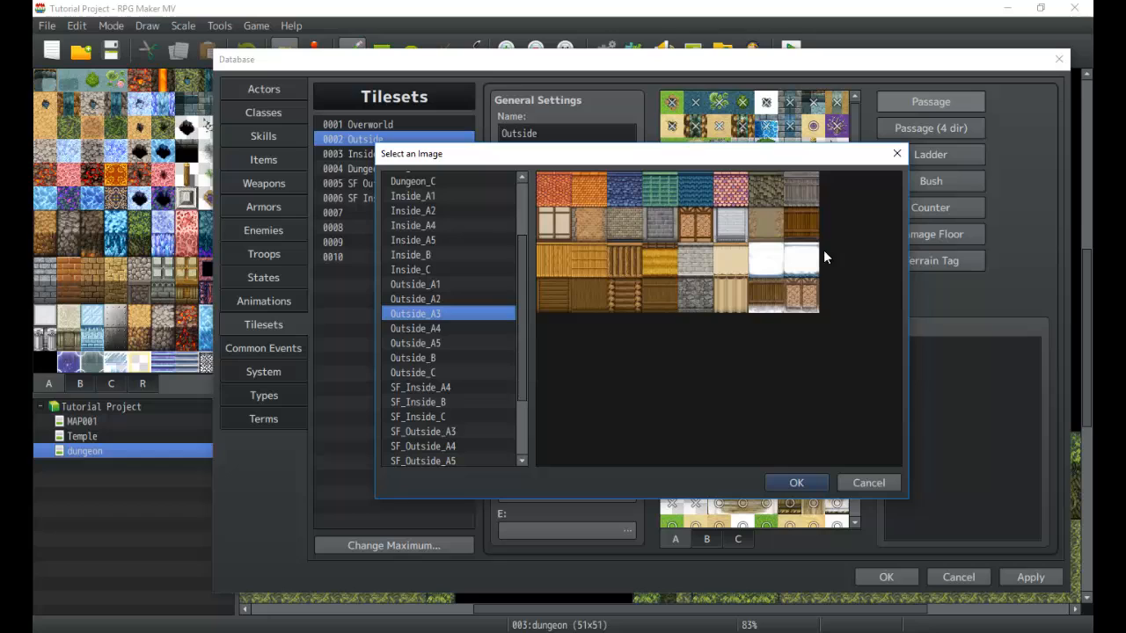
mouse_move(573, 243)
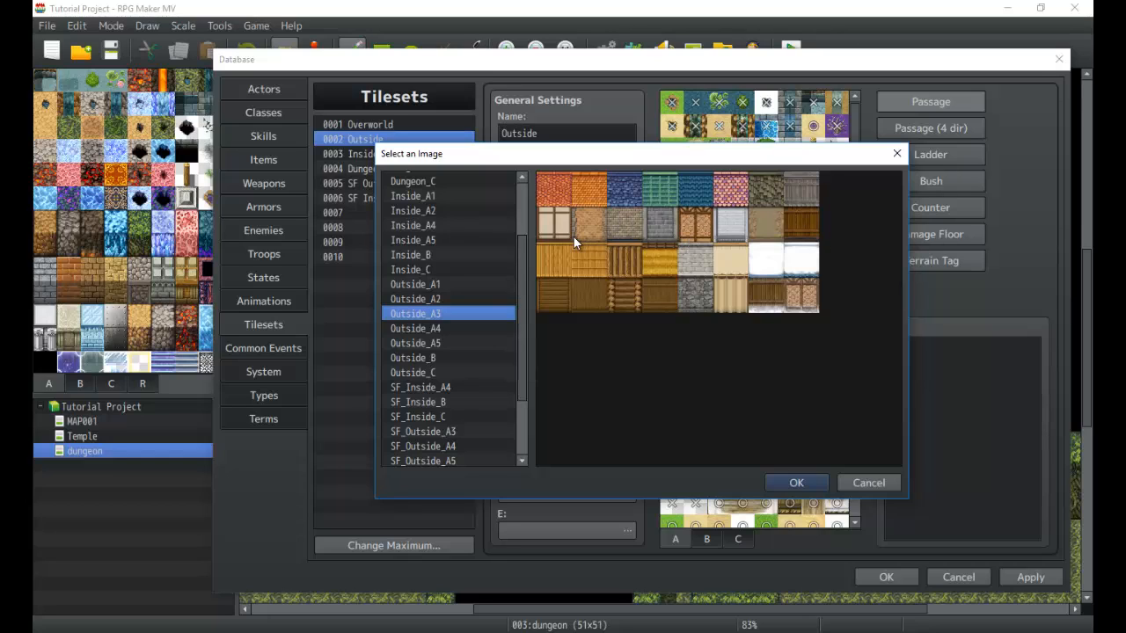
mouse_move(809, 215)
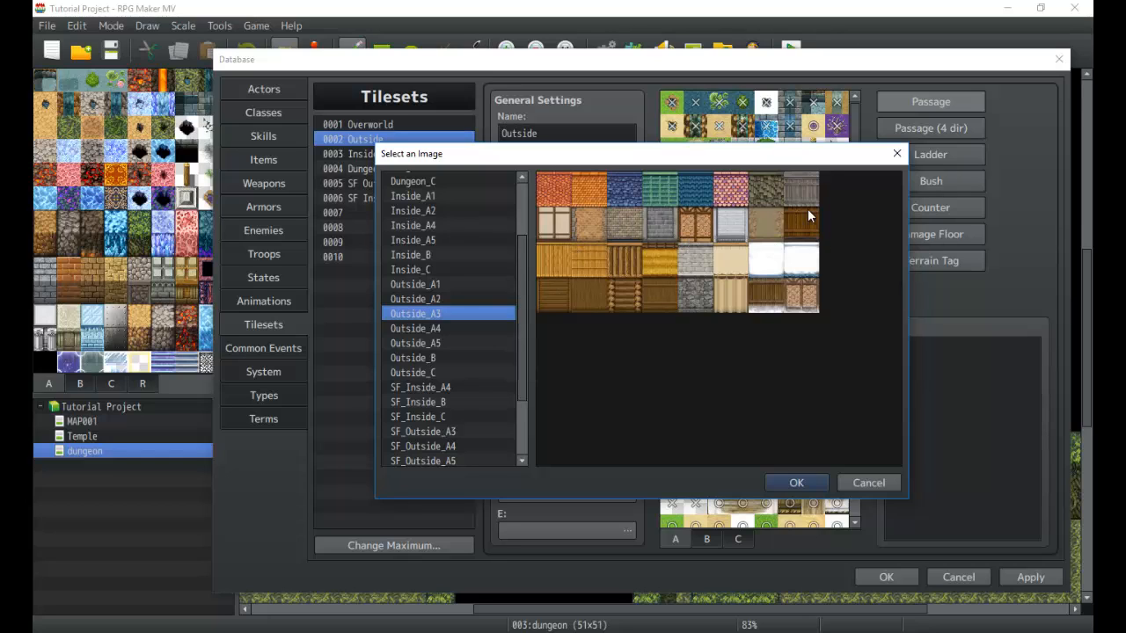
mouse_move(686, 244)
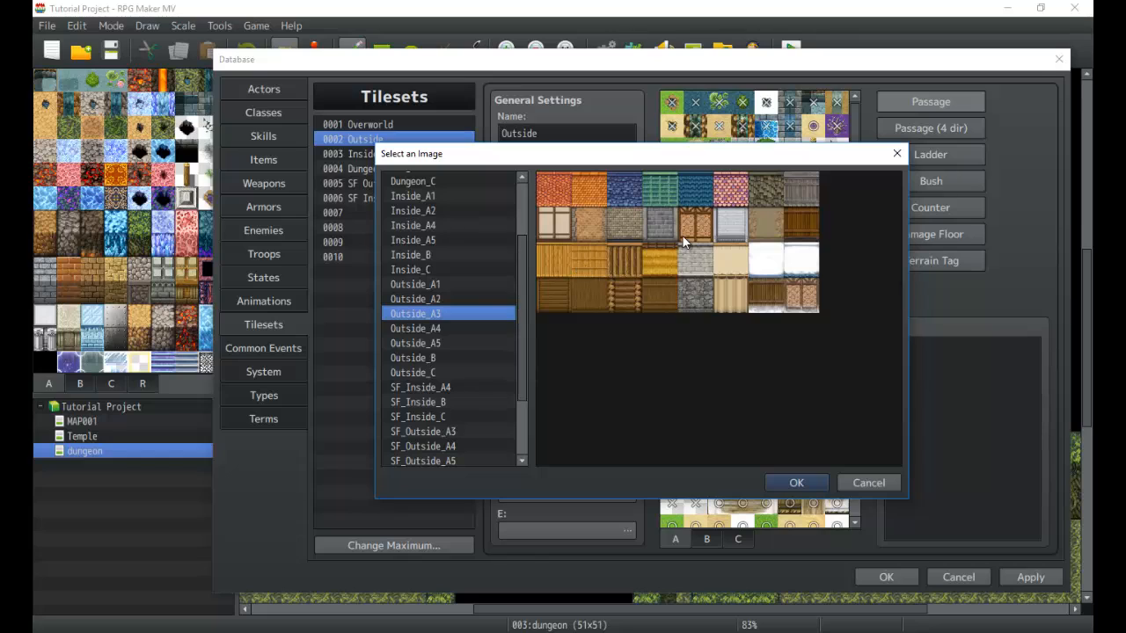
mouse_move(561, 232)
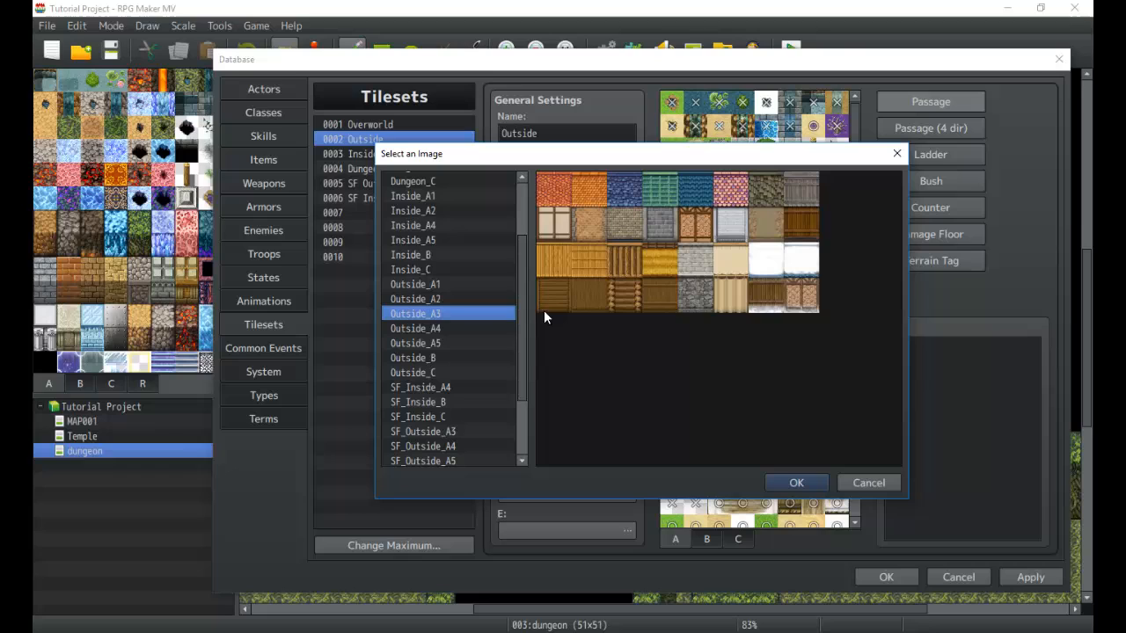
left_click(415, 329)
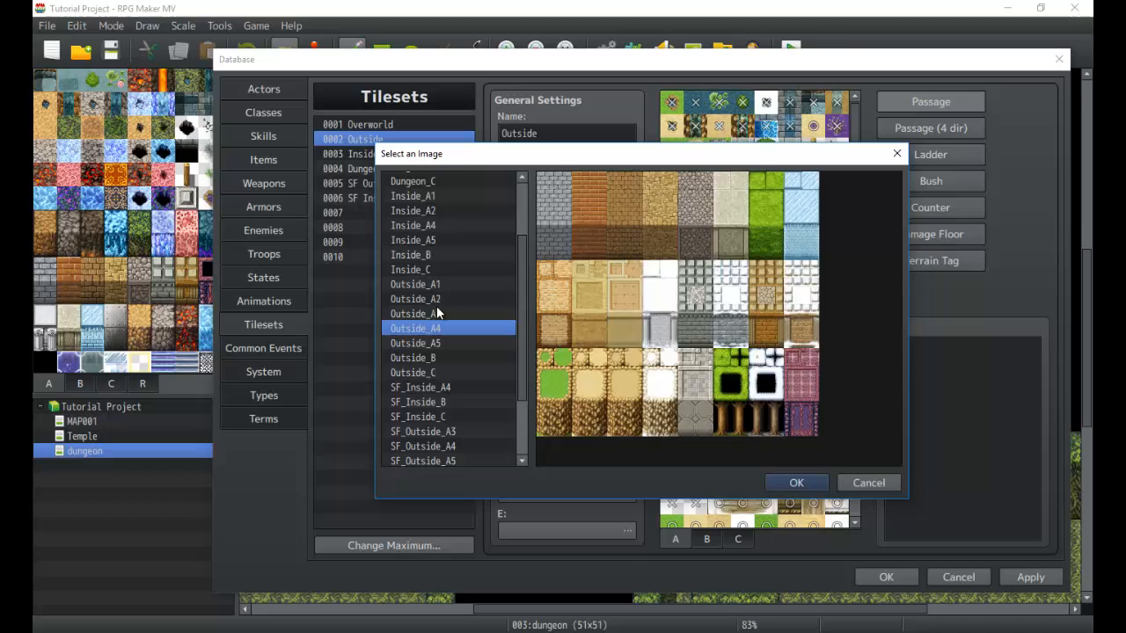
left_click(415, 313)
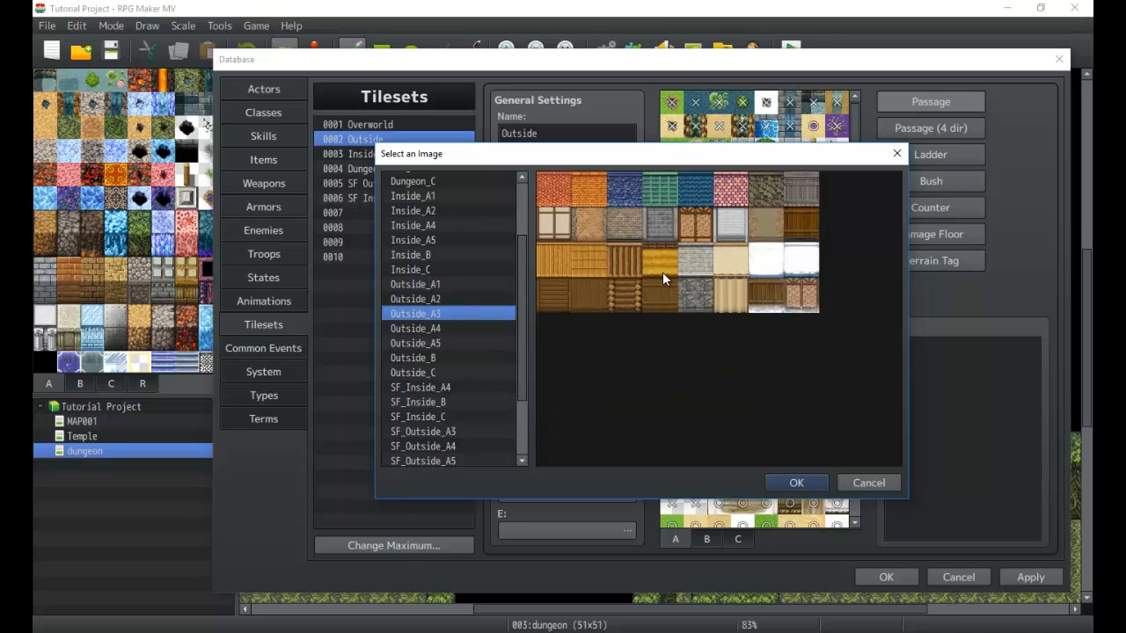
mouse_move(735, 266)
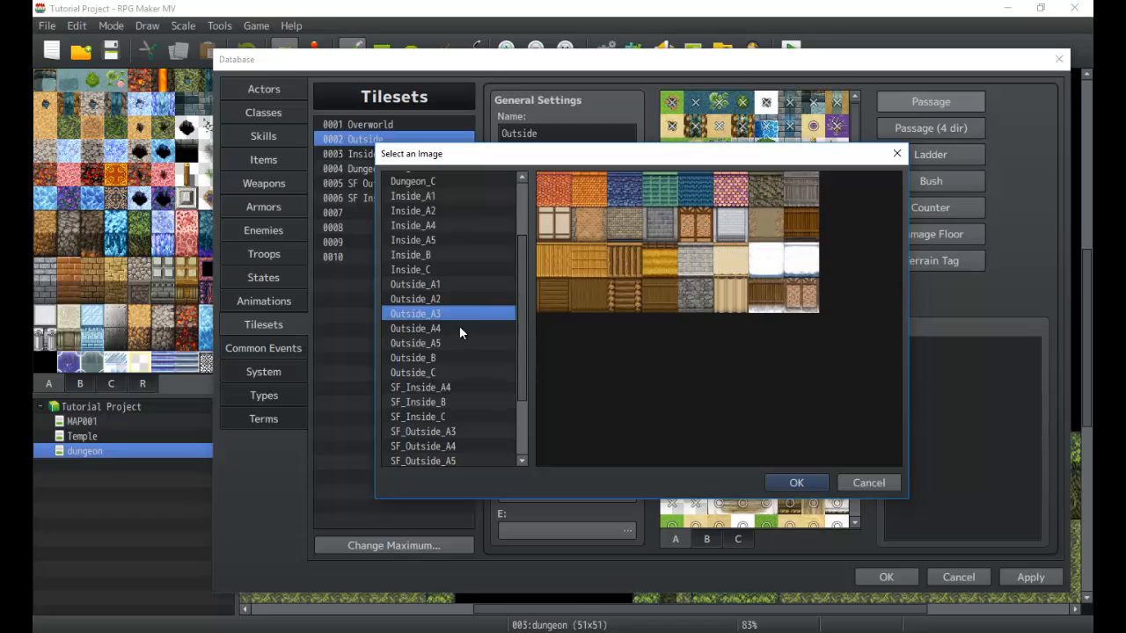
mouse_move(468, 328)
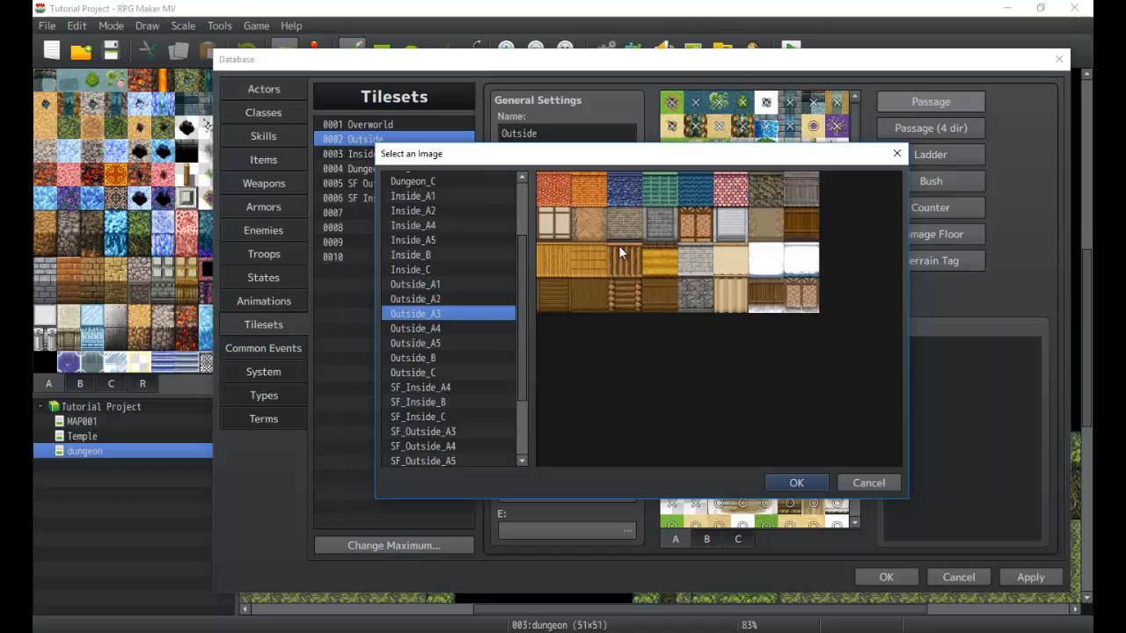
mouse_move(808, 303)
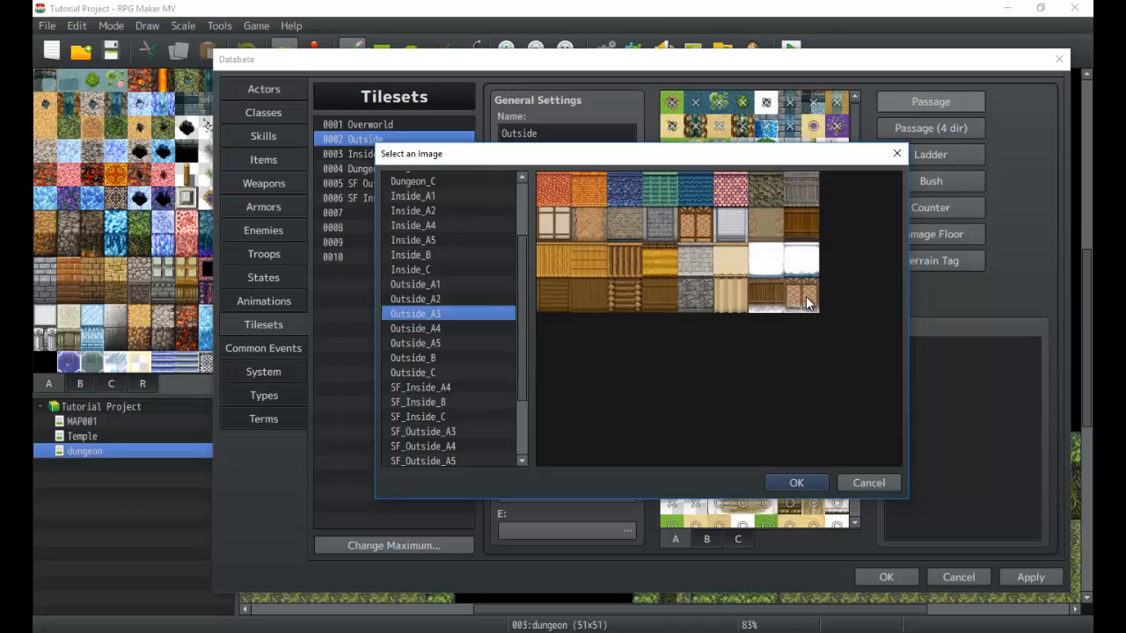
left_click(415, 329)
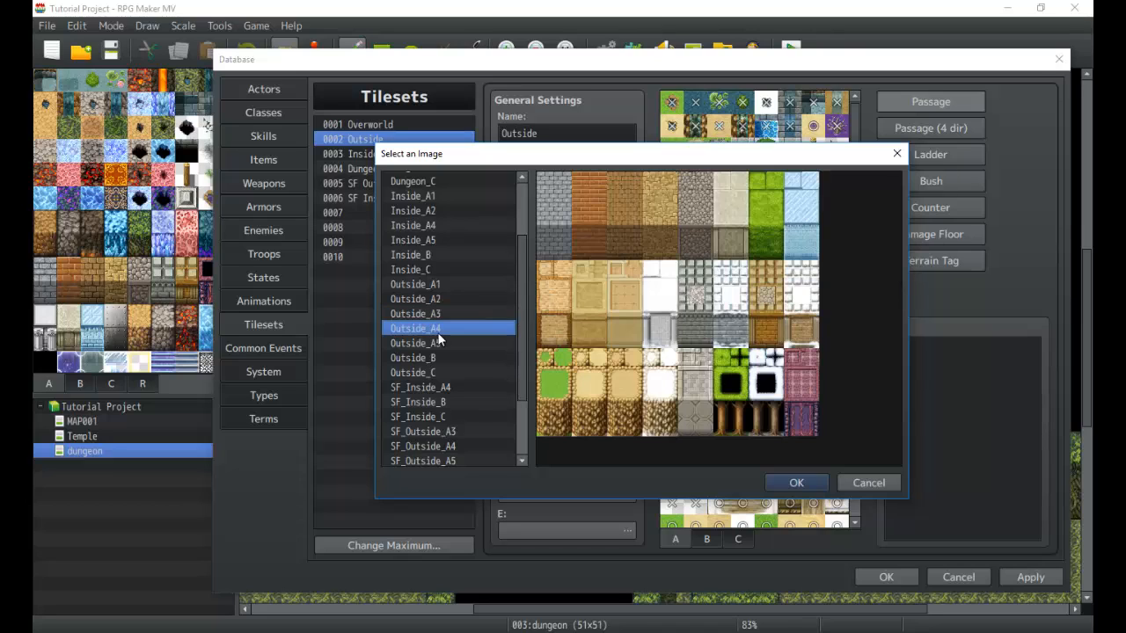
left_click(415, 314)
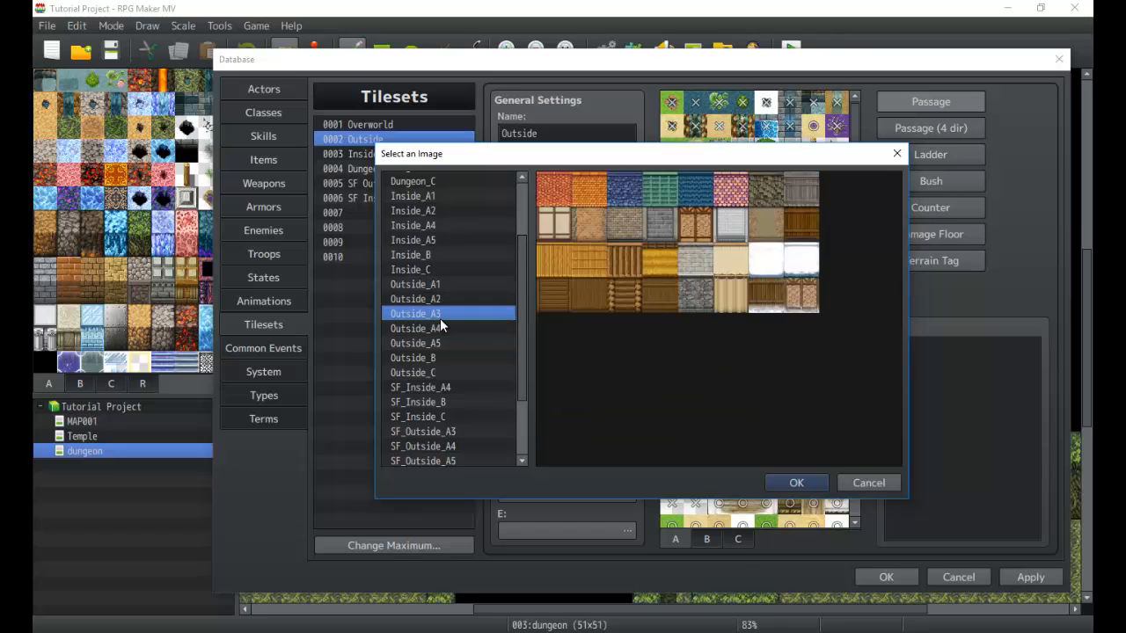
left_click(415, 329)
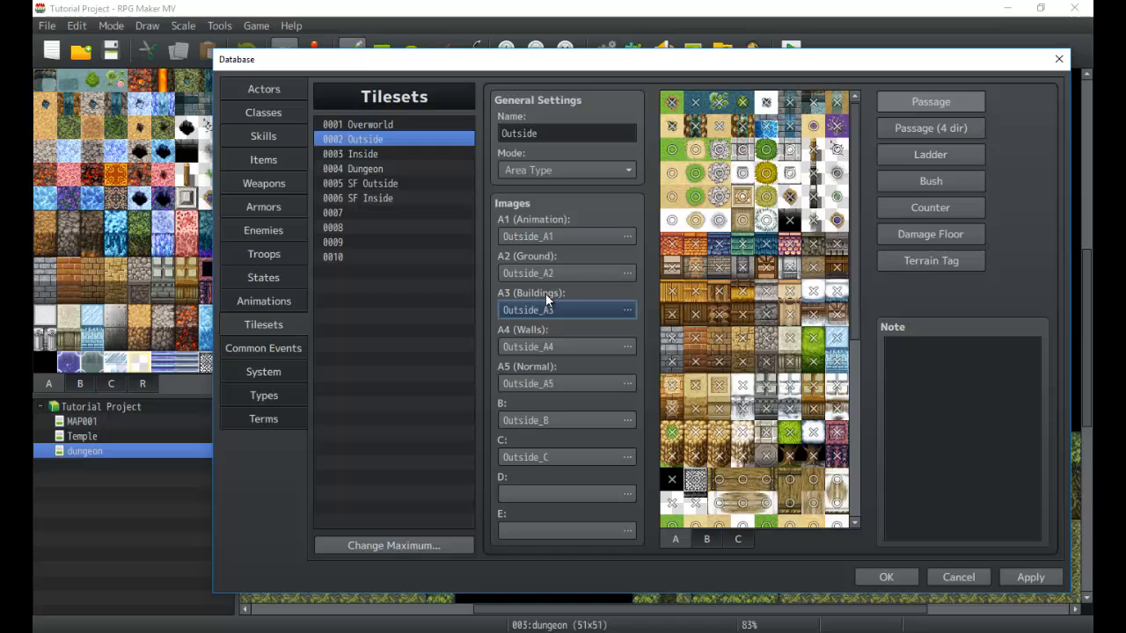
mouse_move(561, 341)
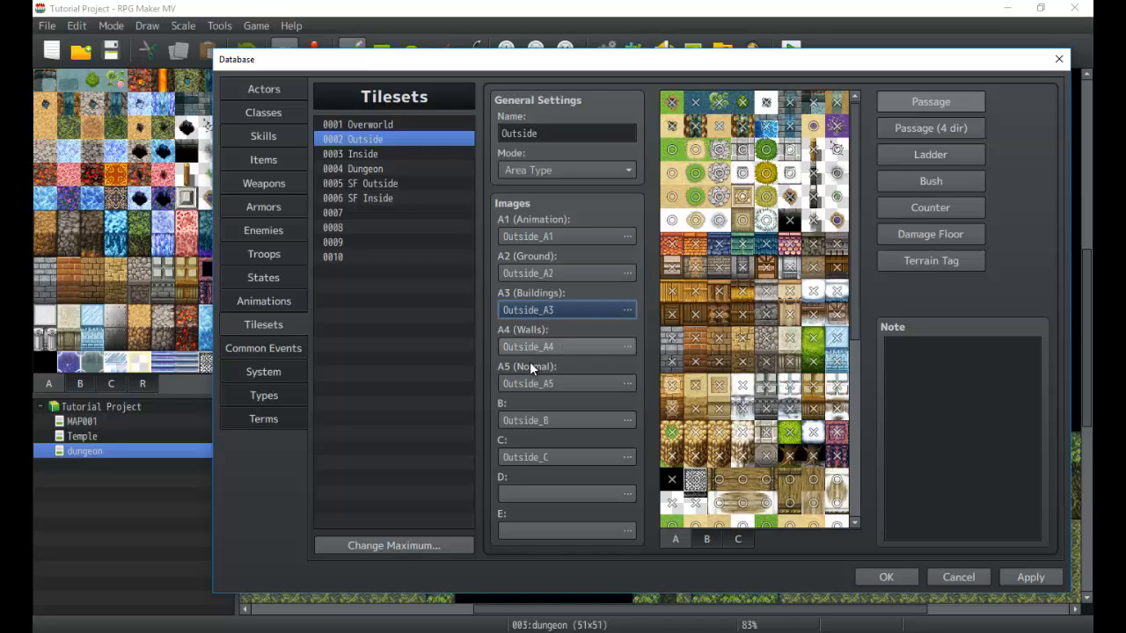
mouse_move(567, 347)
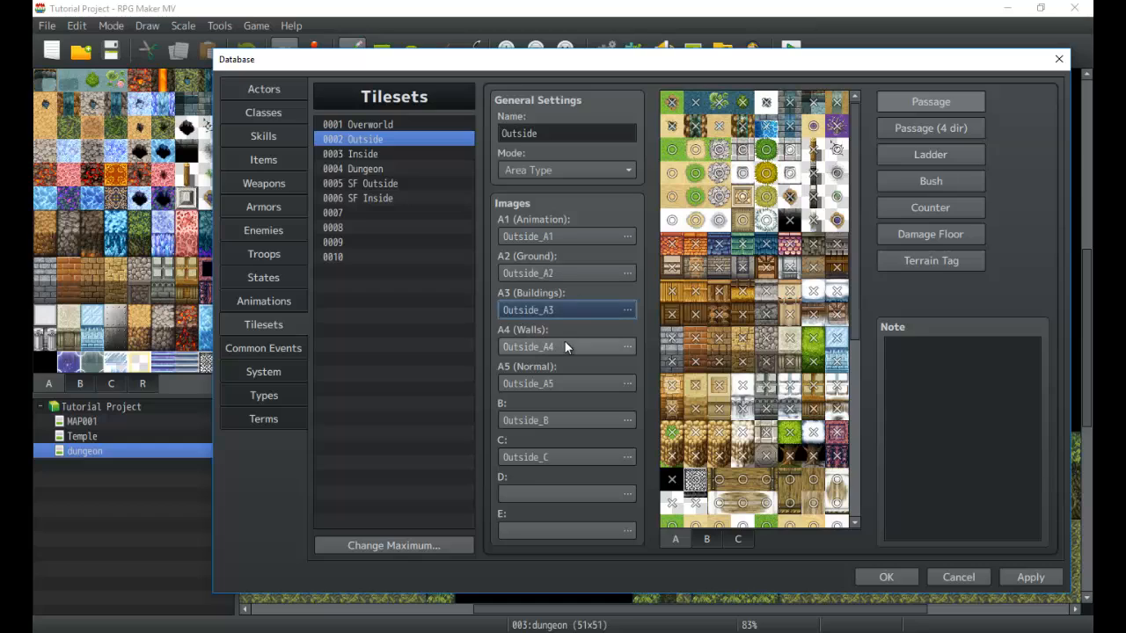
mouse_move(624, 342)
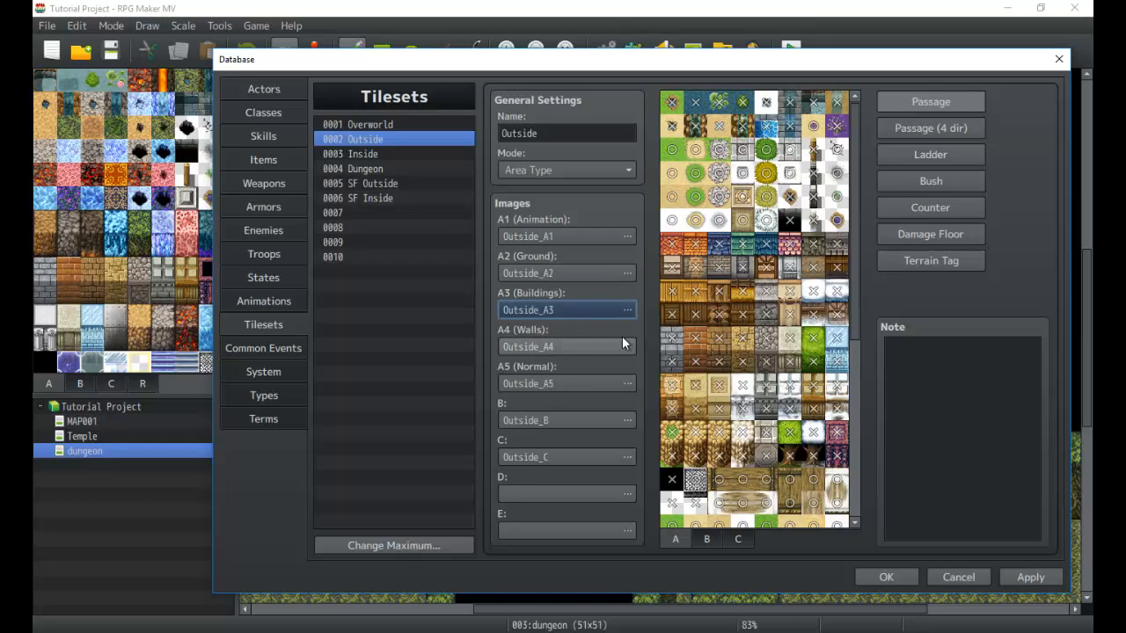
mouse_move(528, 373)
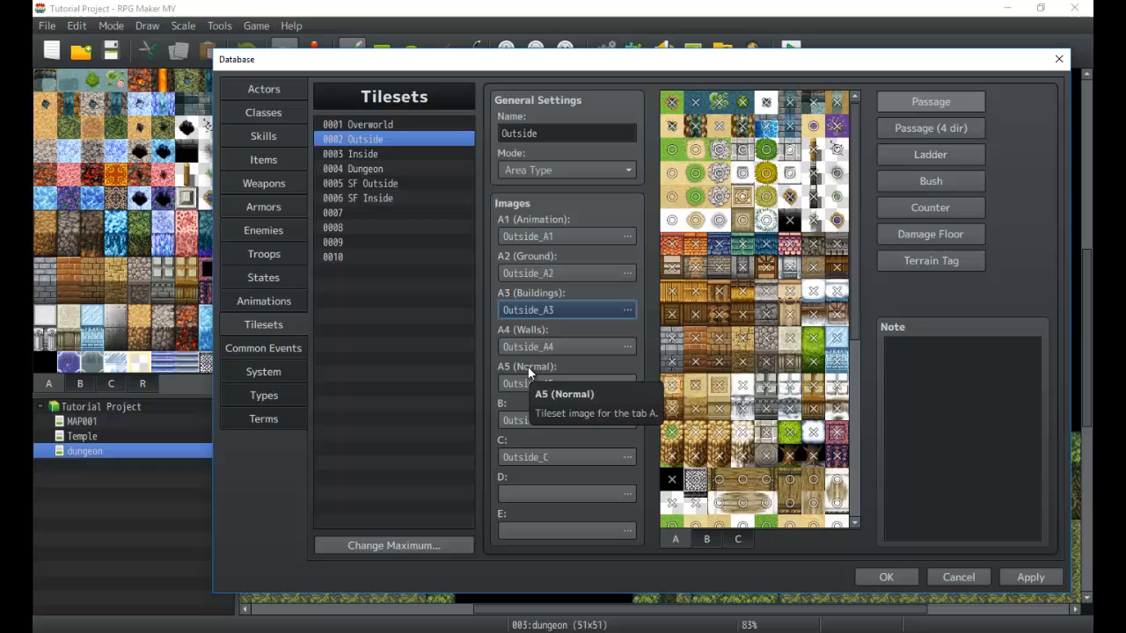
mouse_move(531, 384)
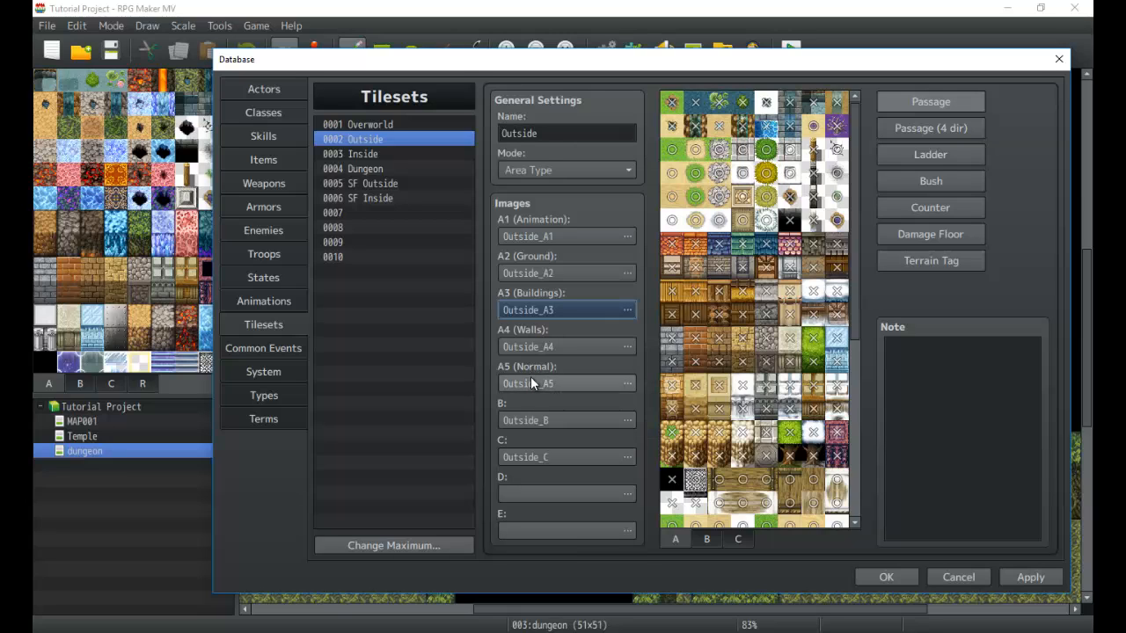
left_click(626, 384)
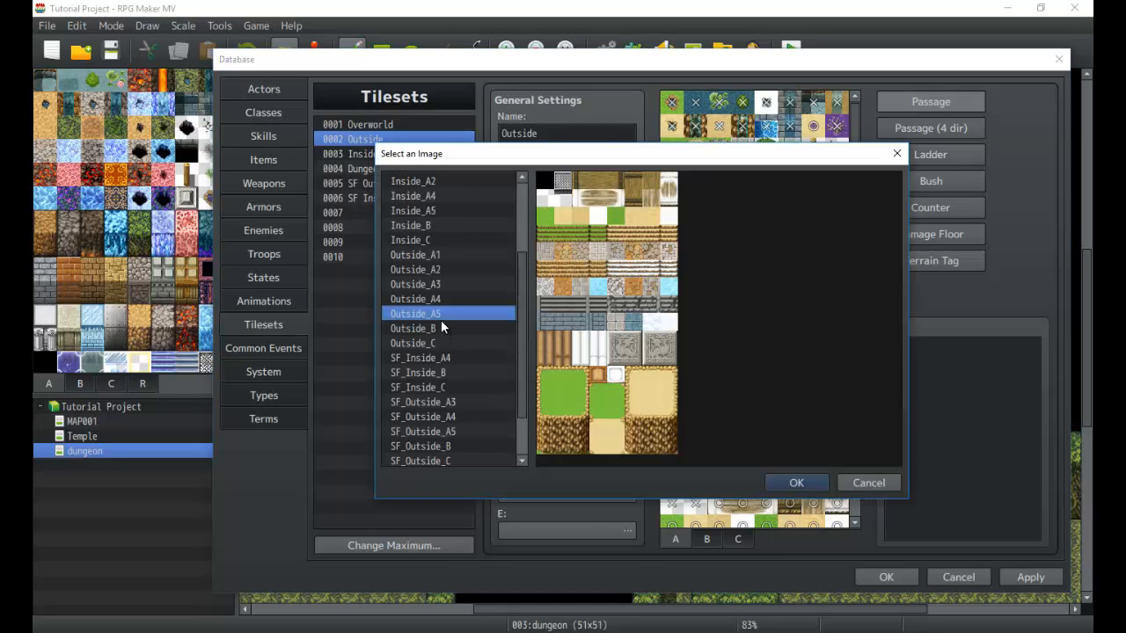
mouse_move(703, 299)
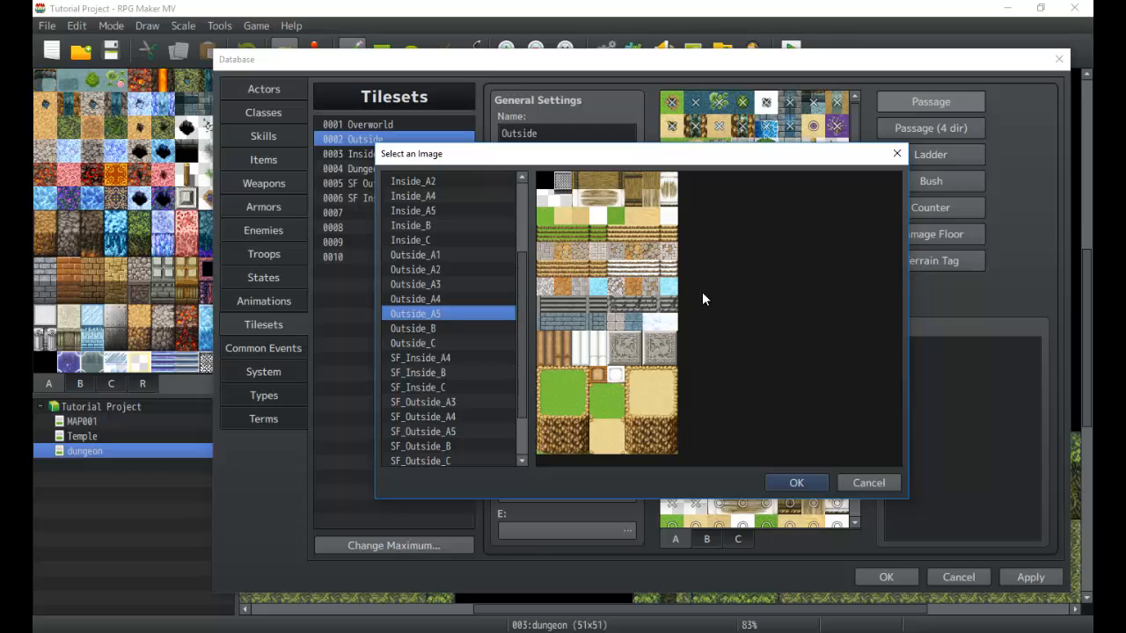
mouse_move(686, 349)
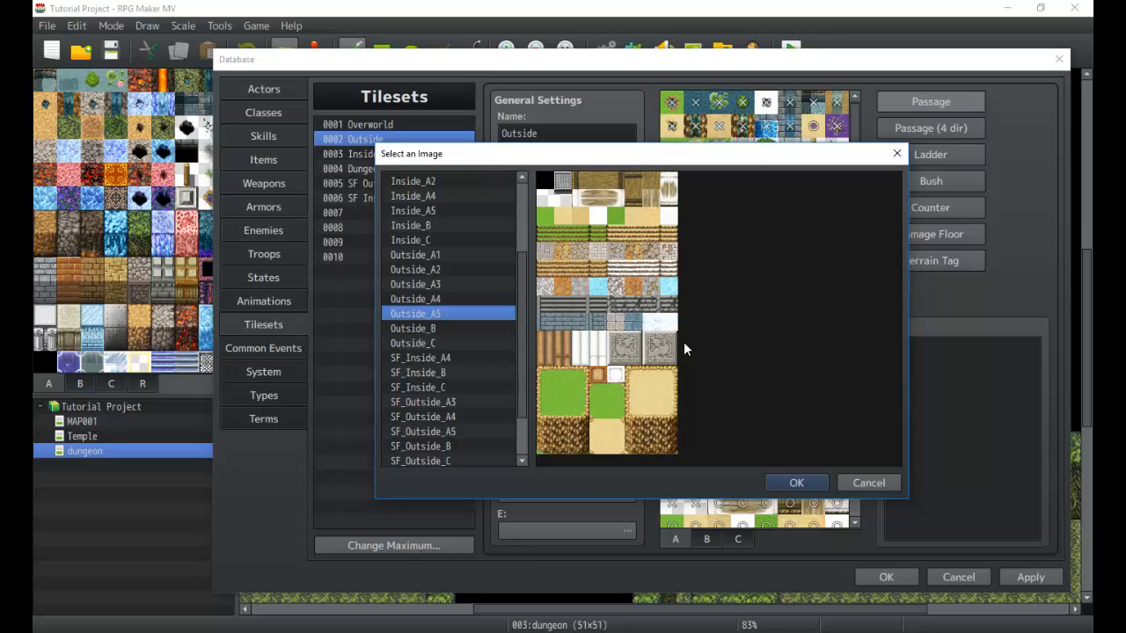
mouse_move(648, 302)
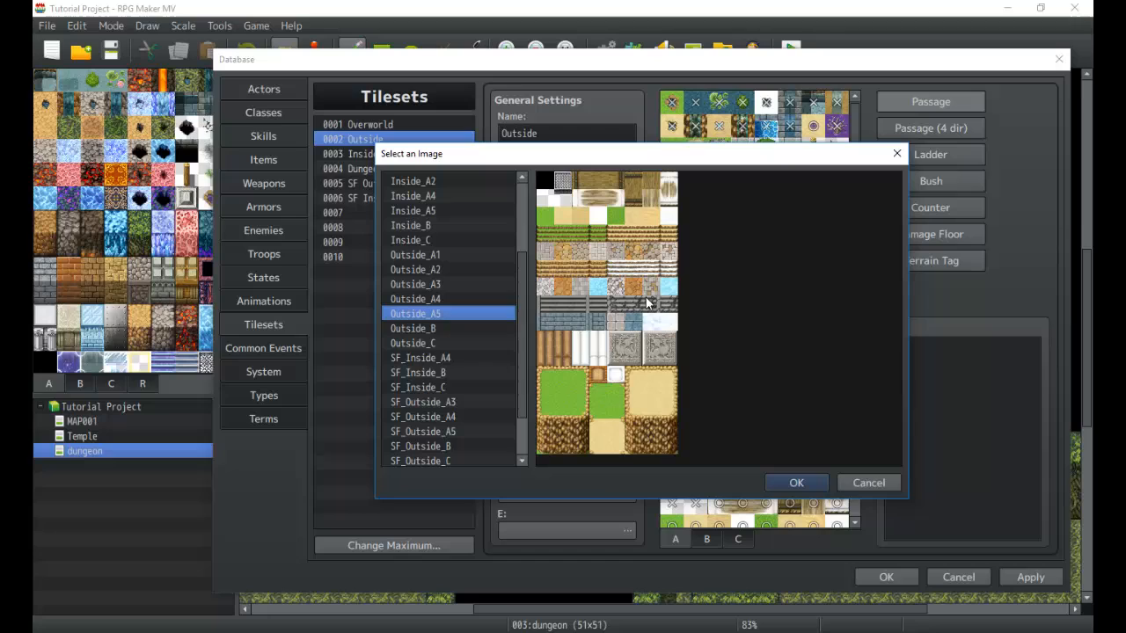
mouse_move(624, 220)
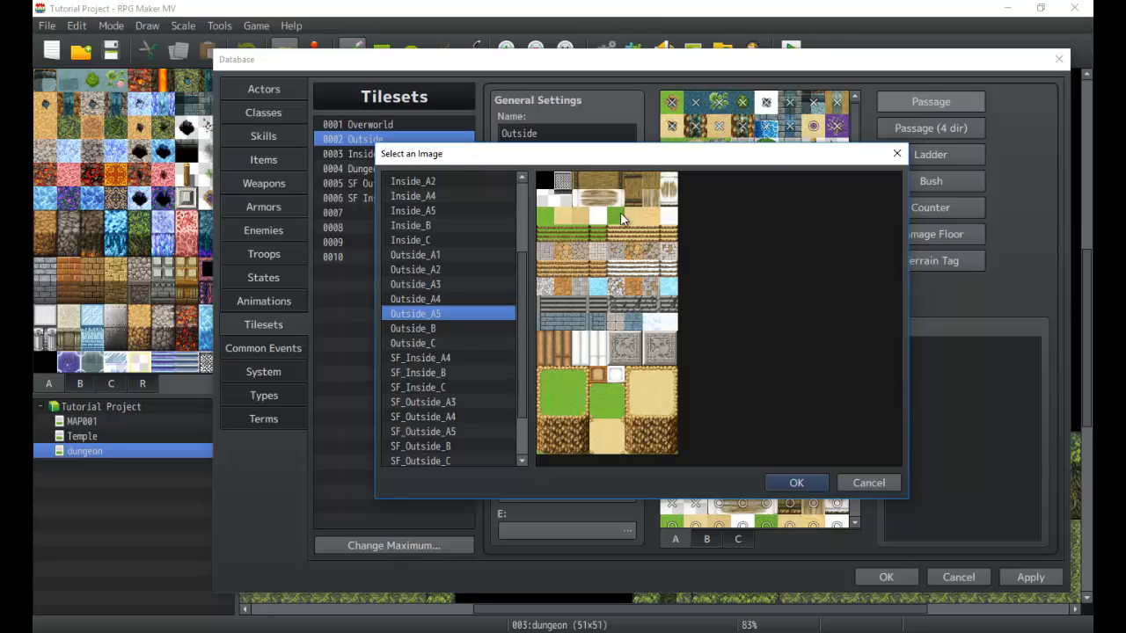
mouse_move(574, 277)
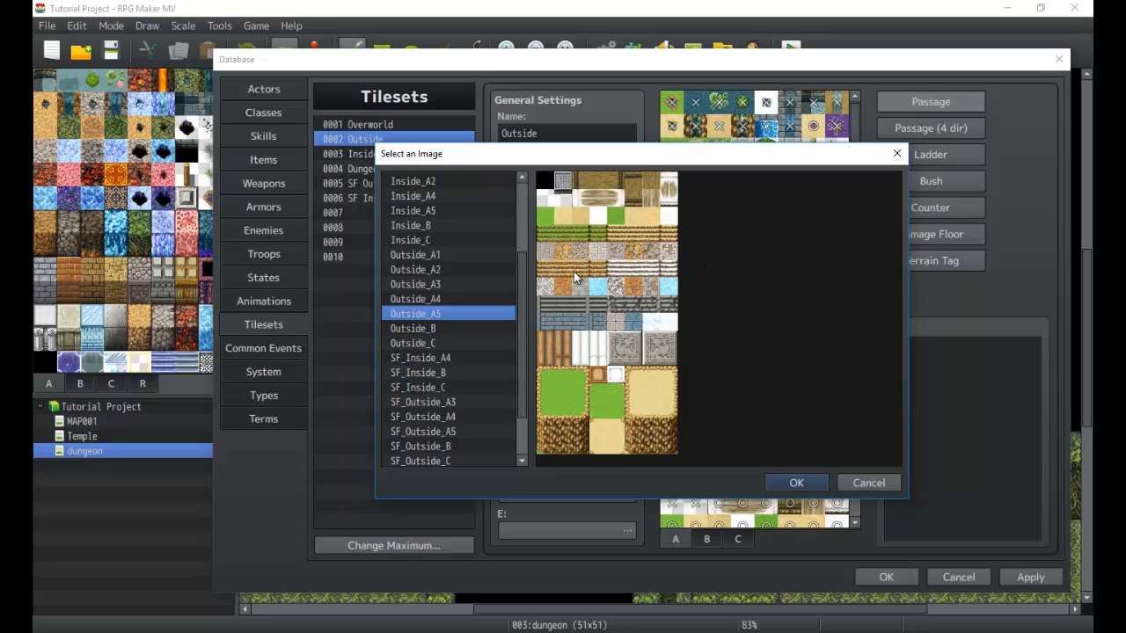
mouse_move(619, 267)
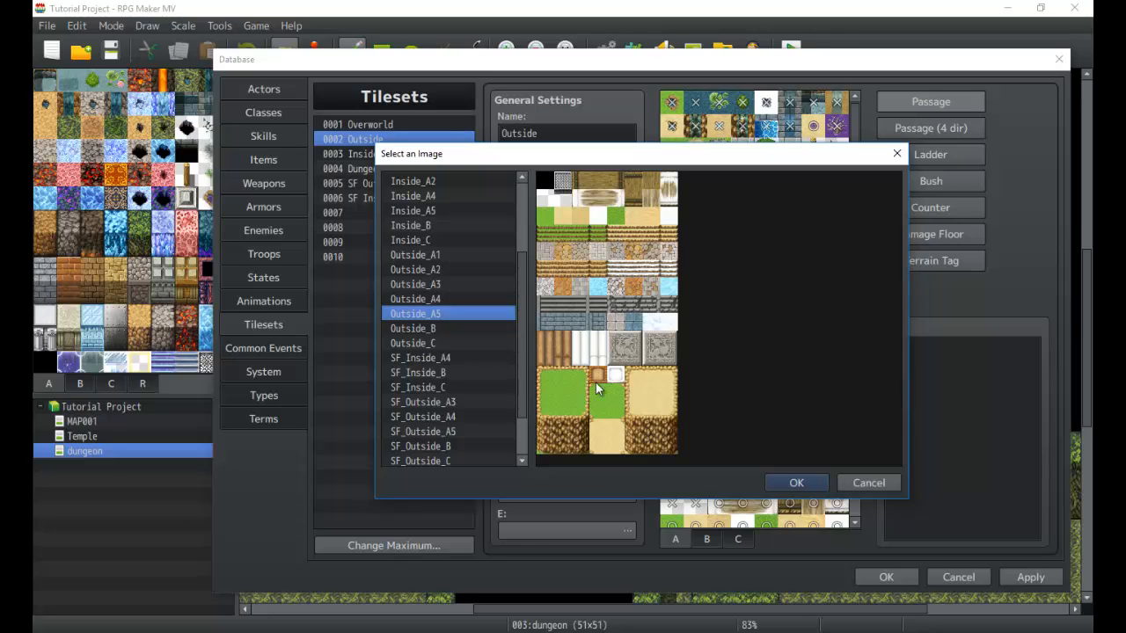
mouse_move(642, 473)
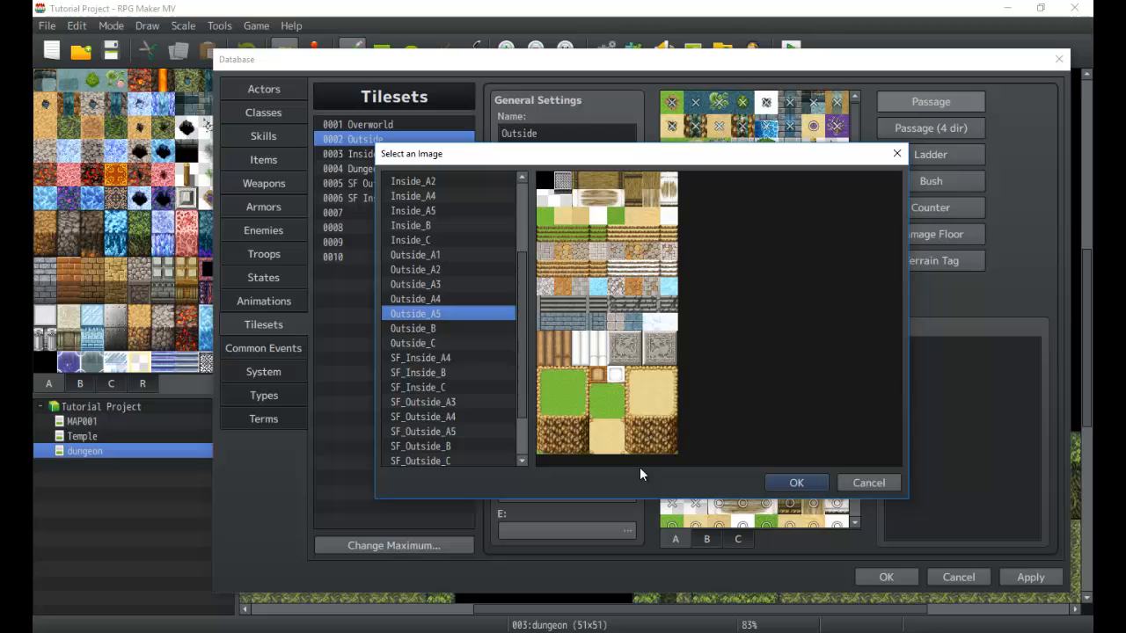
mouse_move(649, 218)
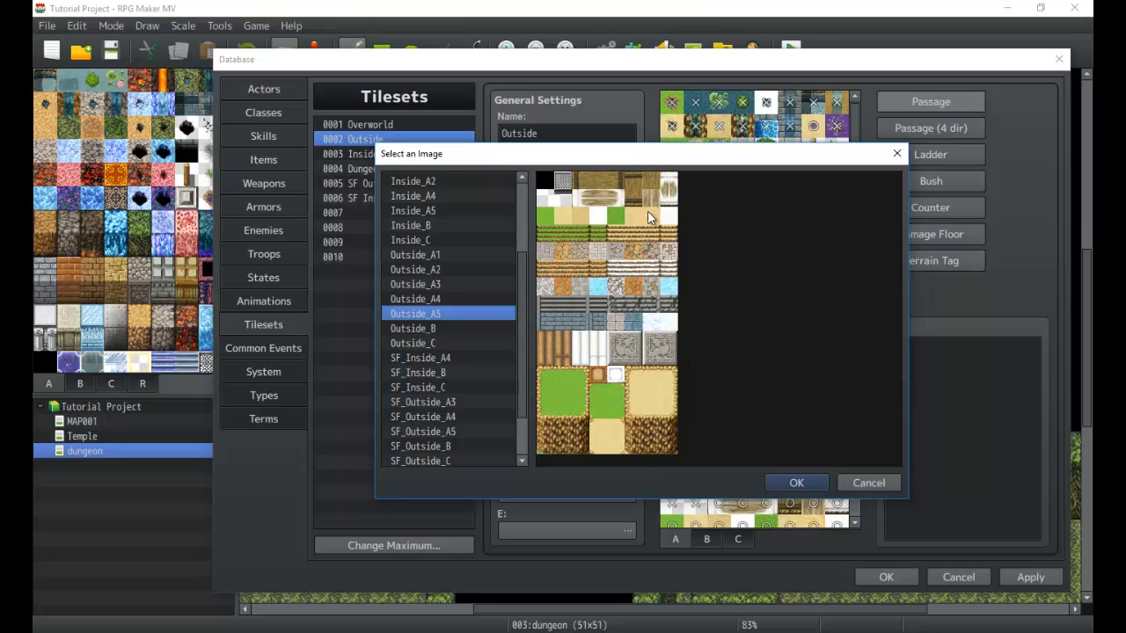
mouse_move(672, 278)
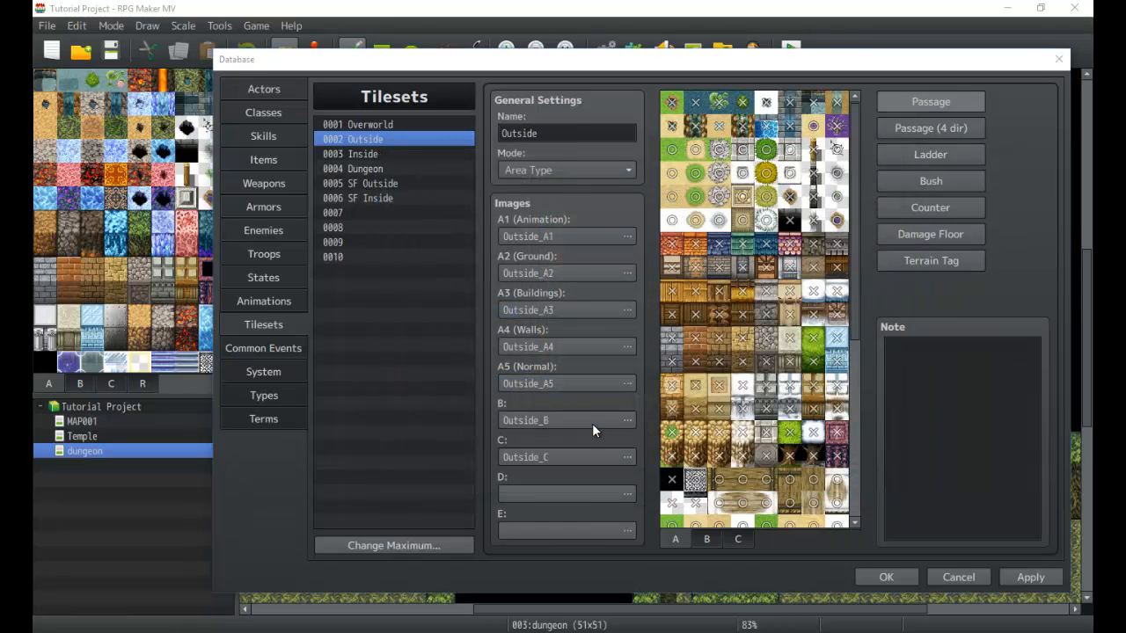
left_click(563, 419)
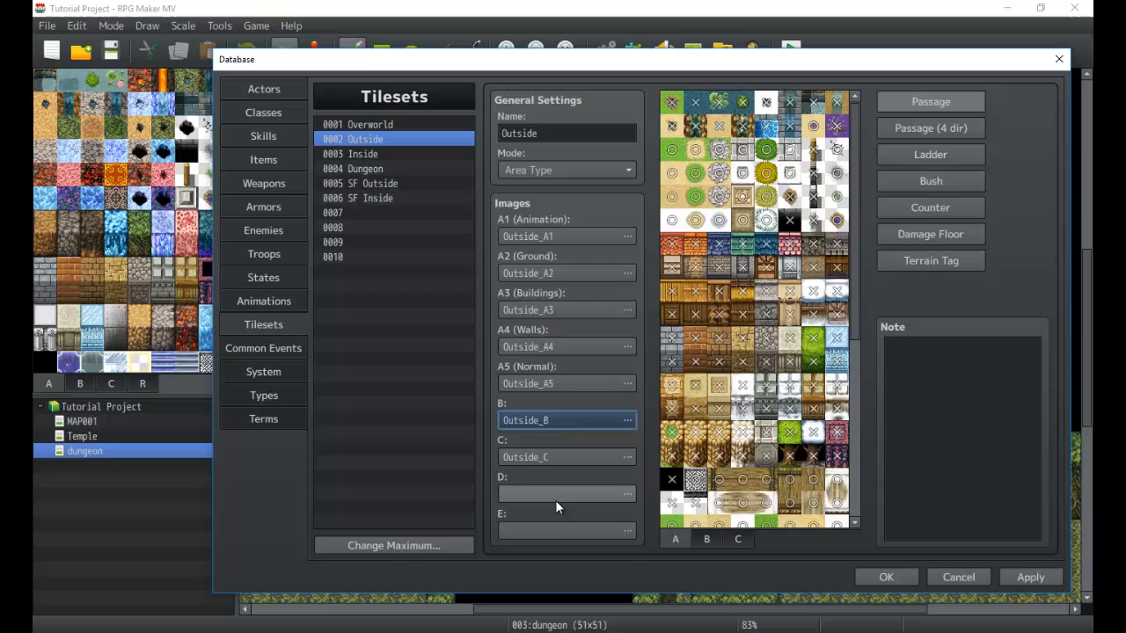
mouse_move(563, 427)
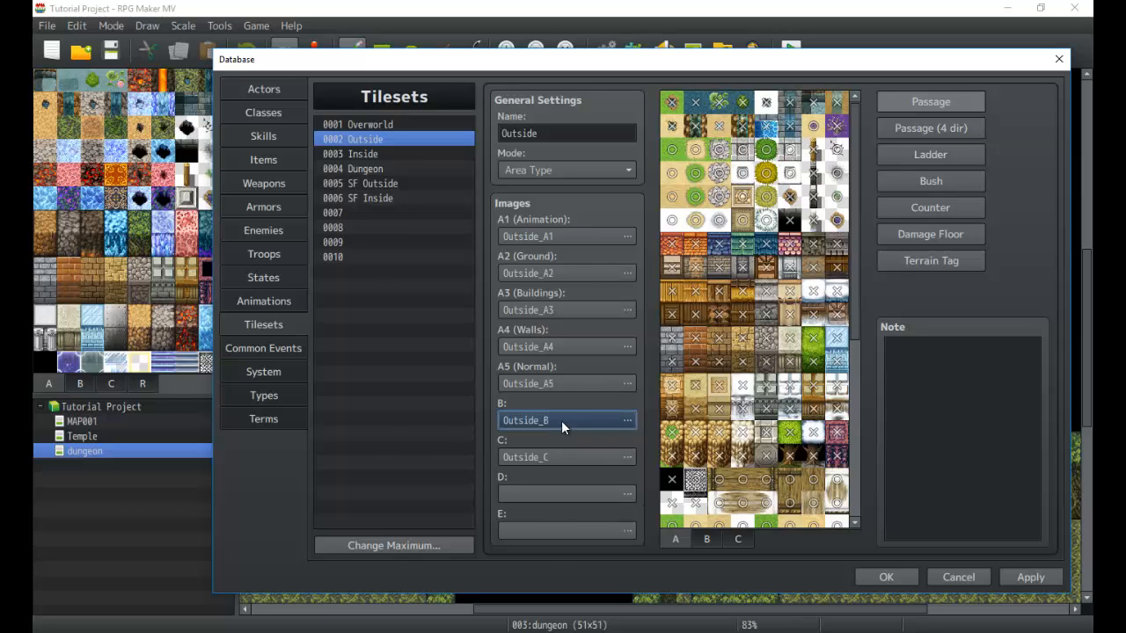
left_click(626, 419)
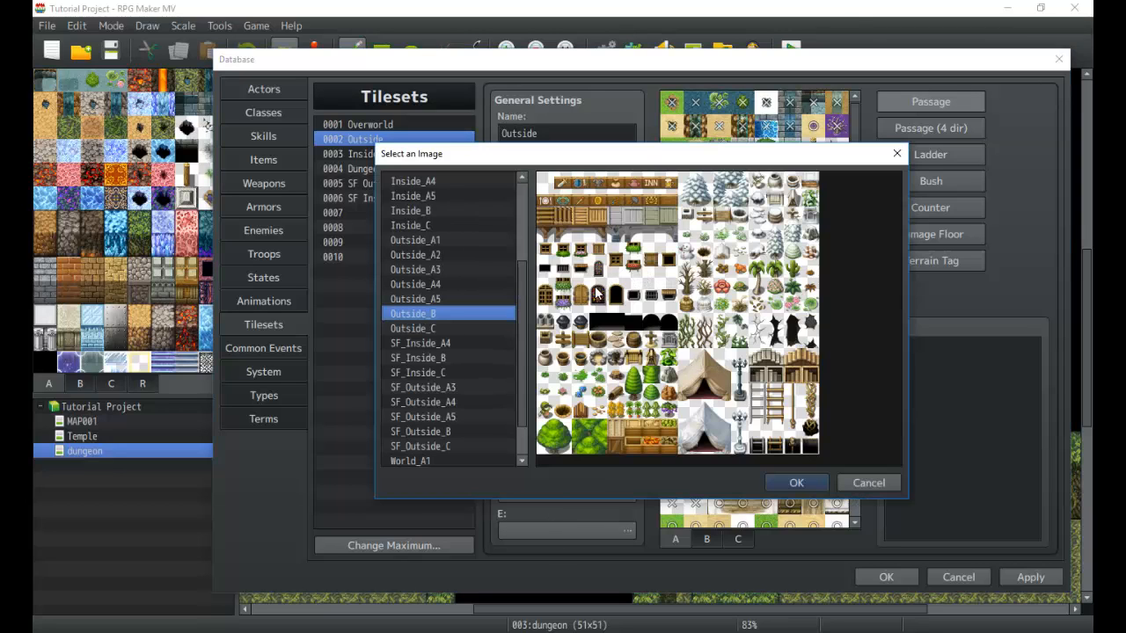
mouse_move(853, 475)
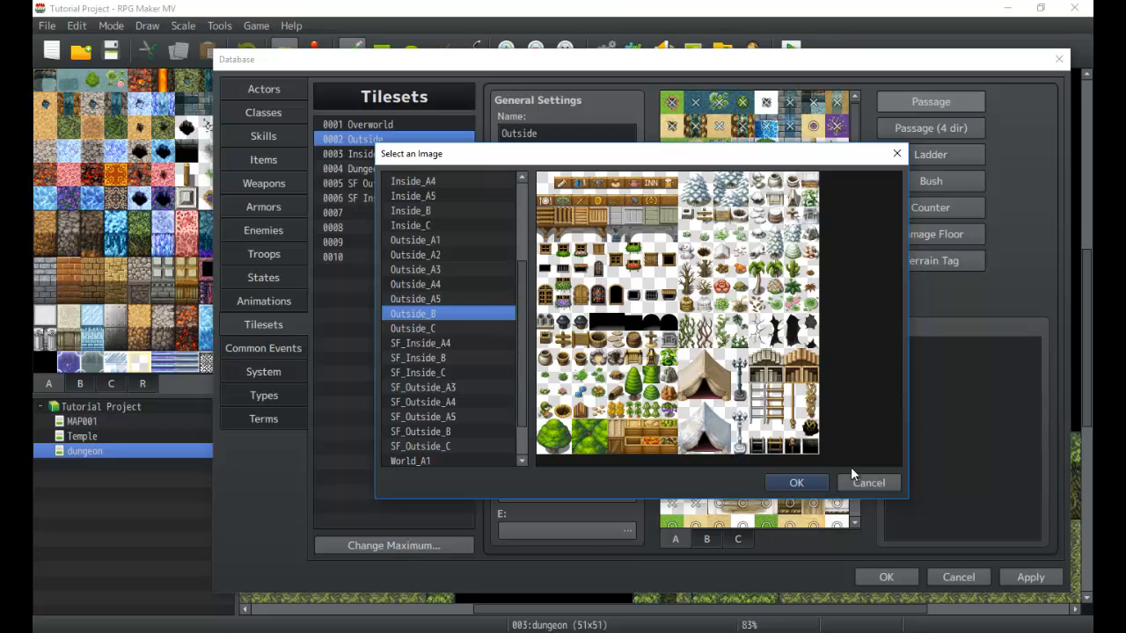
left_click(795, 482)
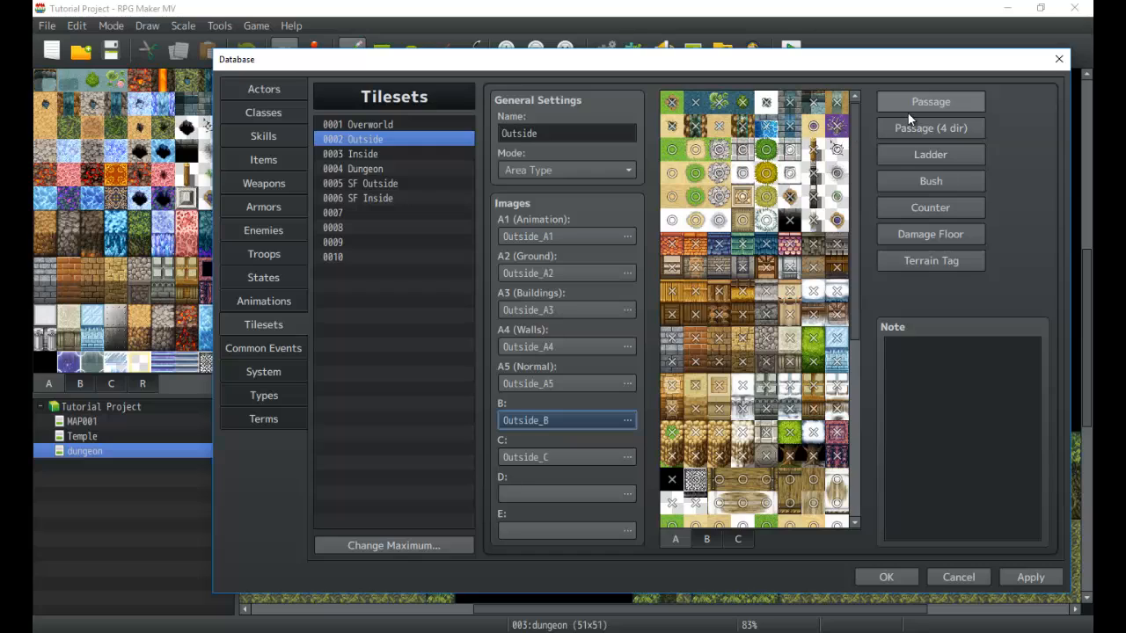
mouse_move(929, 193)
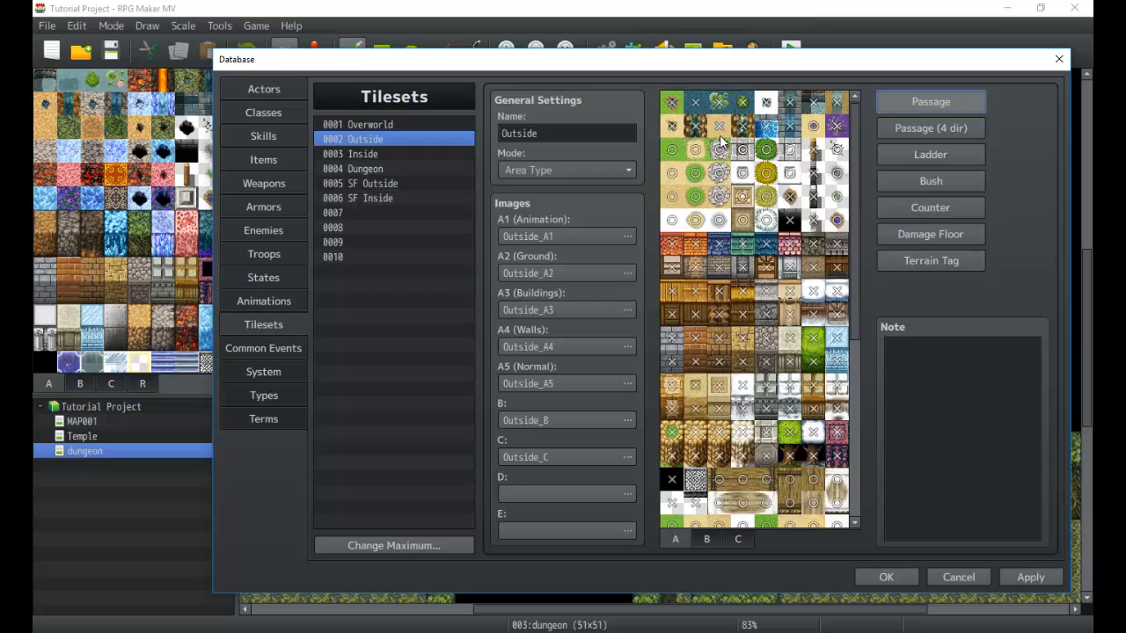
mouse_move(792, 158)
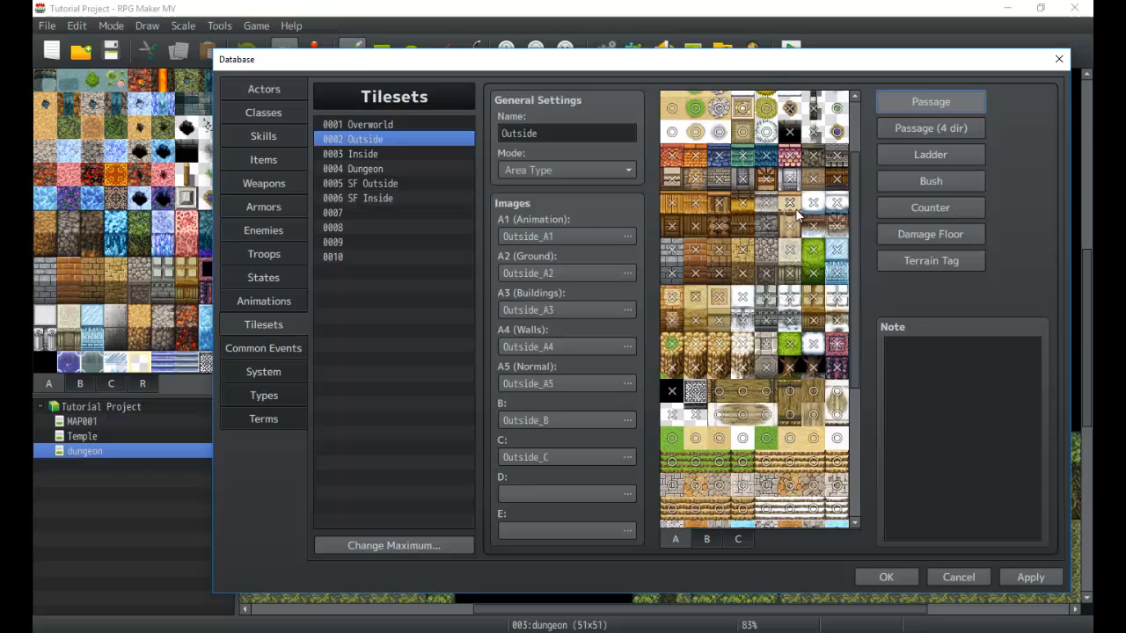
Review the Outside tileset's B page passage markings and leave the empty D image slot unchanged.
scroll("down", 3)
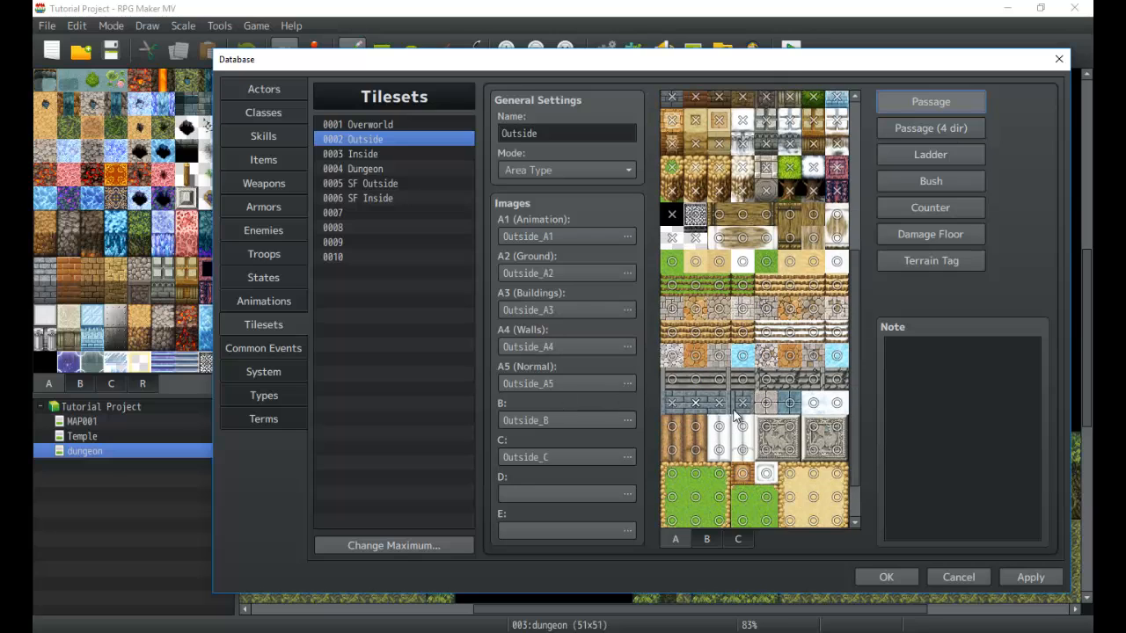
mouse_move(743, 378)
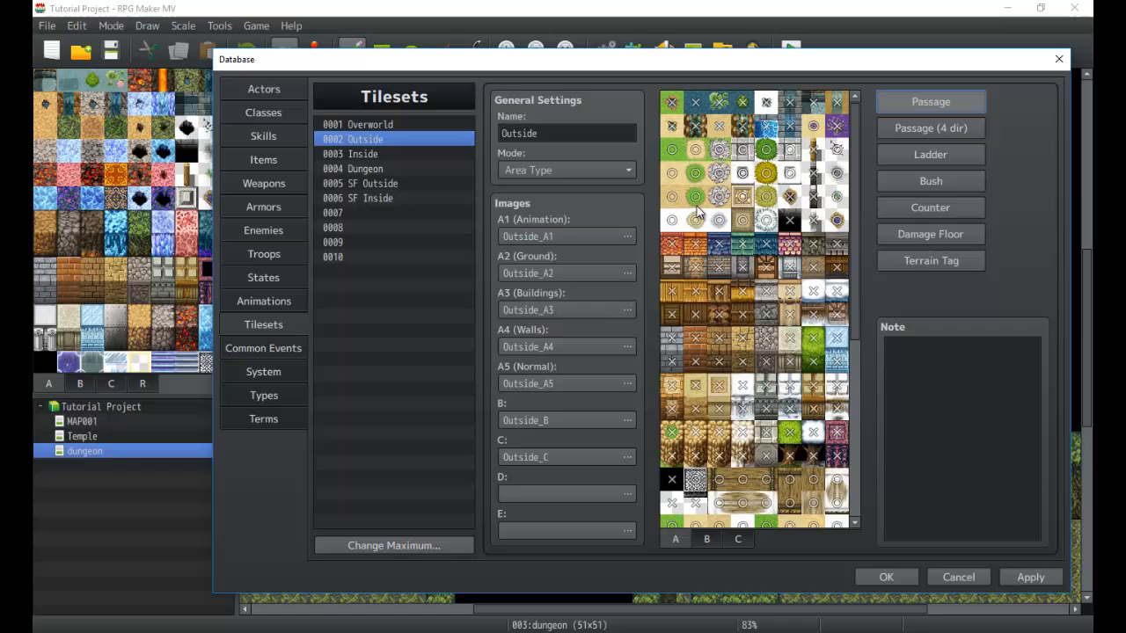
left_click(707, 539)
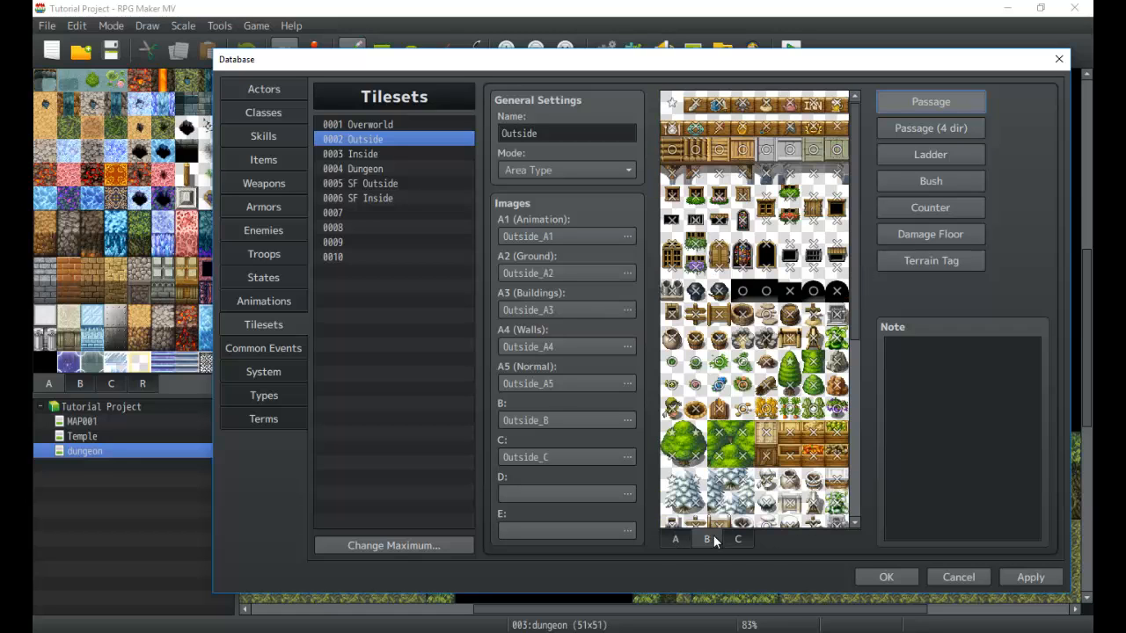
mouse_move(672, 104)
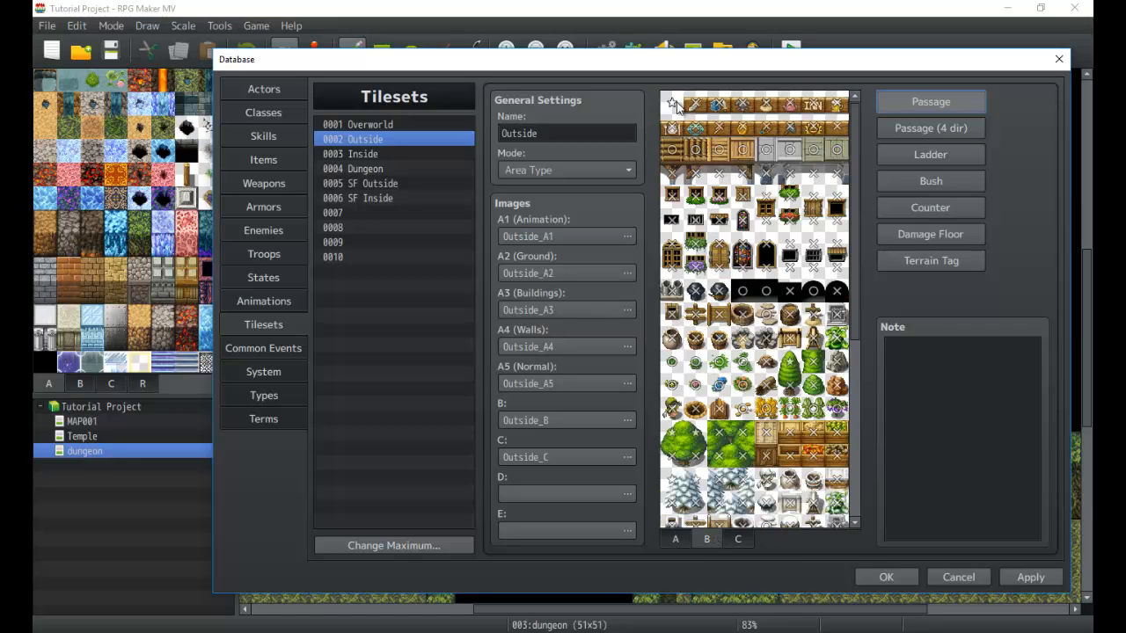
scroll("down", 3)
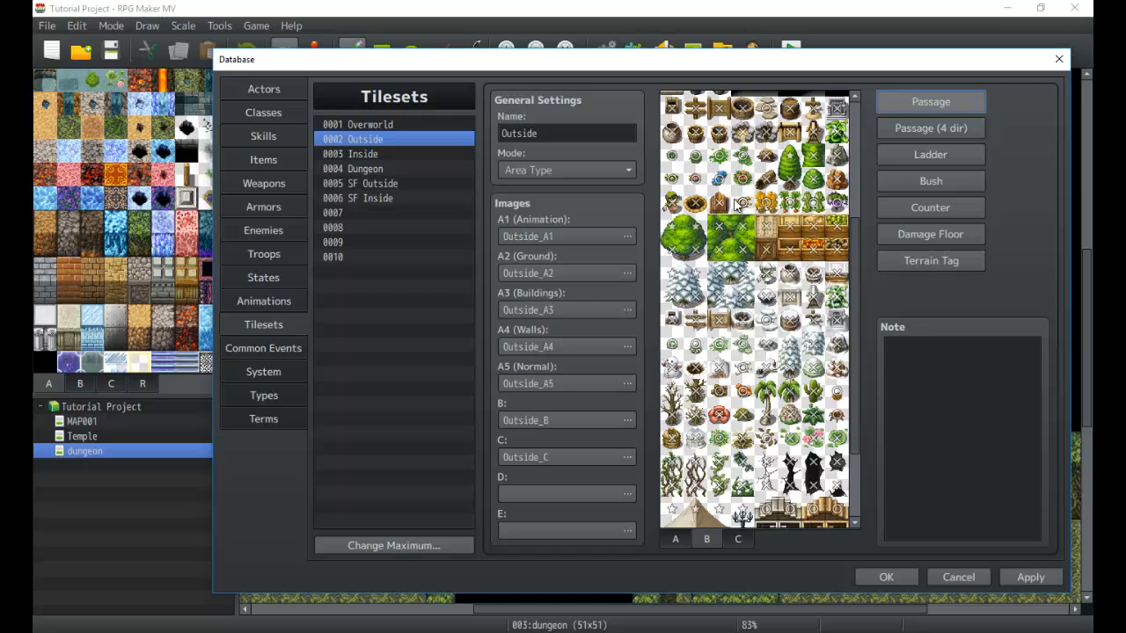
mouse_move(720, 200)
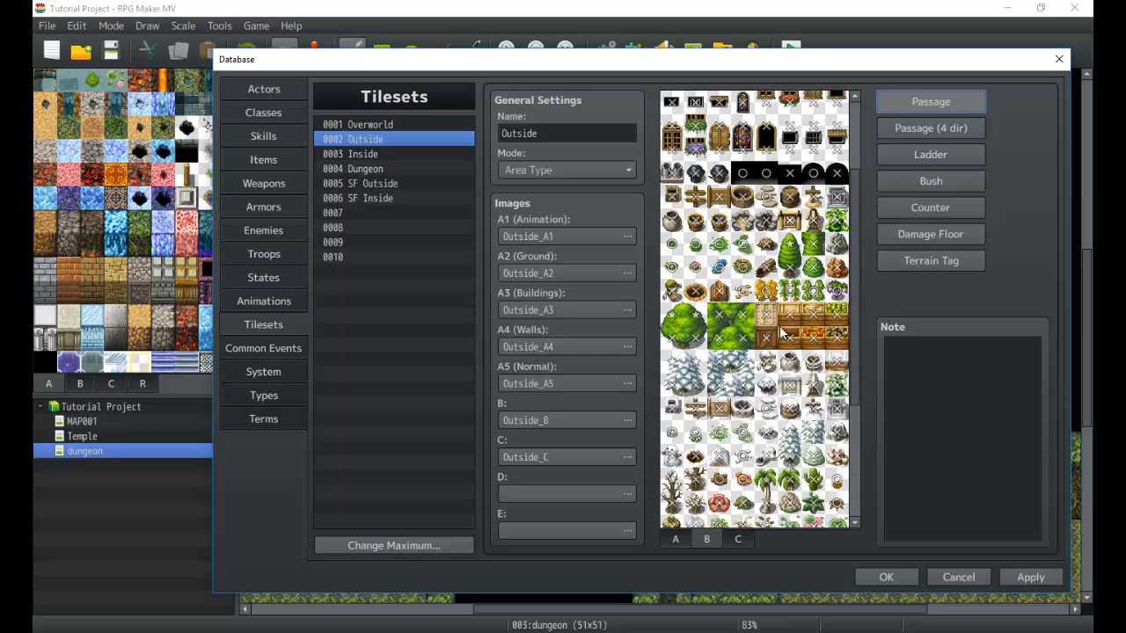
mouse_move(783, 246)
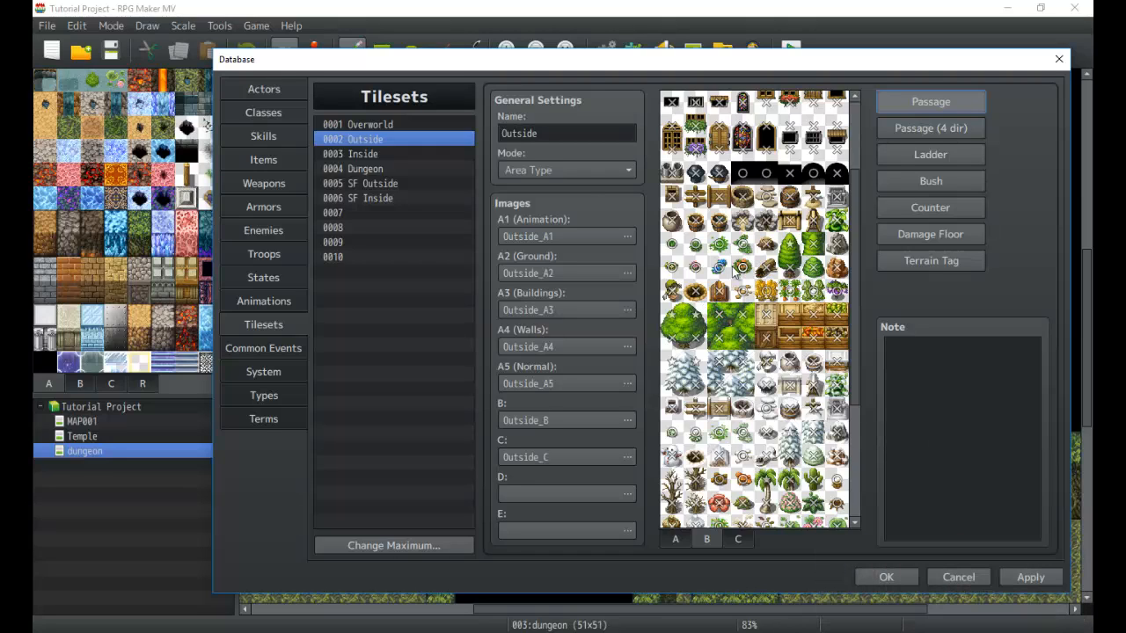
mouse_move(552, 454)
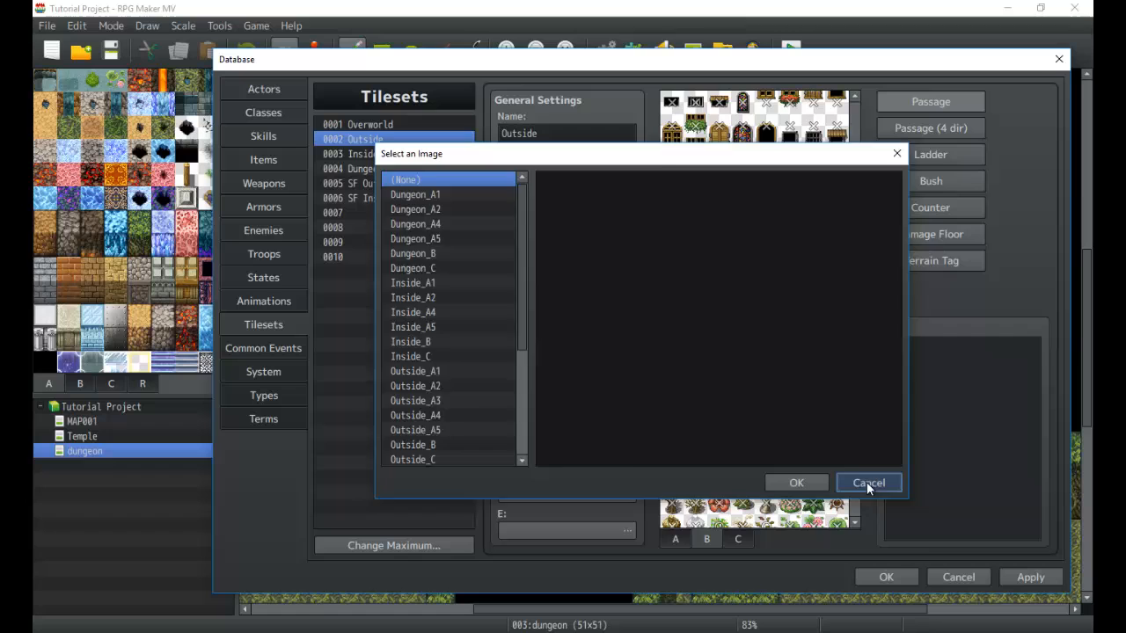
left_click(869, 482)
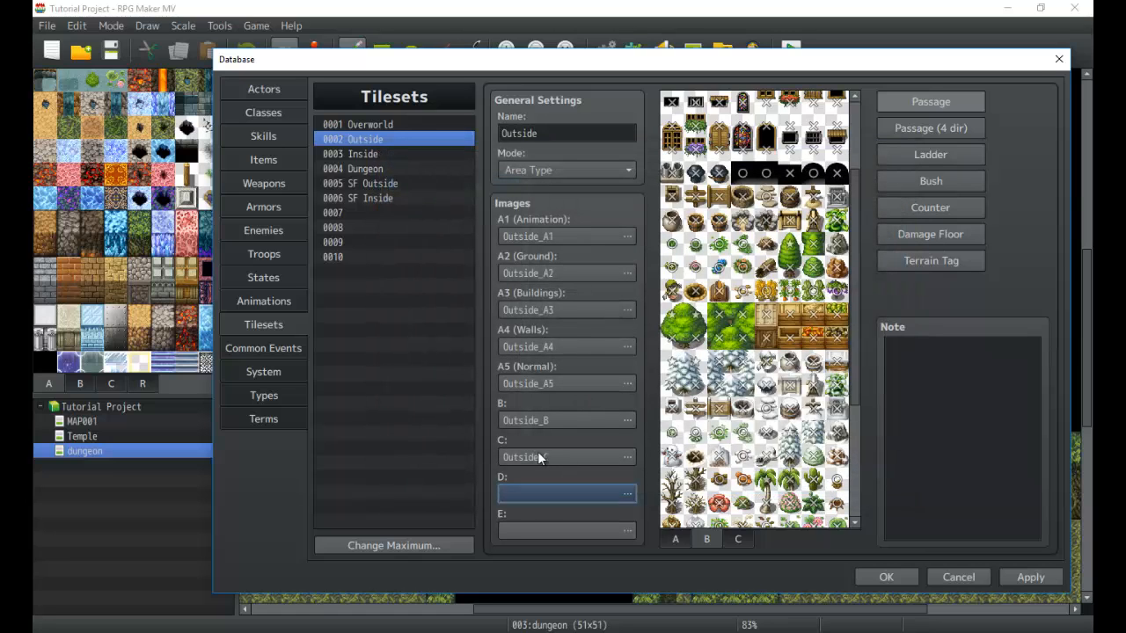
scroll("up", 3)
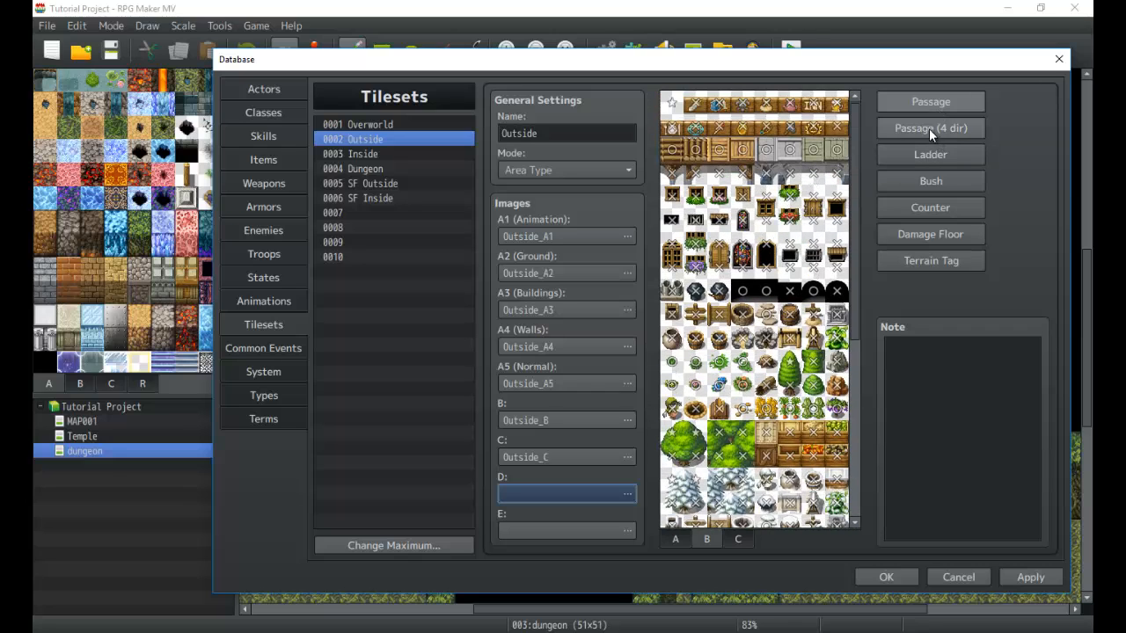
Review the Outside tiles in Passage (4 dir) mode, scrolling through the palette.
left_click(929, 127)
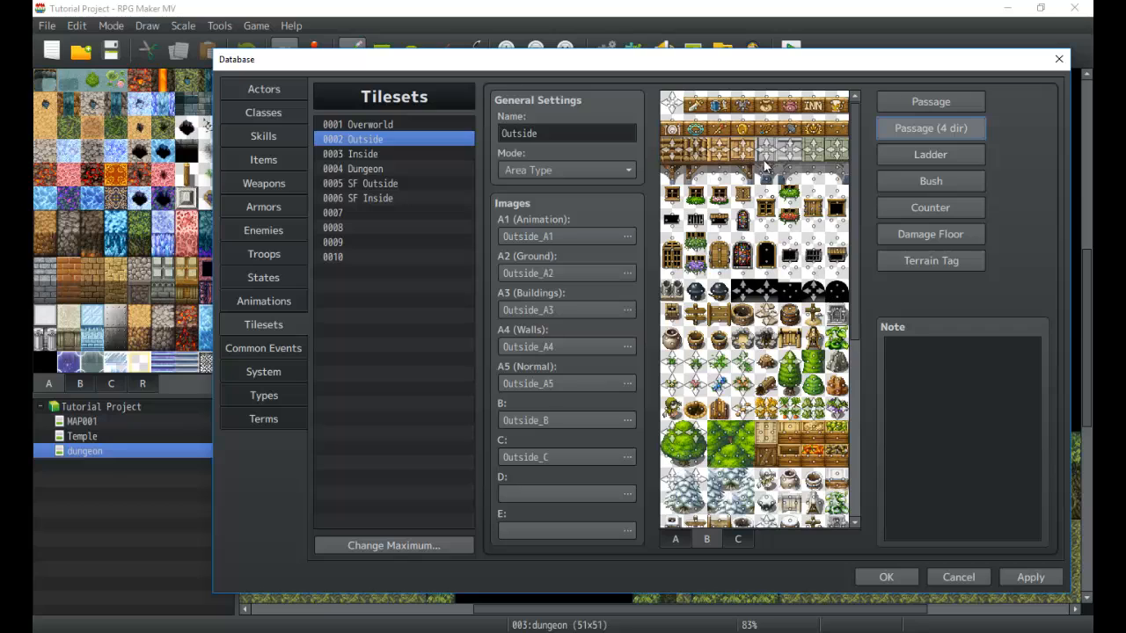
mouse_move(765, 345)
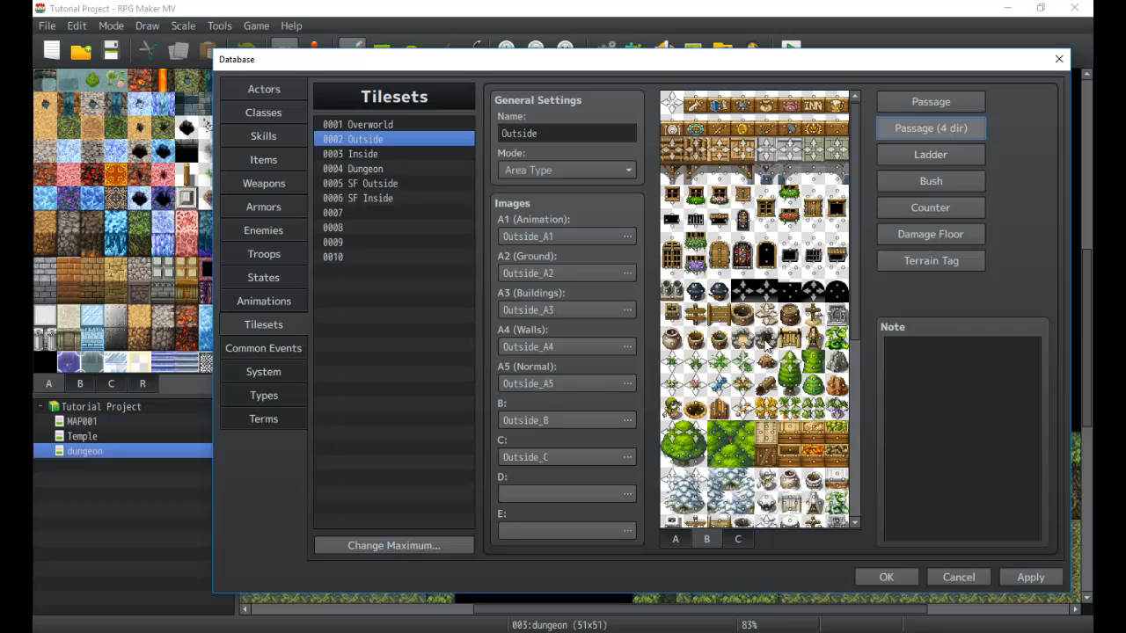
scroll("down", 3)
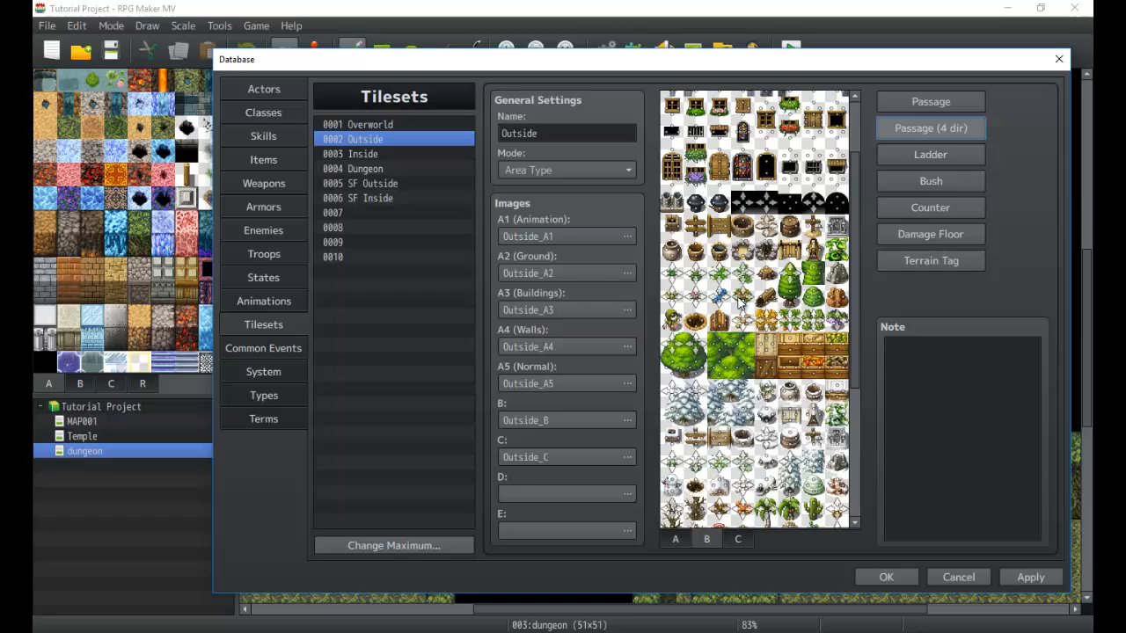
mouse_move(693, 306)
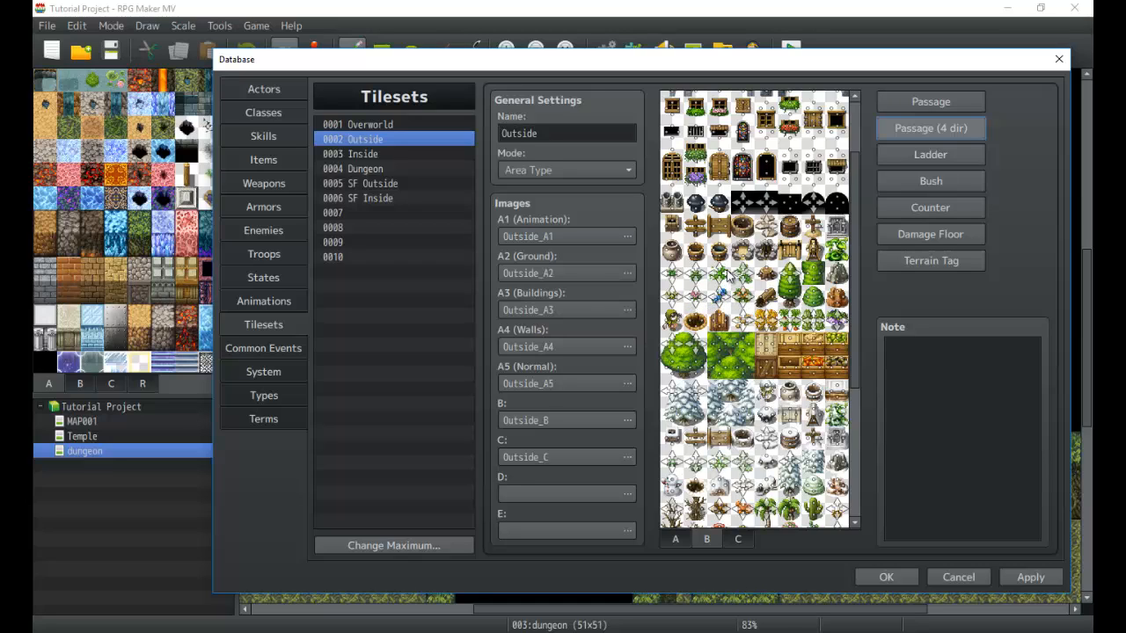
mouse_move(777, 454)
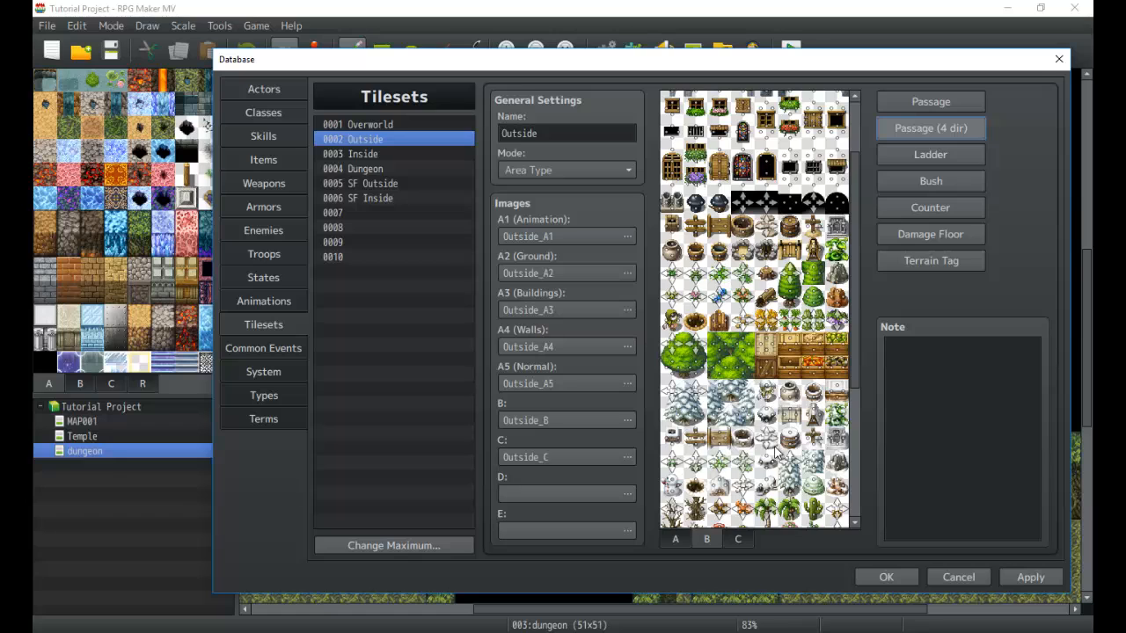
scroll("down", 3)
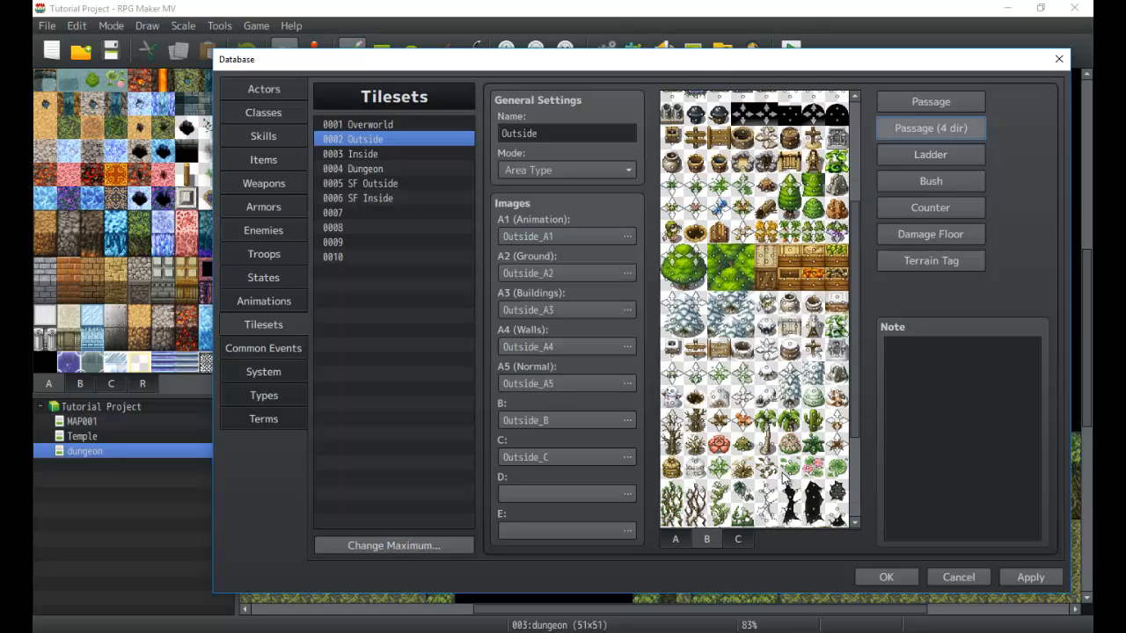
scroll("down", 3)
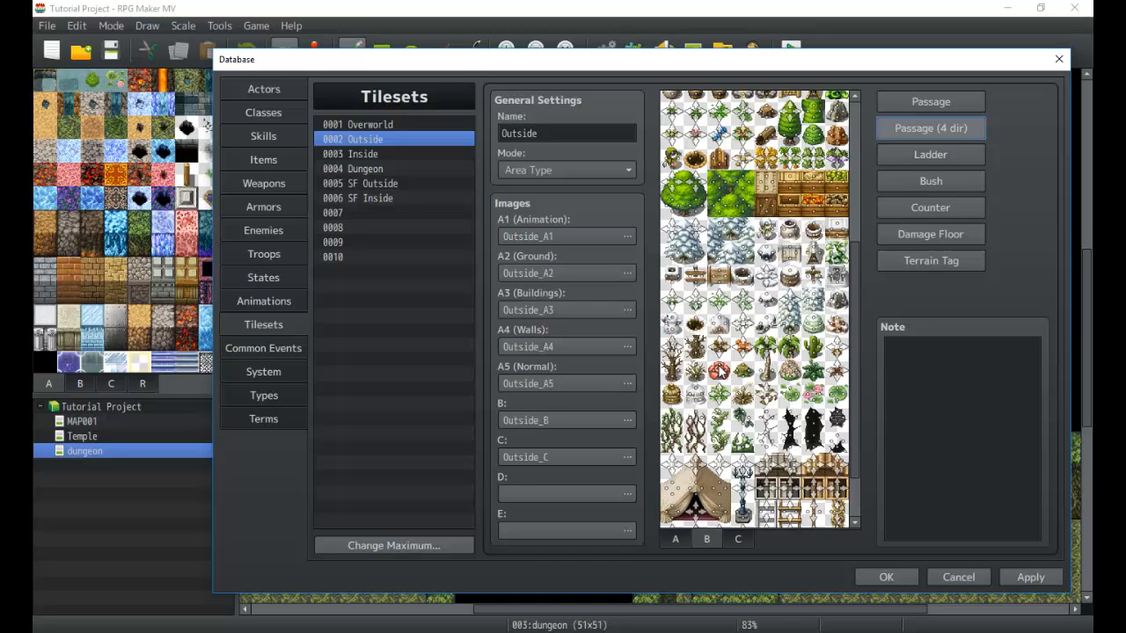
mouse_move(742, 380)
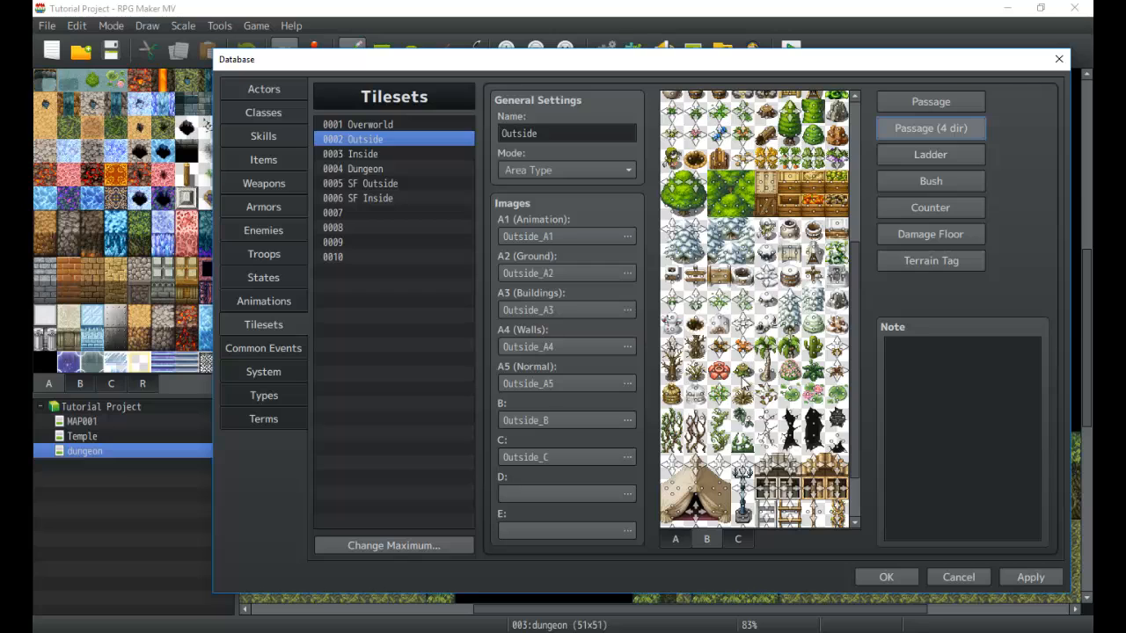
scroll("down", 3)
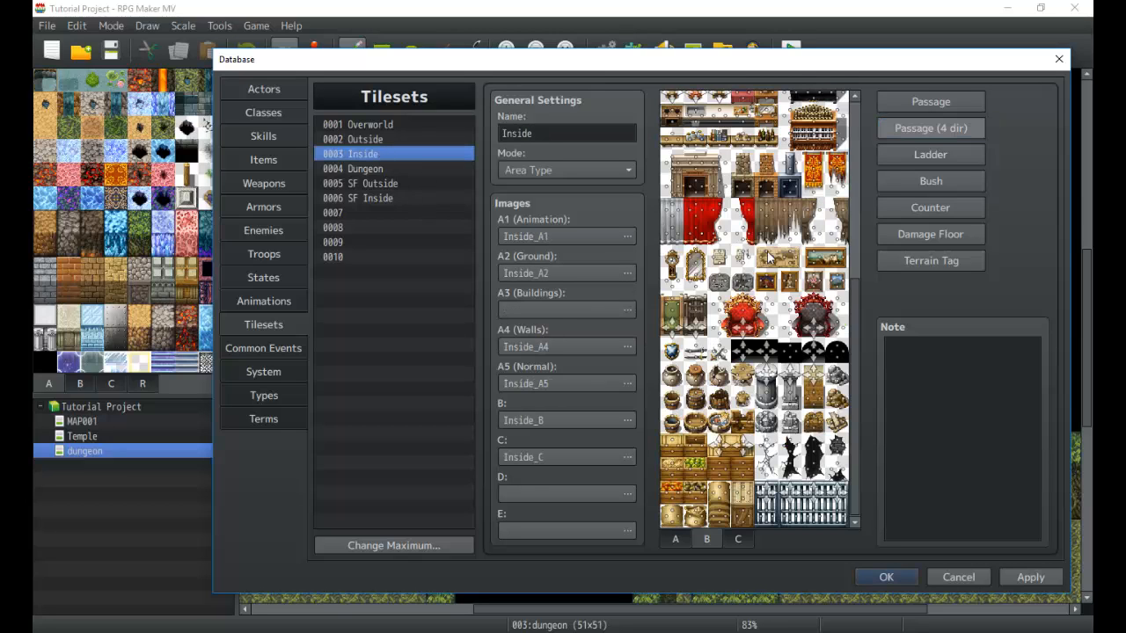
mouse_move(859, 207)
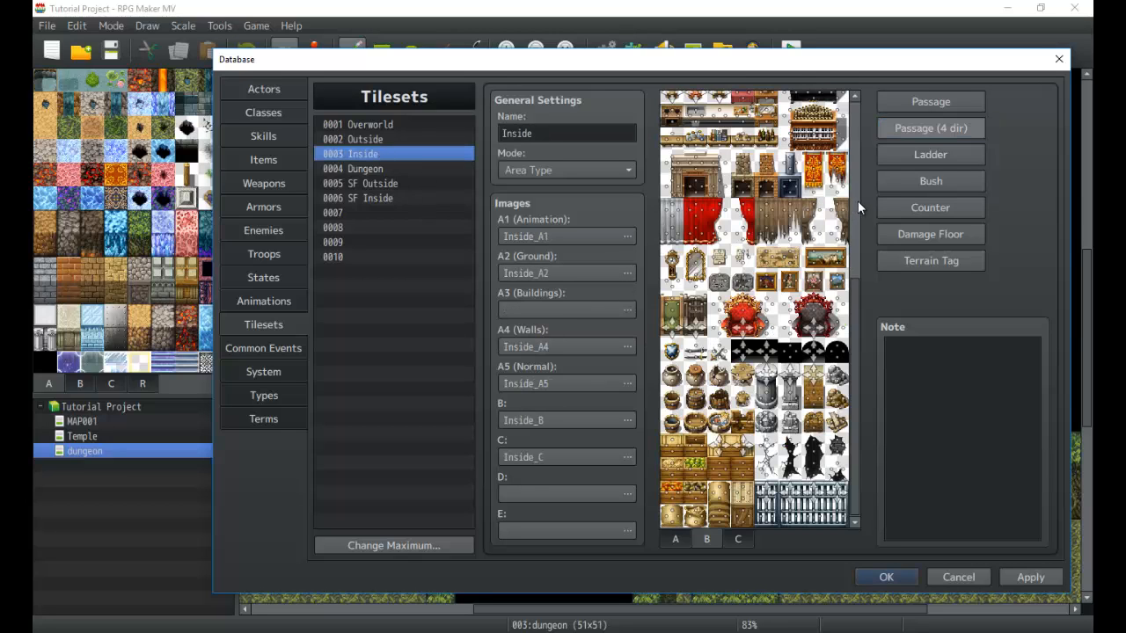
Scroll the Inside tiles, glance at the Dungeon tileset, and return to Inside.
scroll("up", 3)
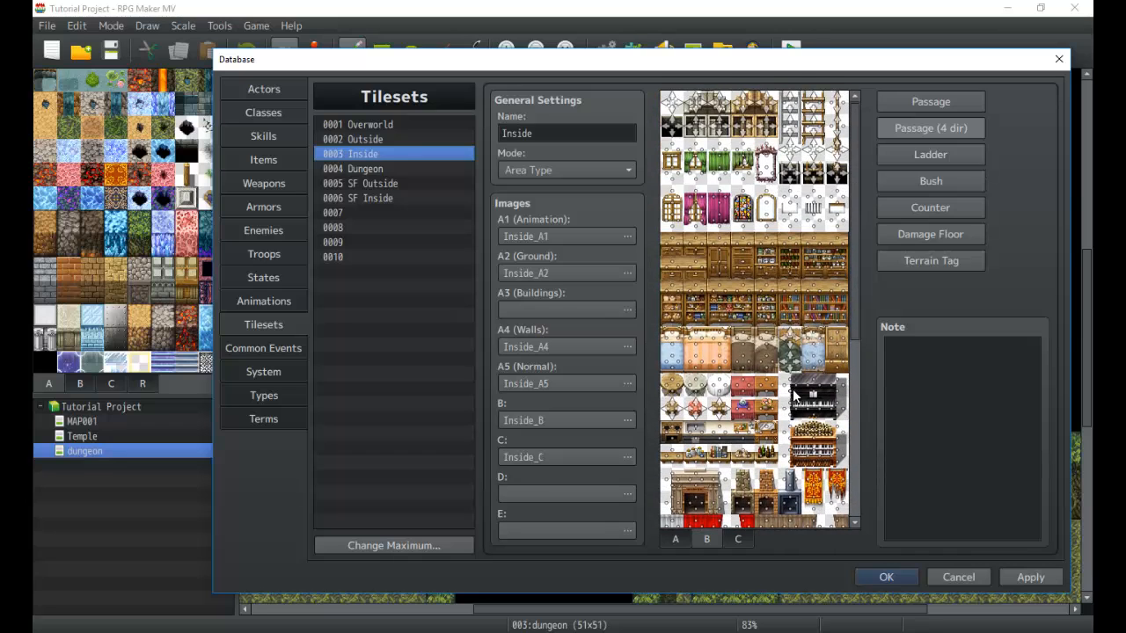
scroll("down", 3)
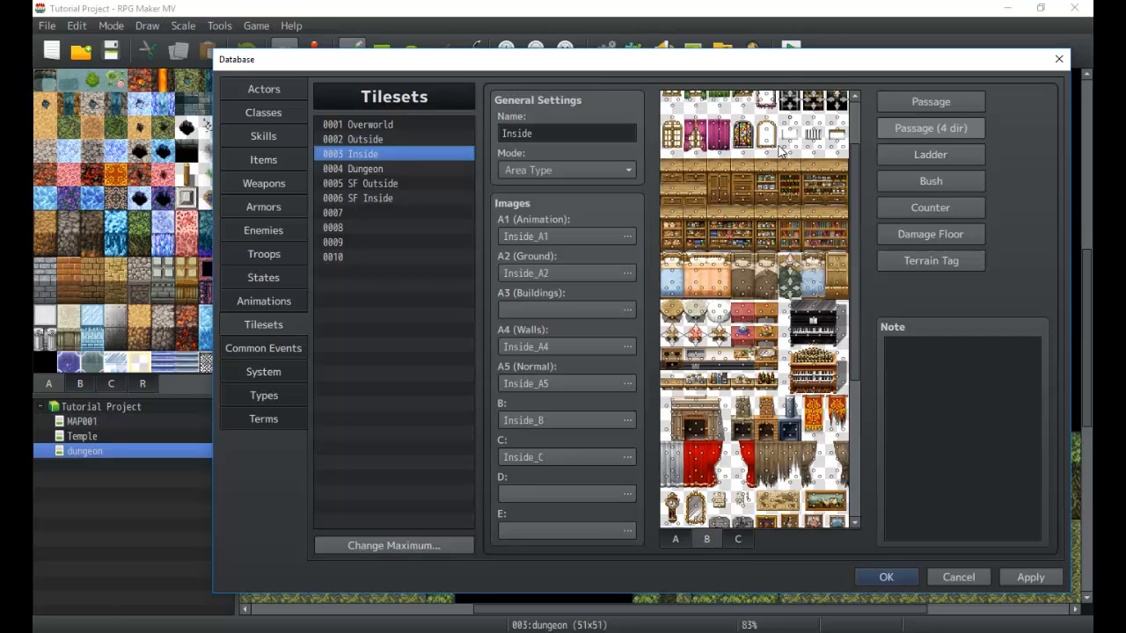
mouse_move(686, 343)
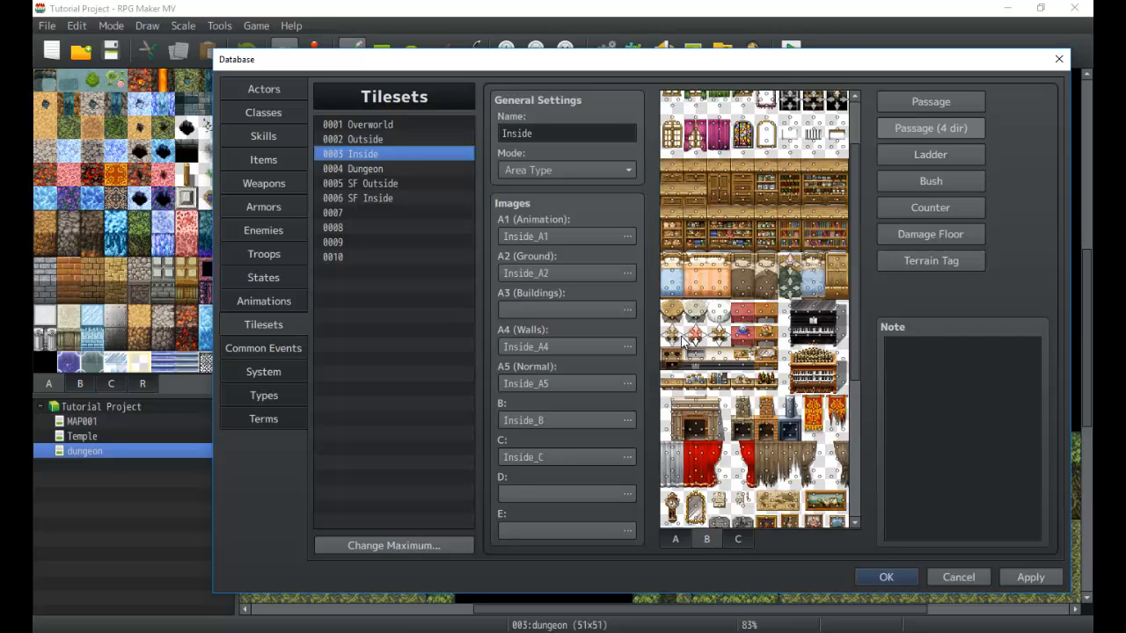
left_click(363, 168)
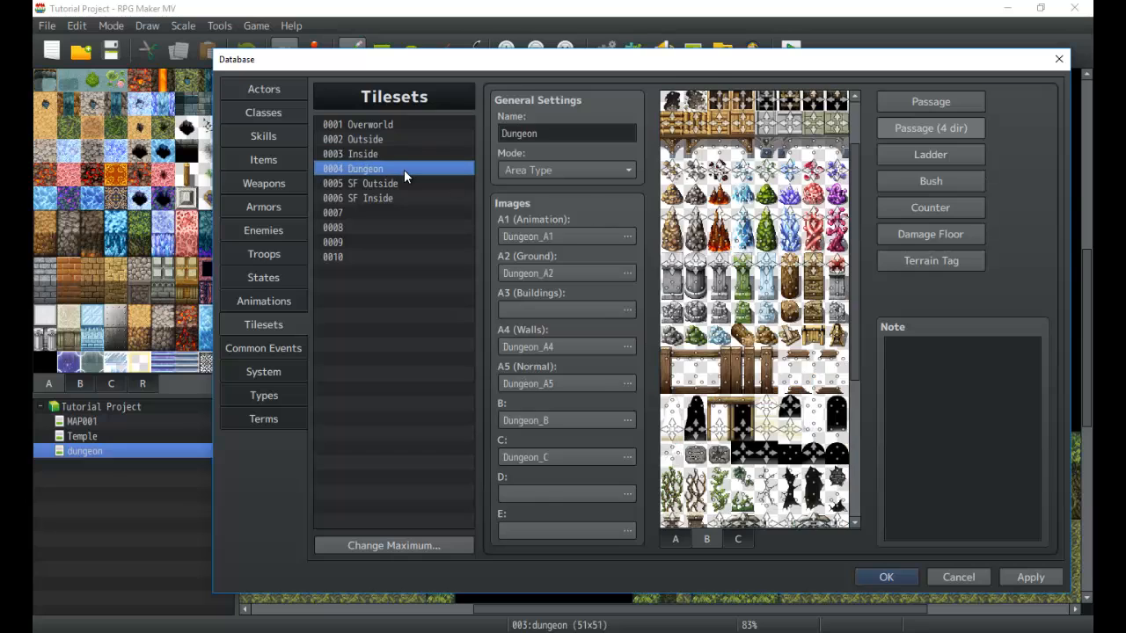
left_click(362, 155)
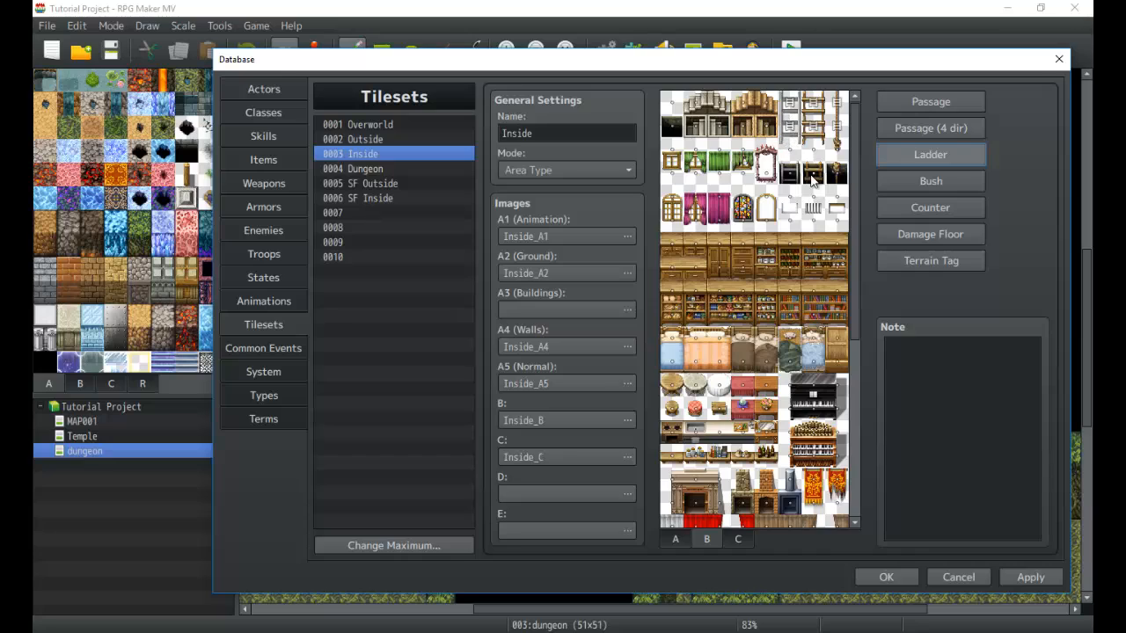
mouse_move(788, 127)
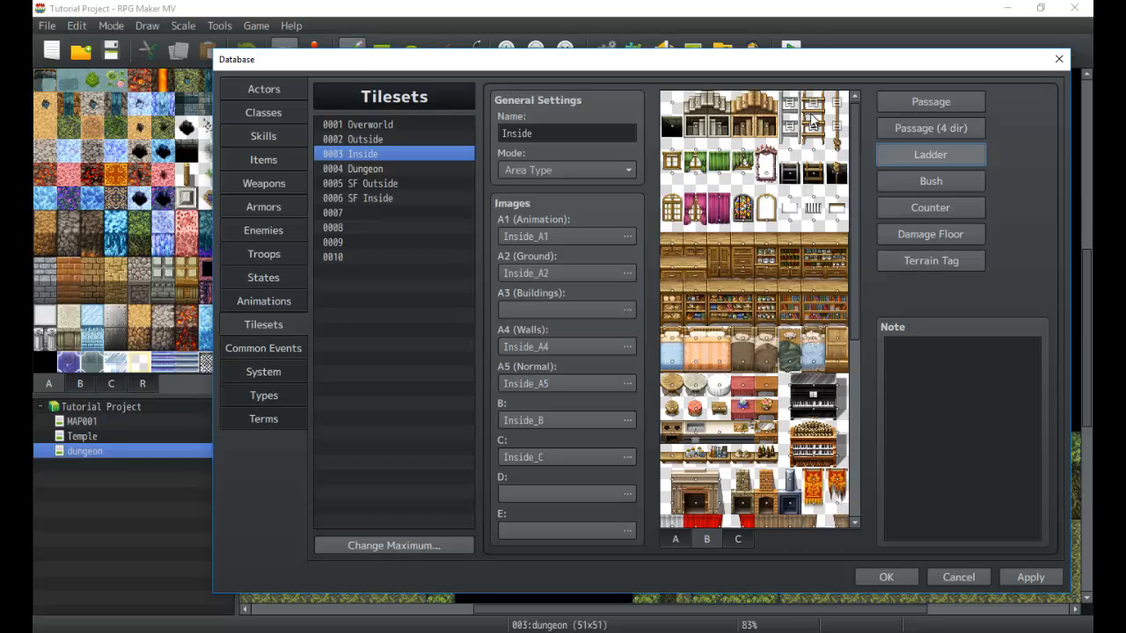
mouse_move(818, 142)
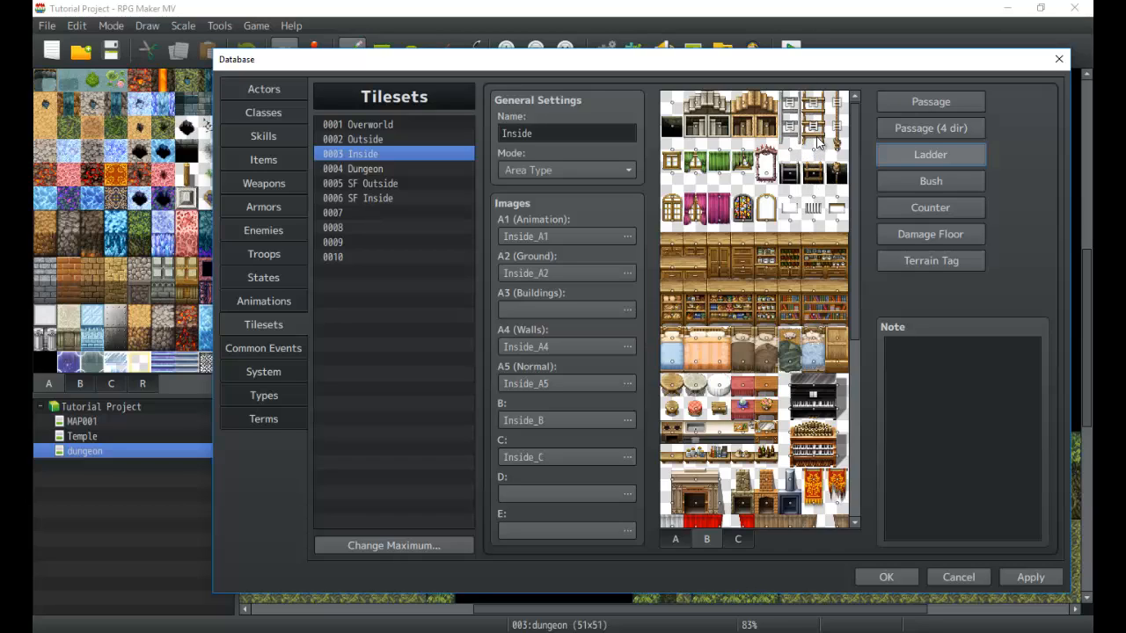
mouse_move(841, 134)
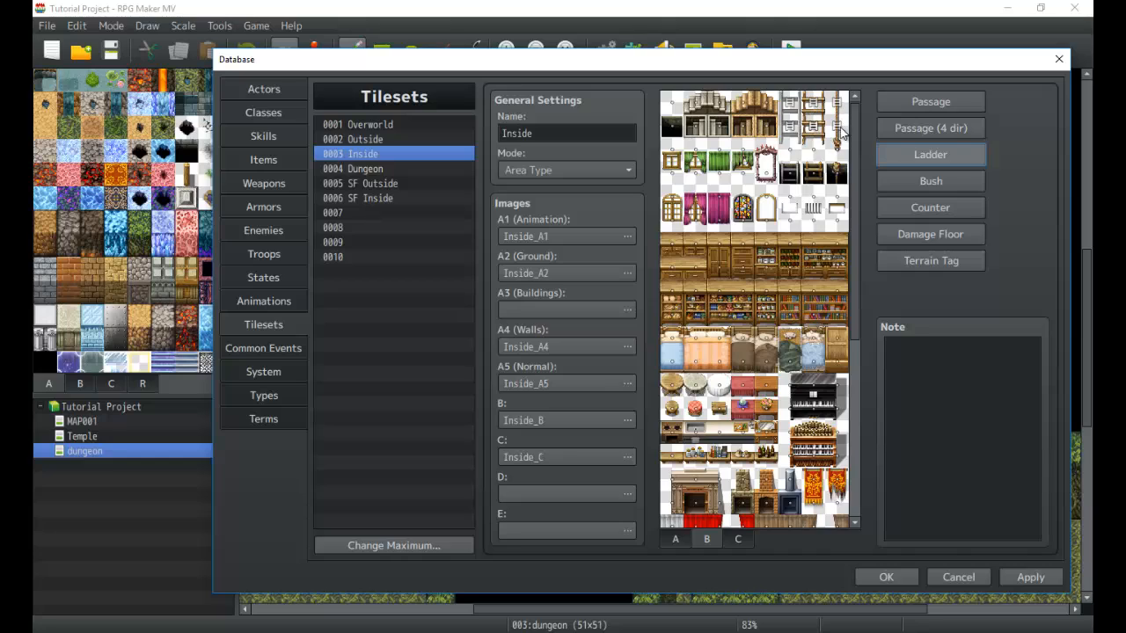
mouse_move(461, 213)
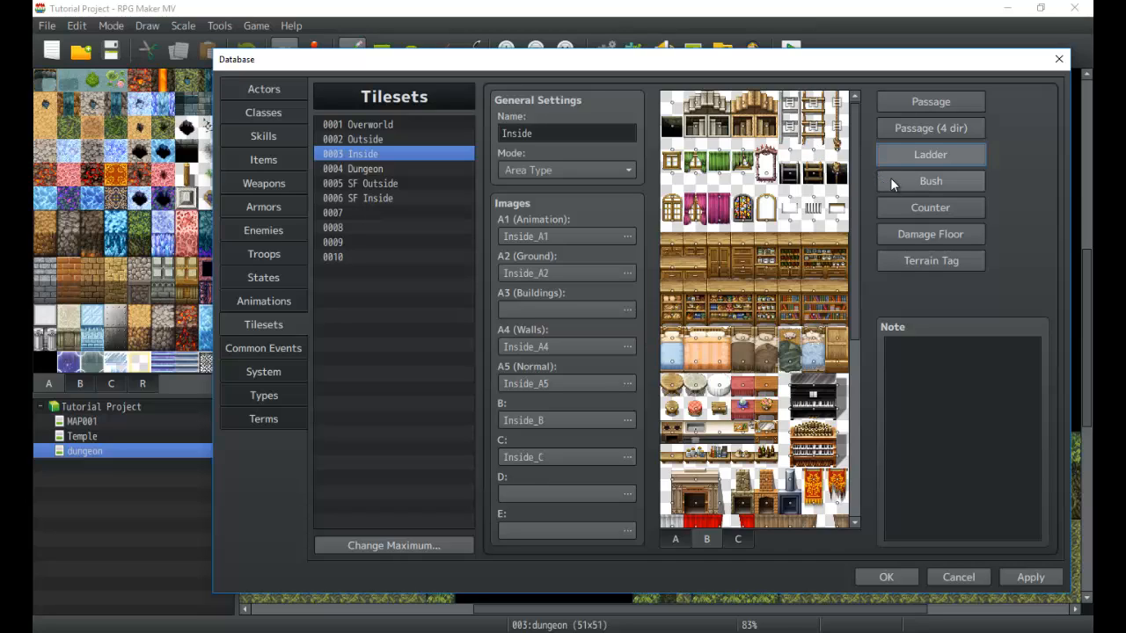
Review the Inside tileset's Bush settings, then switch to the Outside tileset.
left_click(929, 179)
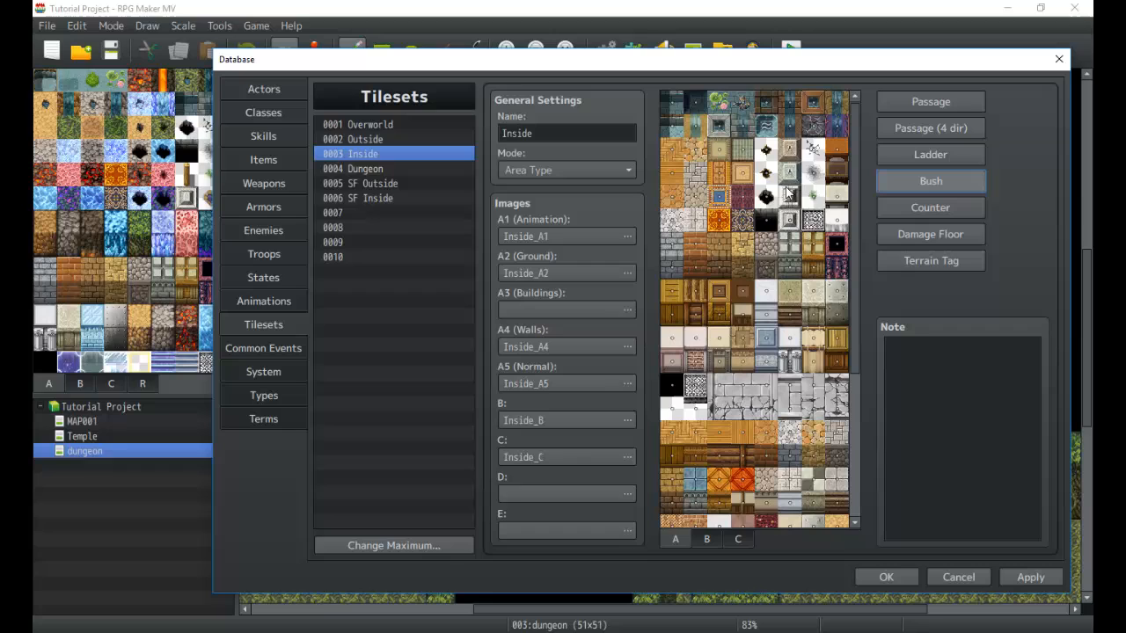
mouse_move(489, 193)
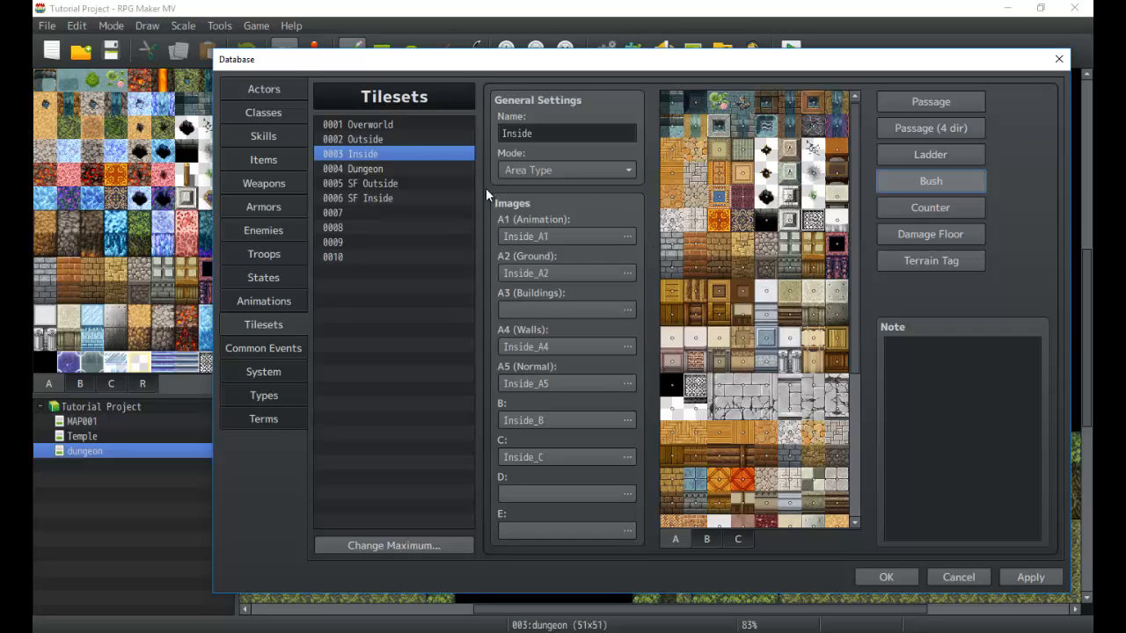
left_click(363, 139)
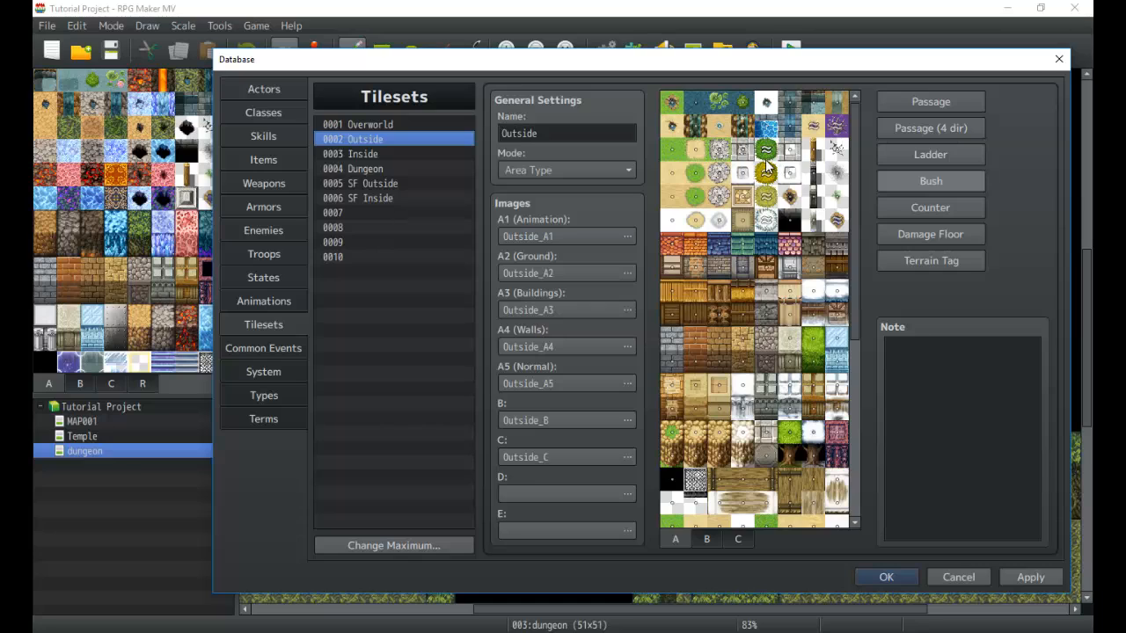
mouse_move(800, 204)
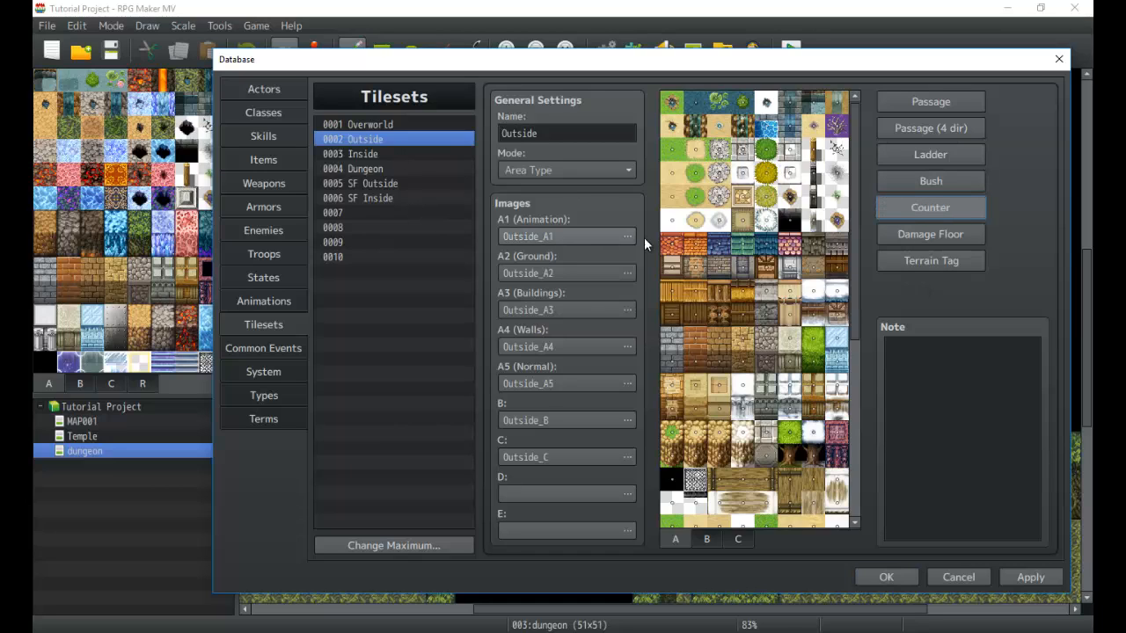
Switch to the Inside tileset with Counter mode still active.
left_click(362, 153)
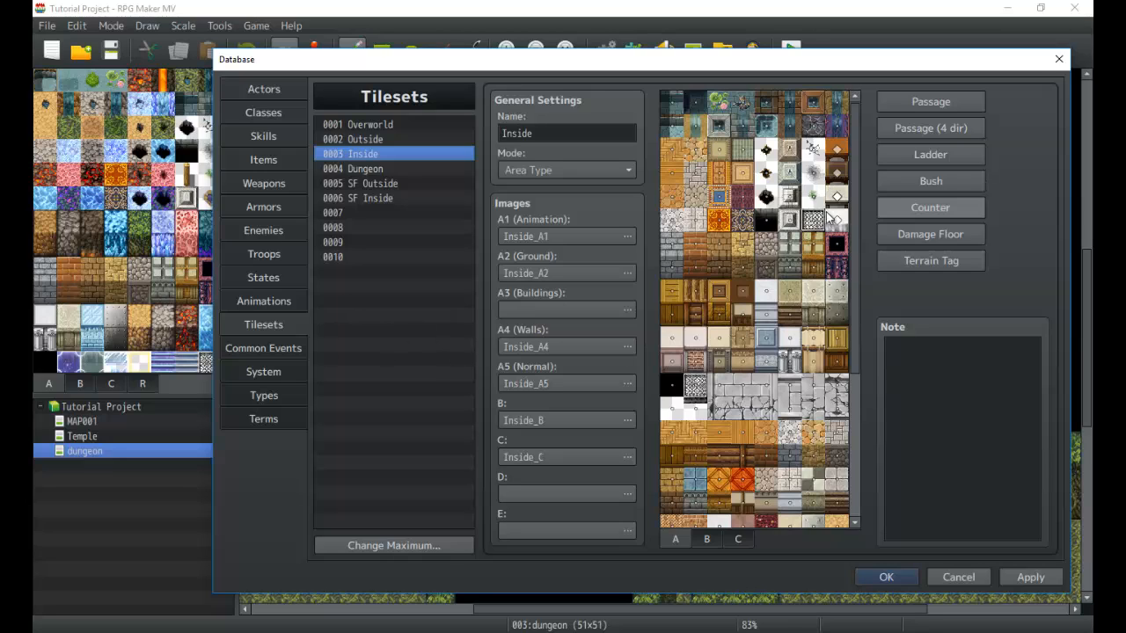
mouse_move(859, 476)
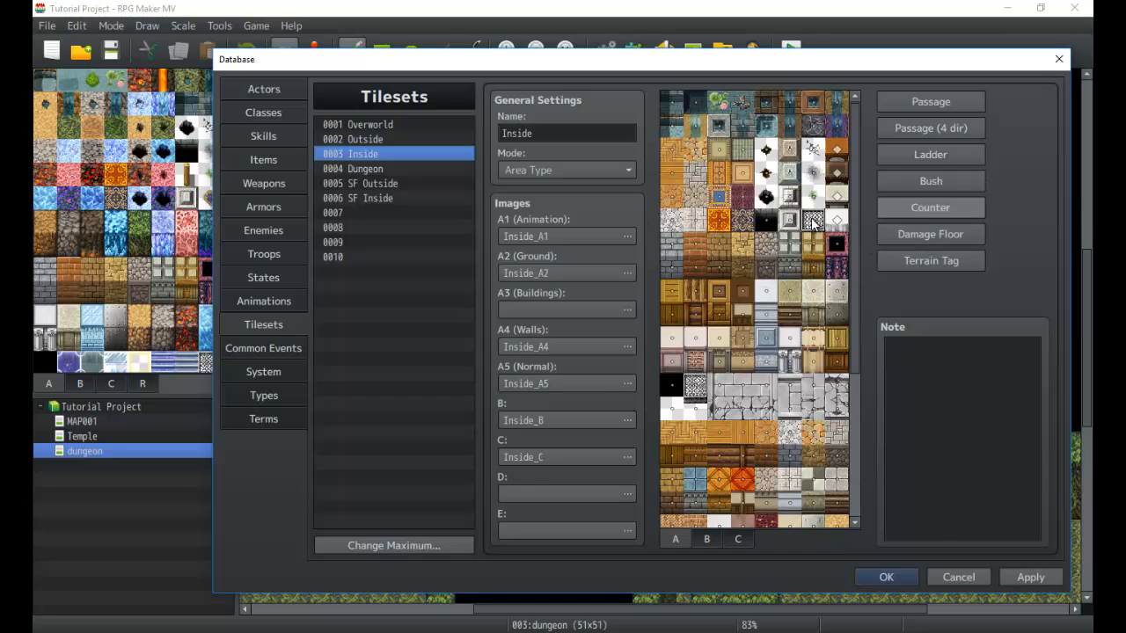
mouse_move(836, 222)
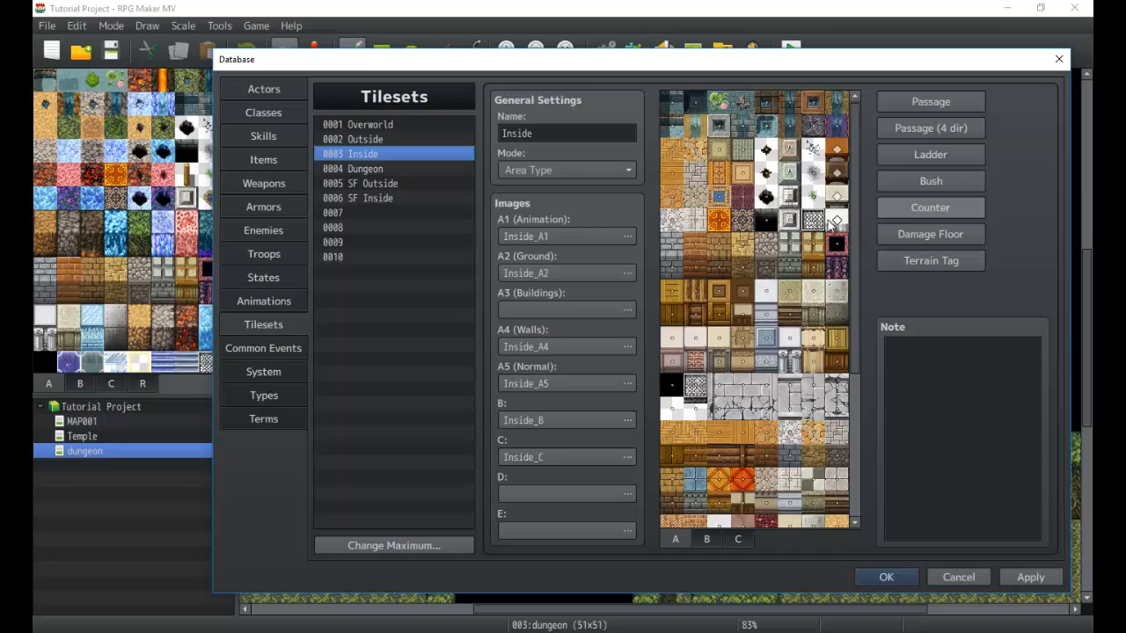
mouse_move(830, 225)
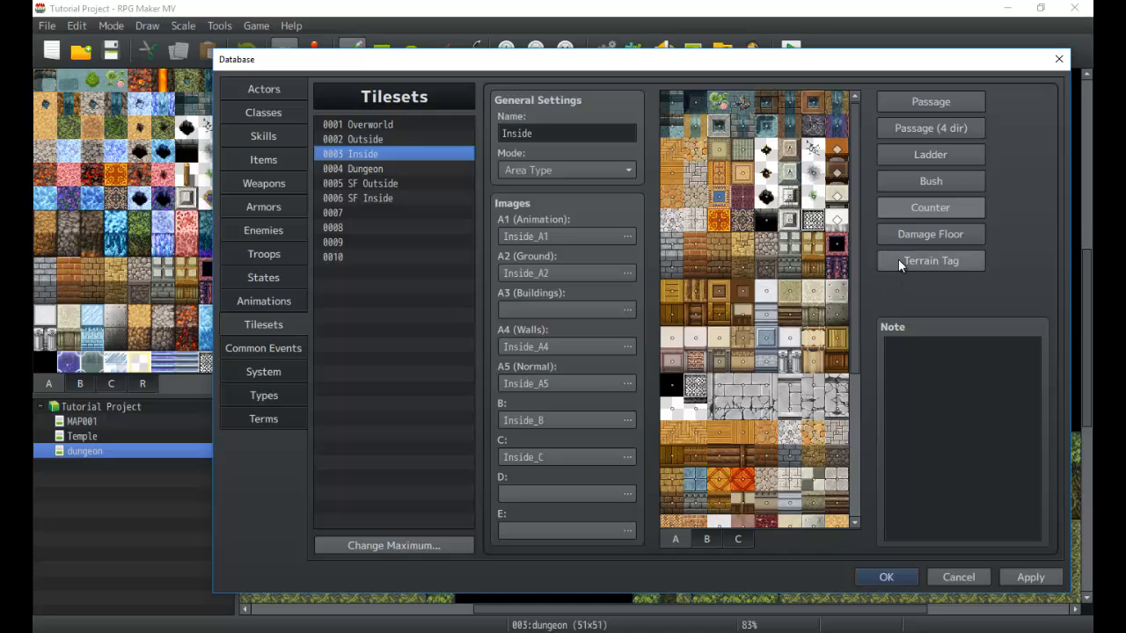
mouse_move(907, 229)
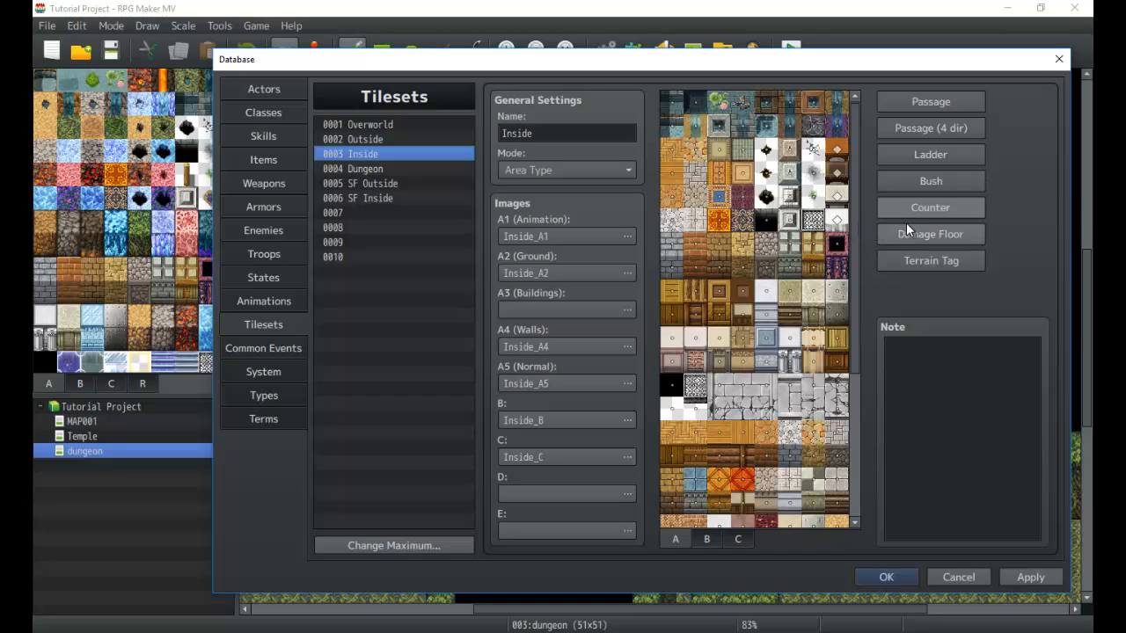
mouse_move(901, 247)
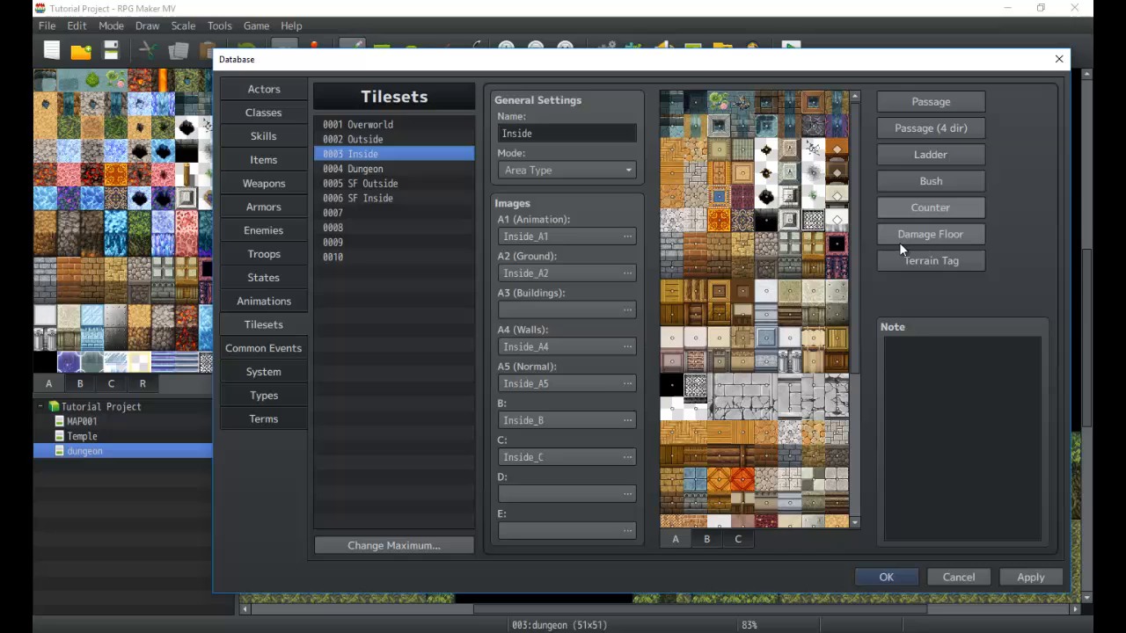
mouse_move(928, 234)
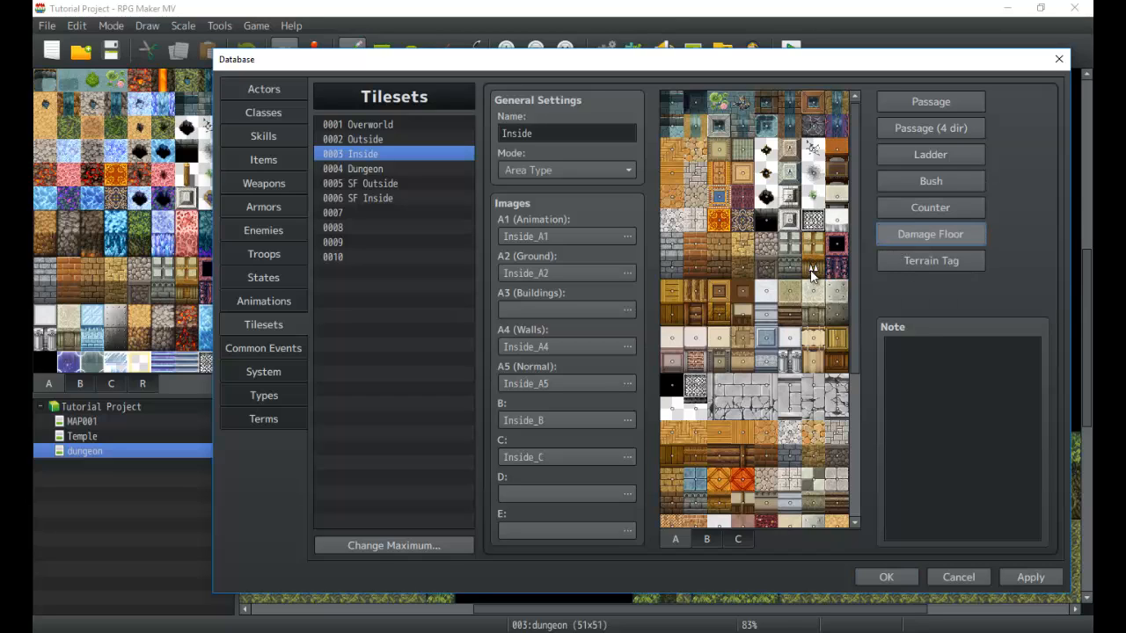
mouse_move(790, 279)
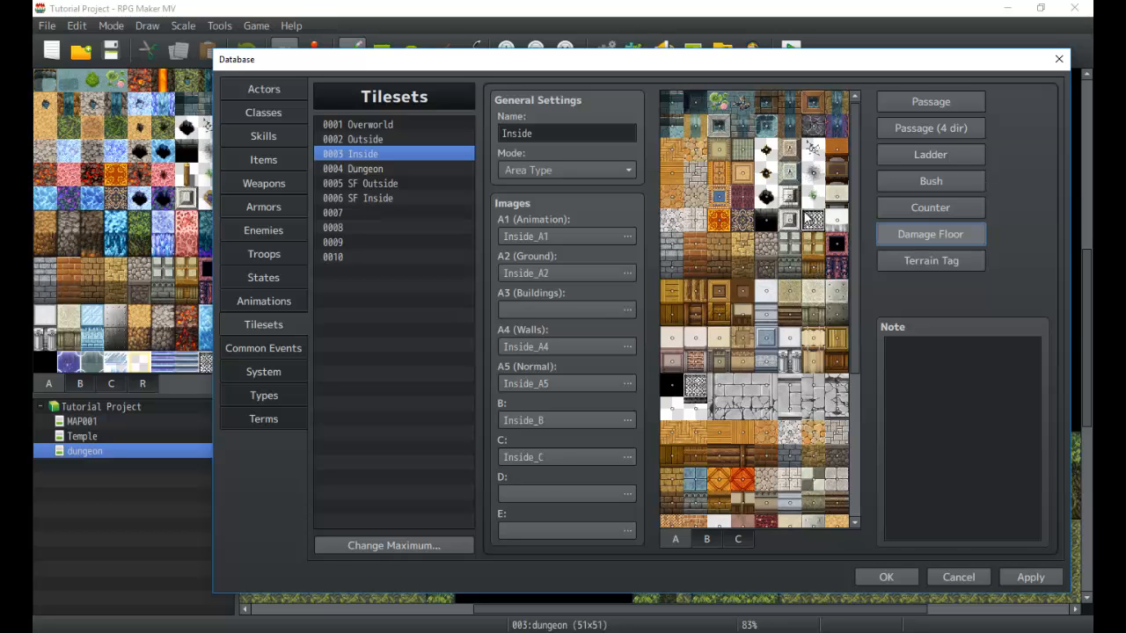
mouse_move(743, 343)
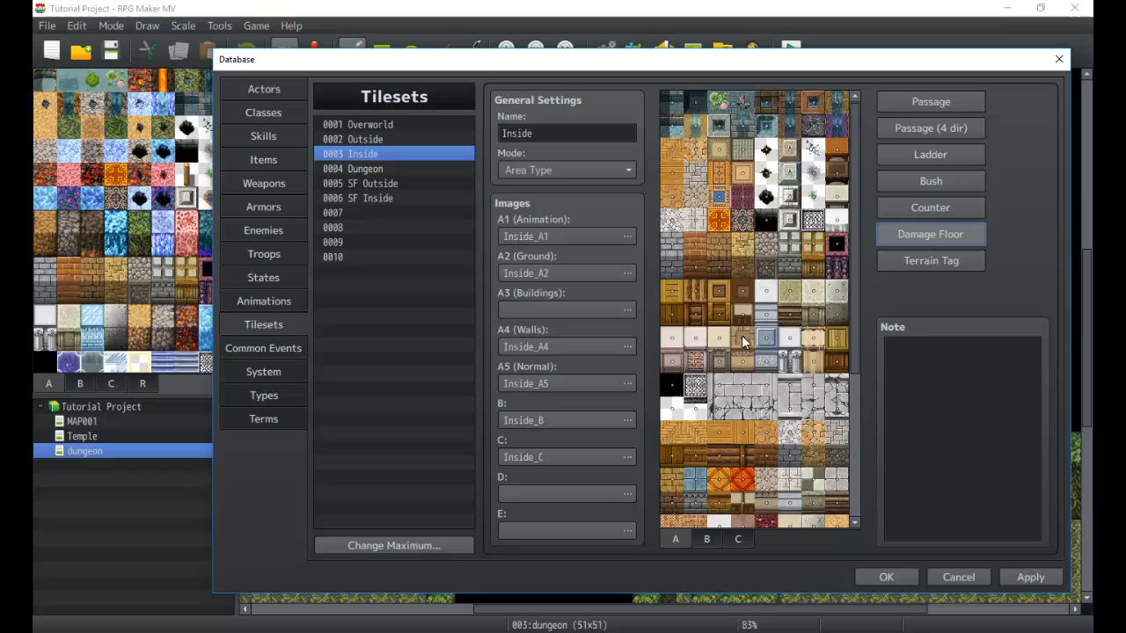
Select the Dungeon tileset and scroll through its tile palette.
left_click(361, 169)
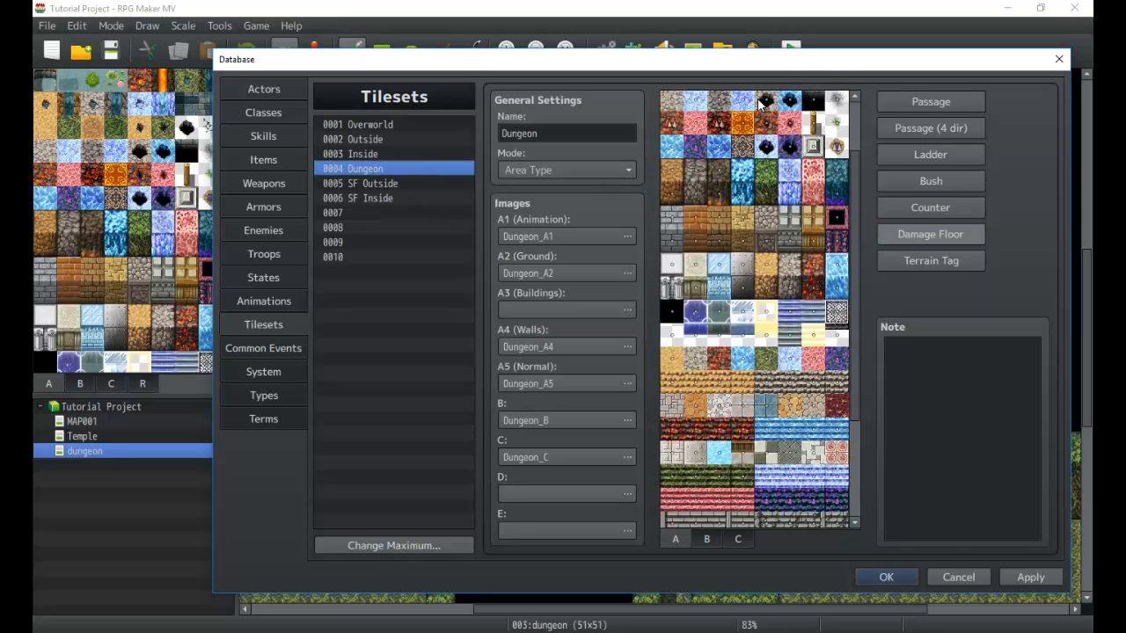
mouse_move(796, 280)
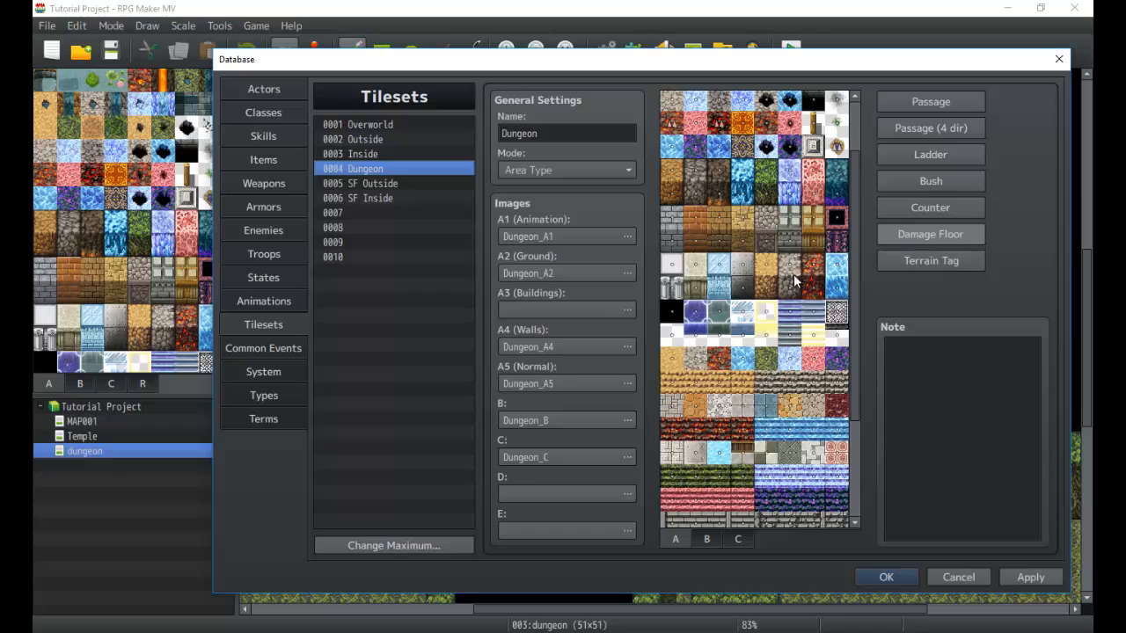
scroll("down", 3)
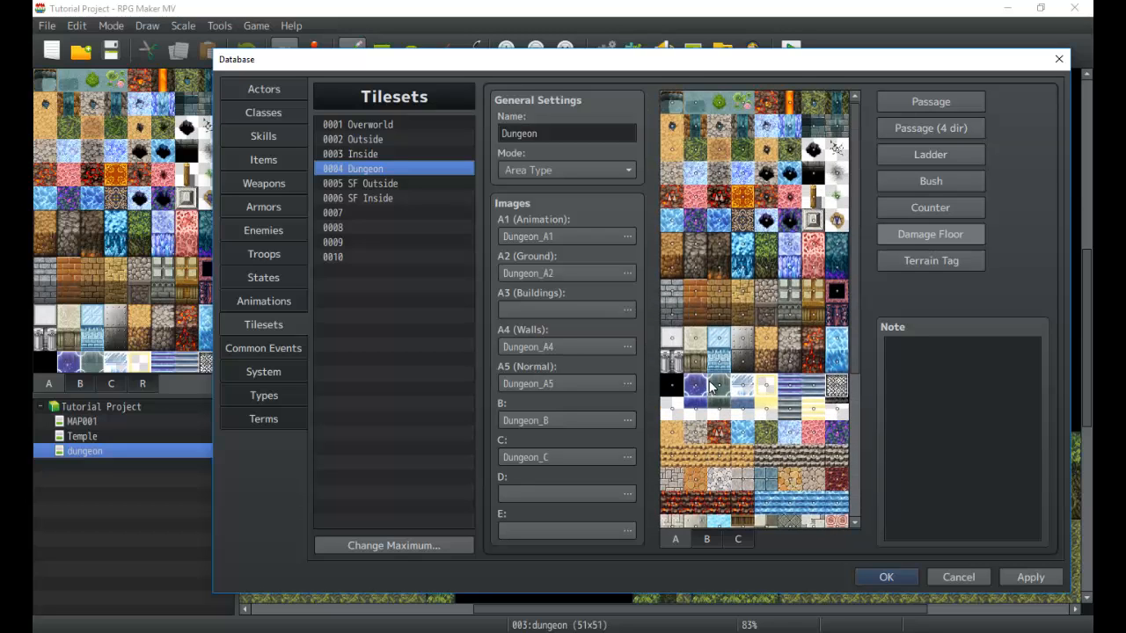
scroll("down", 3)
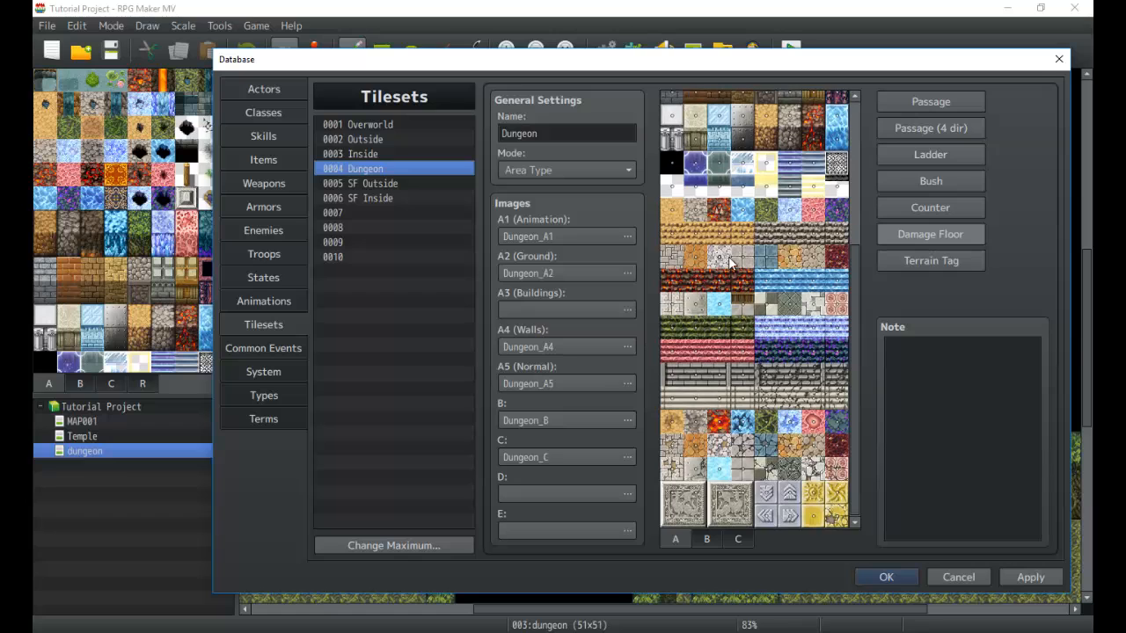
scroll("up", 3)
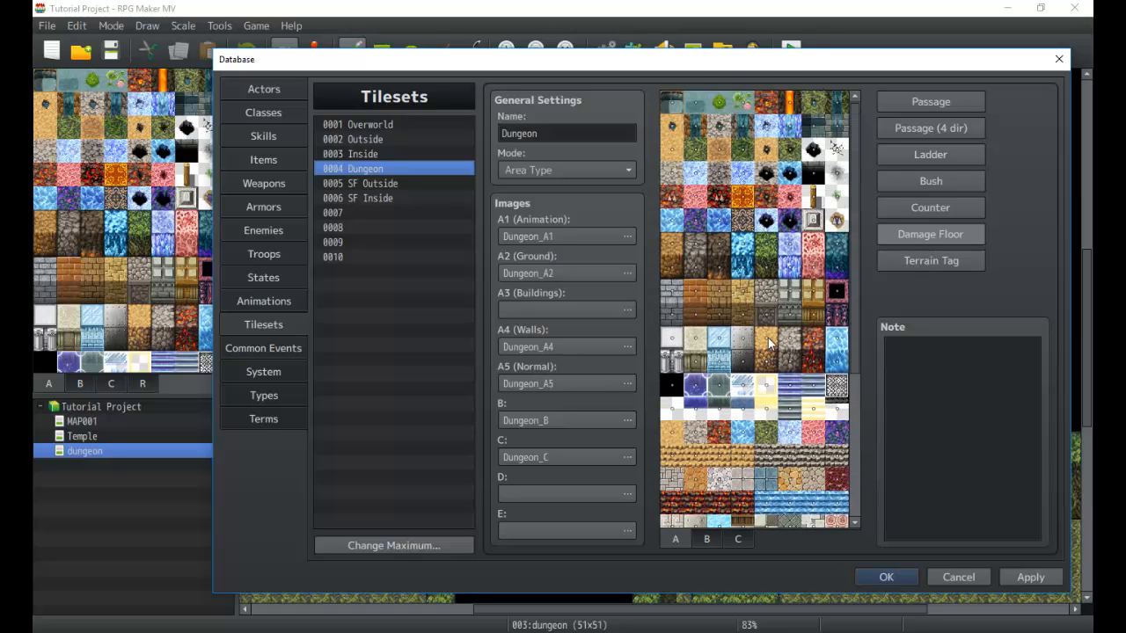
Cycle through the Inside, Outside and Dungeon tilesets, ending on Outside.
left_click(362, 155)
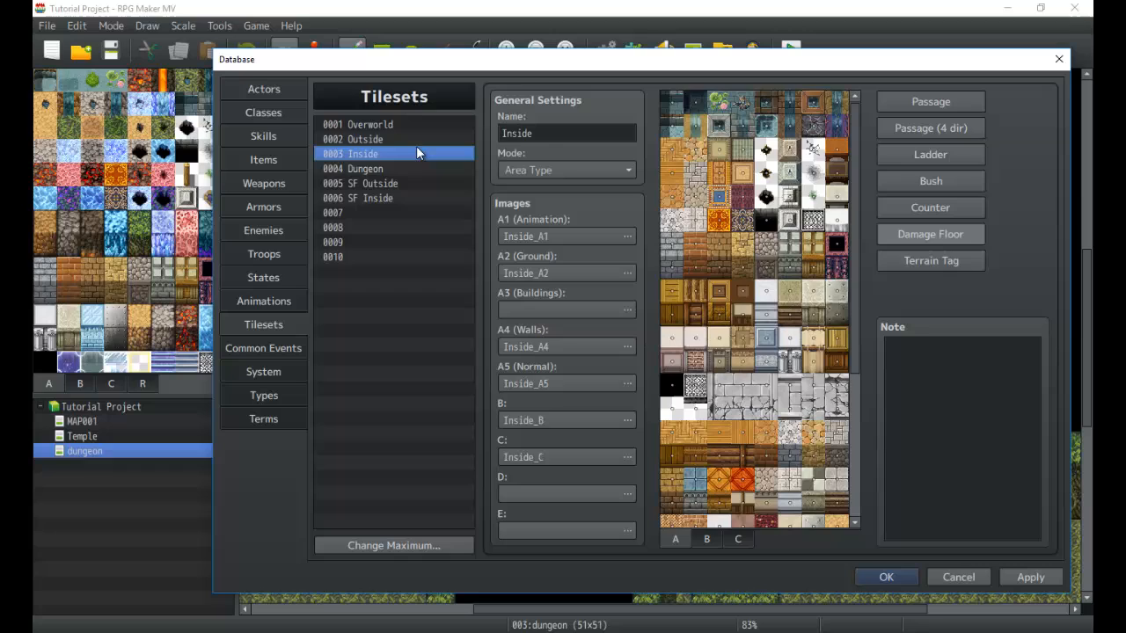
left_click(364, 139)
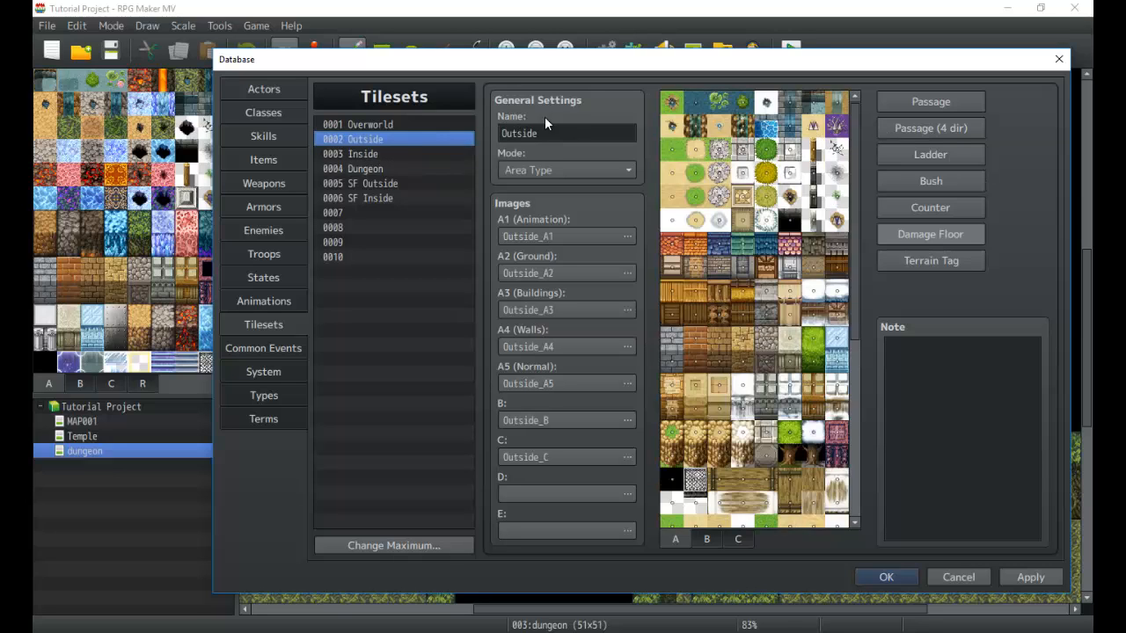
mouse_move(813, 318)
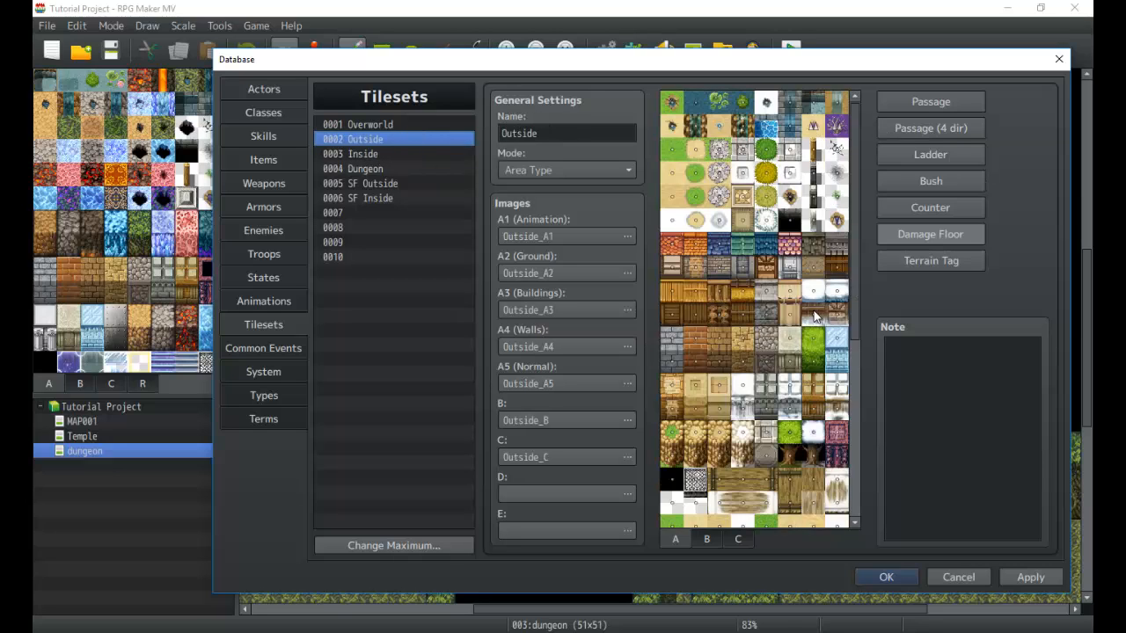
left_click(361, 155)
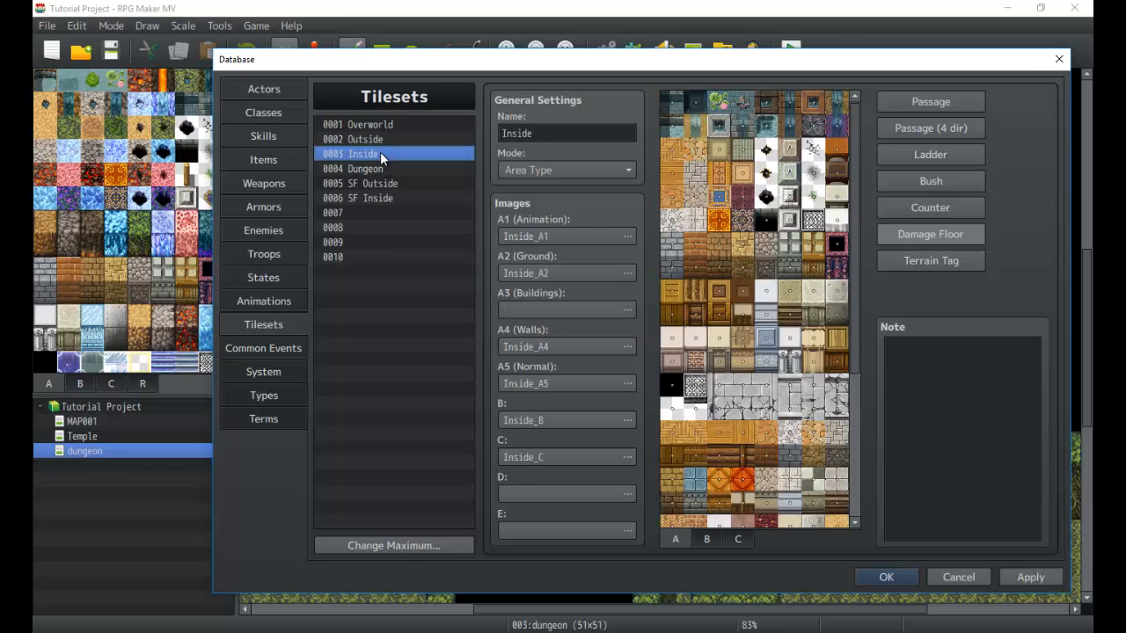
left_click(365, 169)
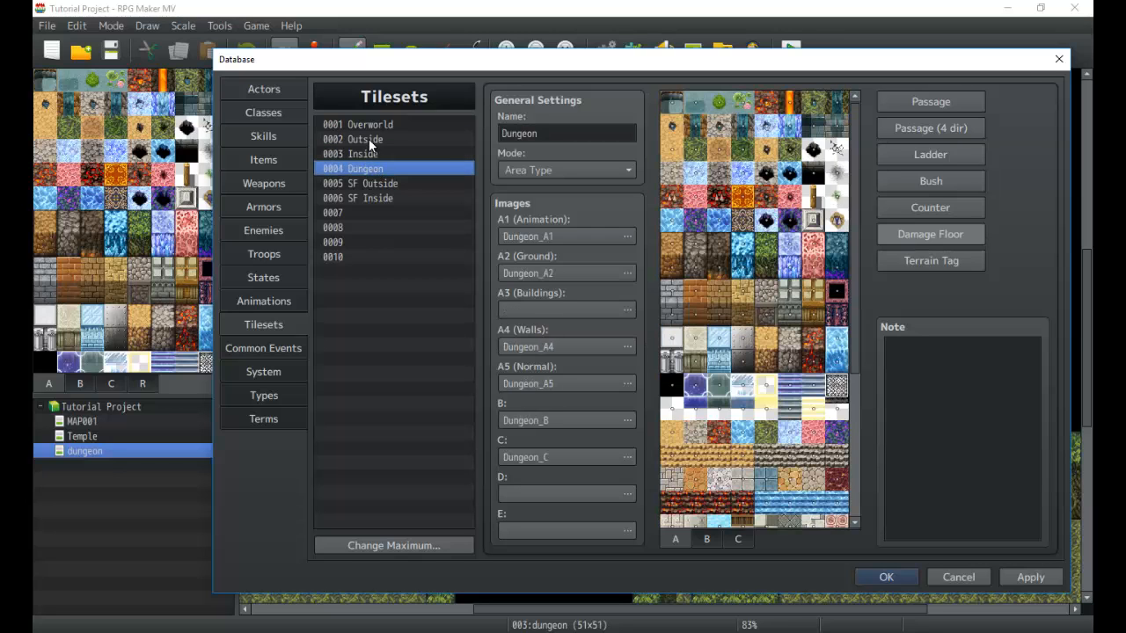
left_click(363, 139)
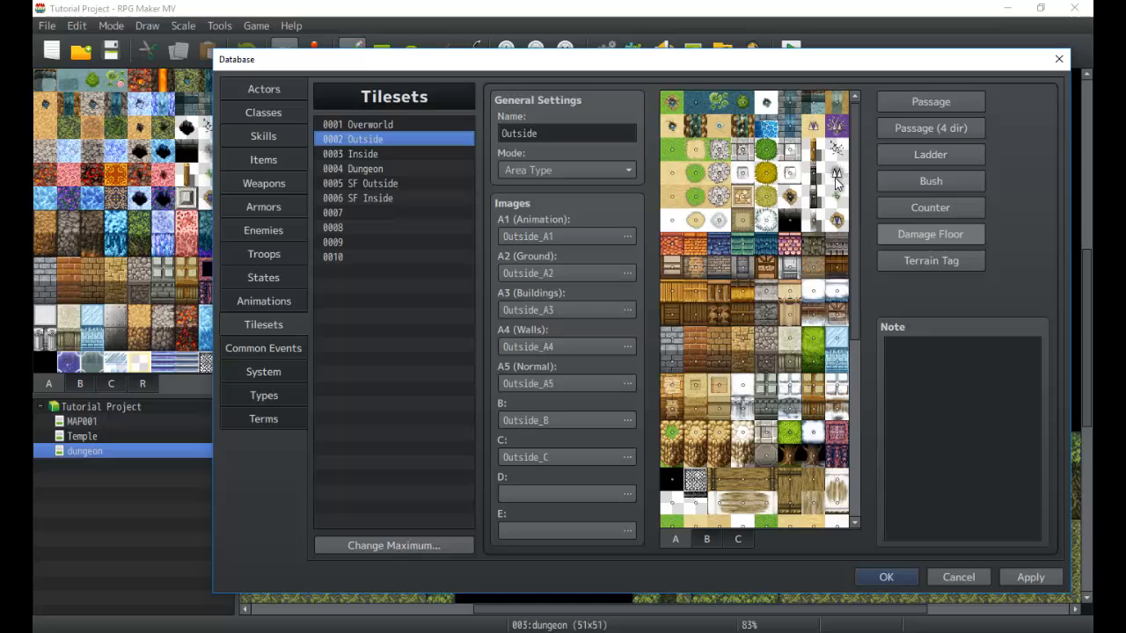
mouse_move(843, 227)
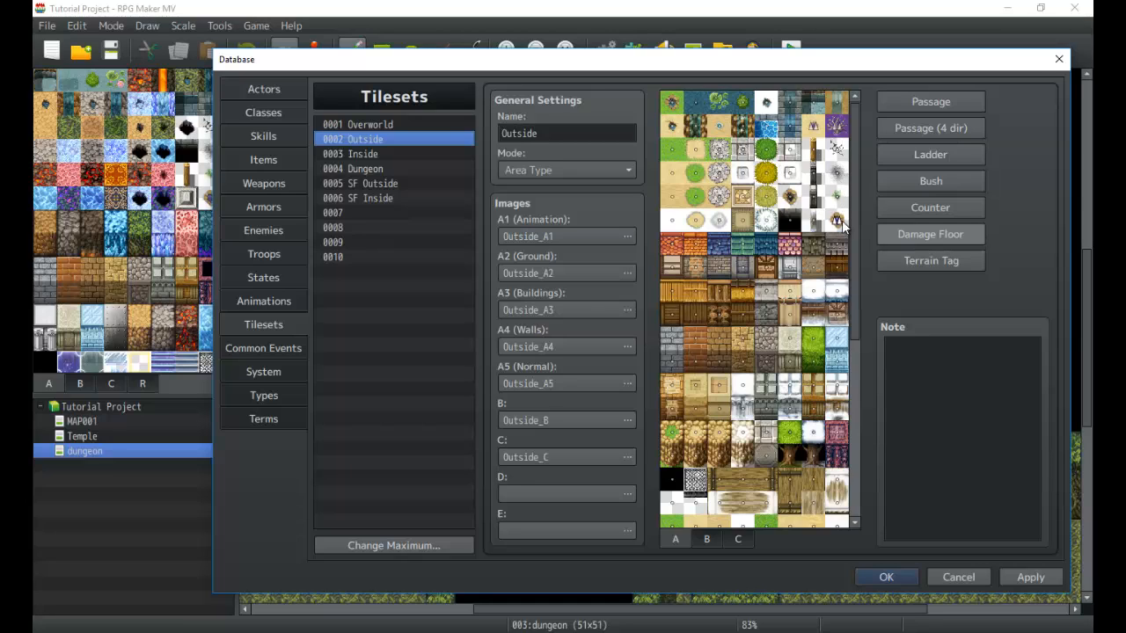
mouse_move(860, 239)
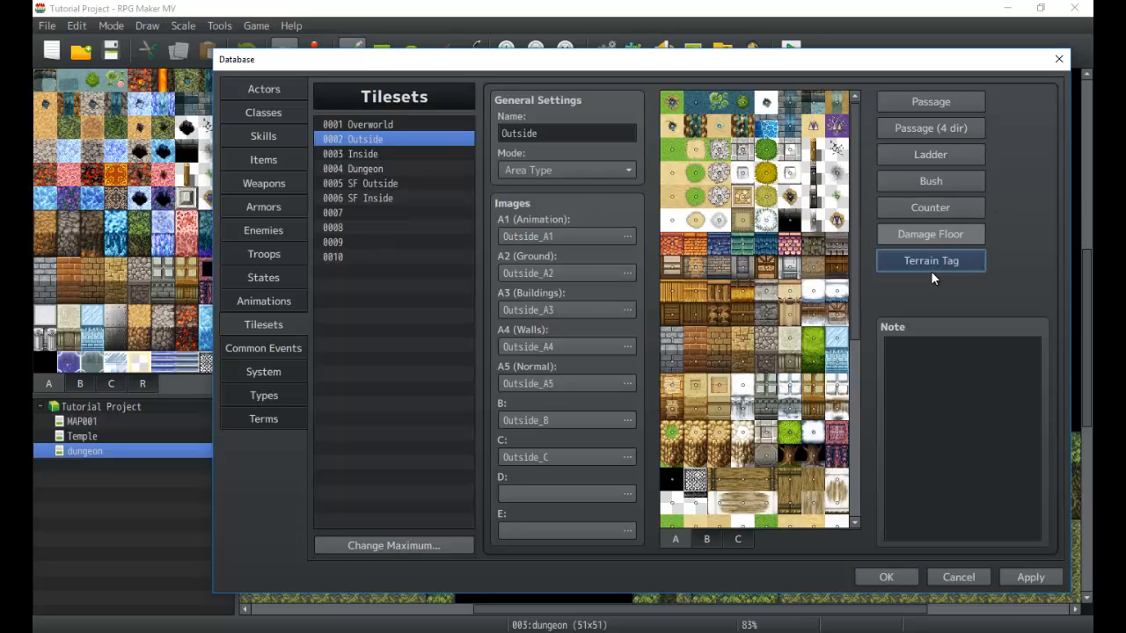
Switch to Terrain Tag mode and browse the Outside tileset's tag numbers across its image sheets.
left_click(929, 260)
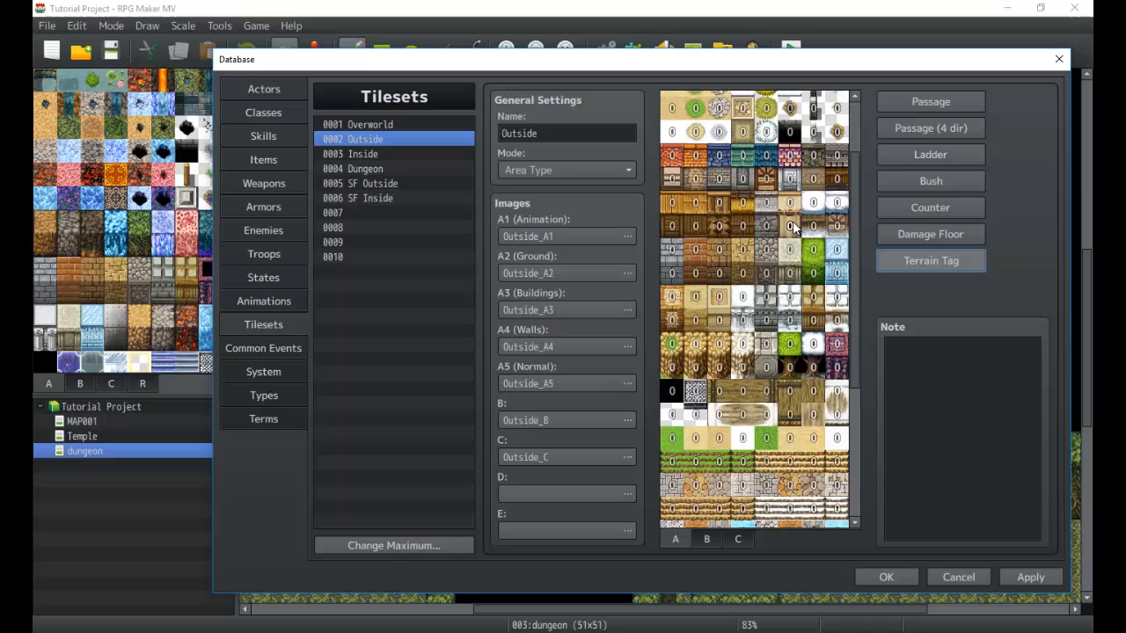
scroll("down", 3)
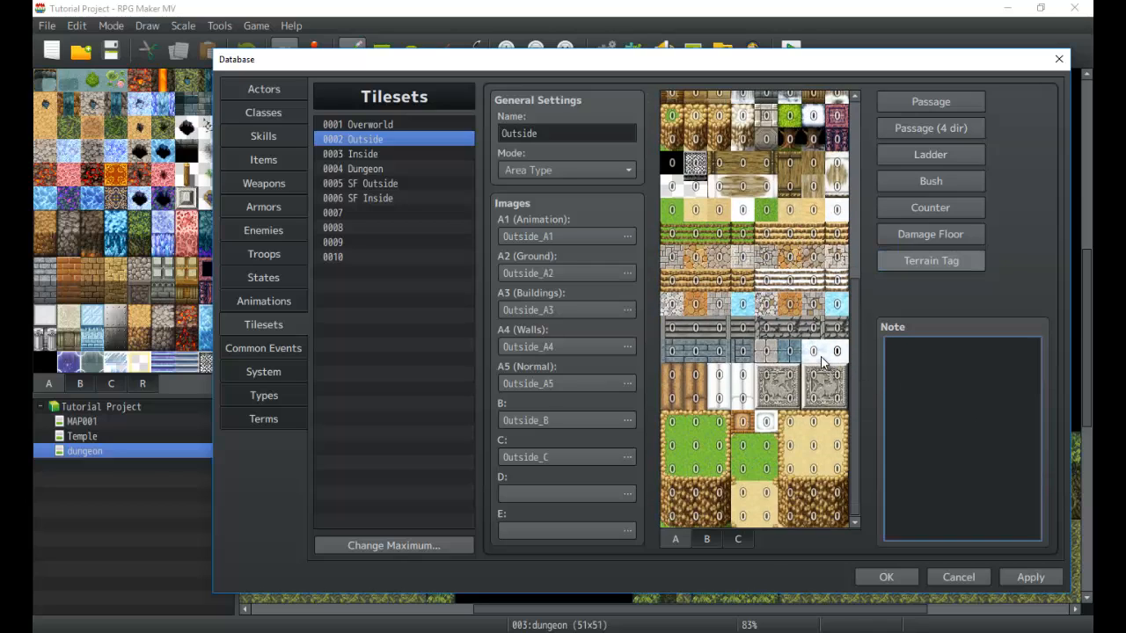
mouse_move(782, 334)
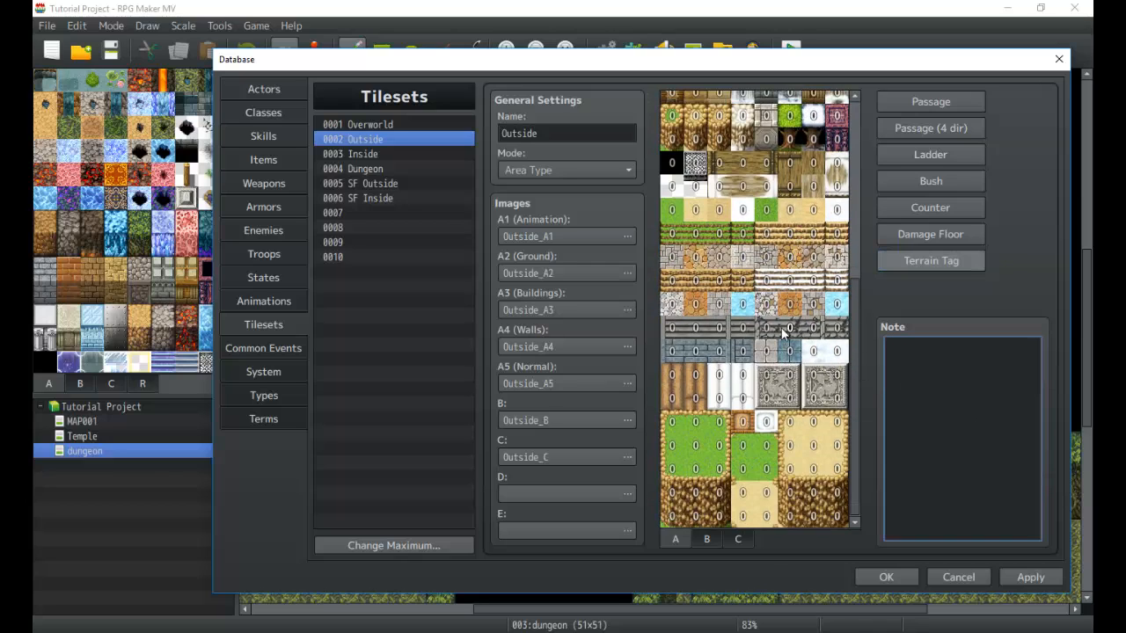
scroll("up", 3)
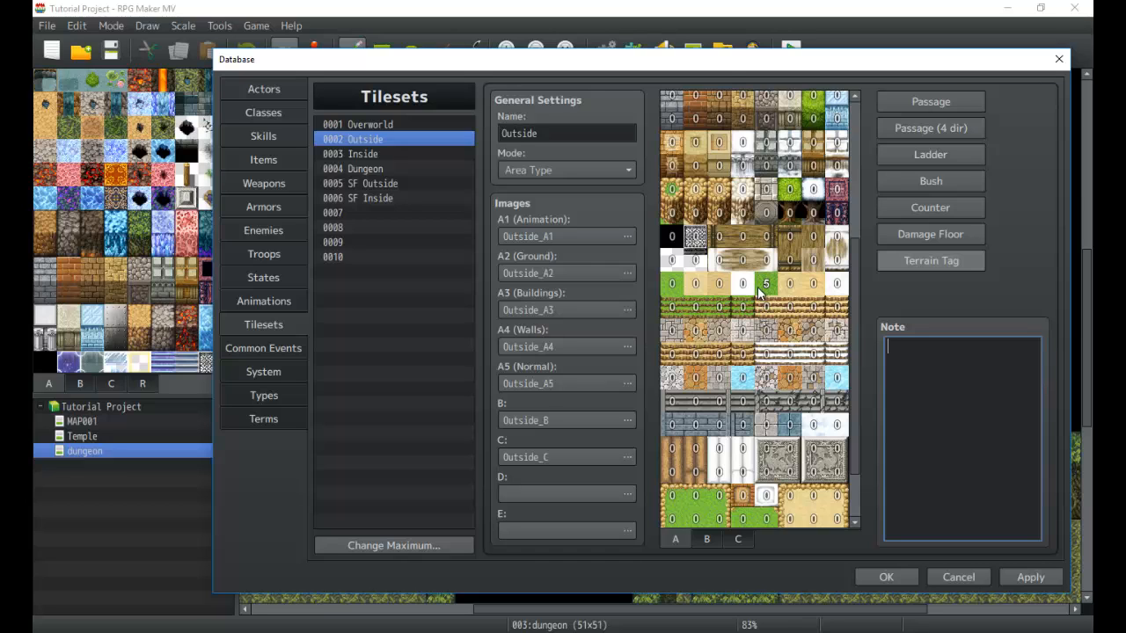
scroll("down", 3)
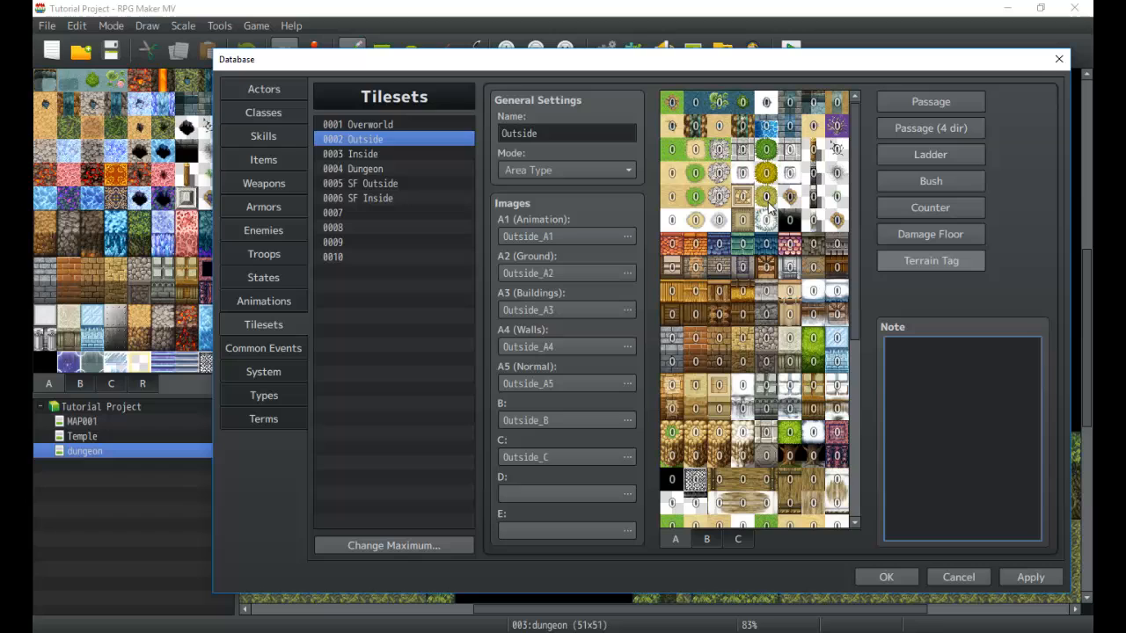
mouse_move(809, 221)
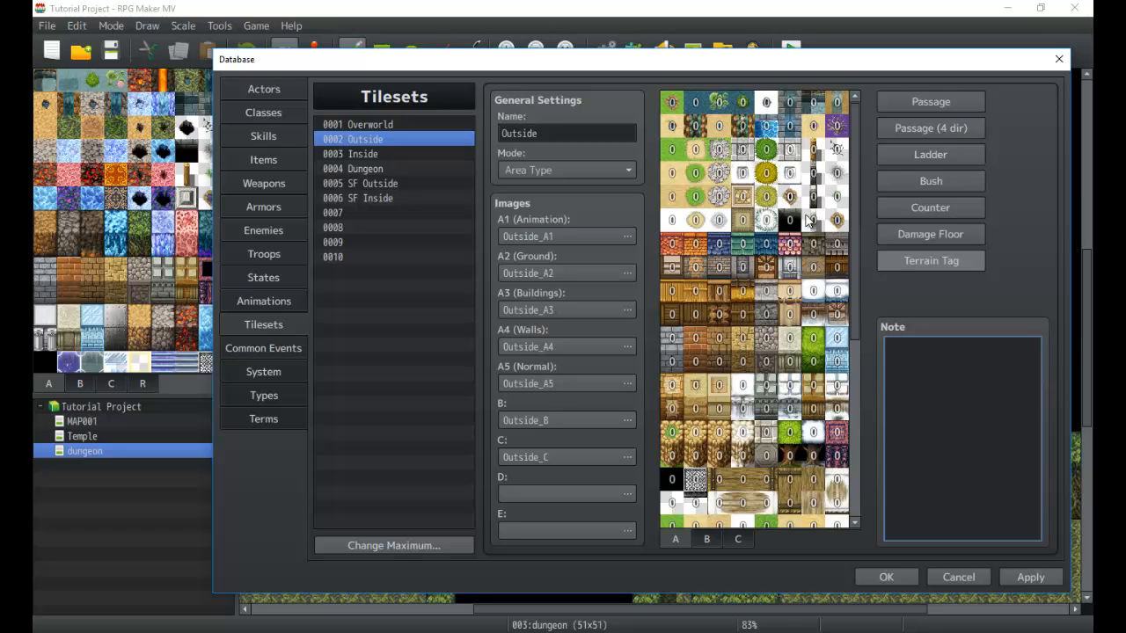
scroll("down", 3)
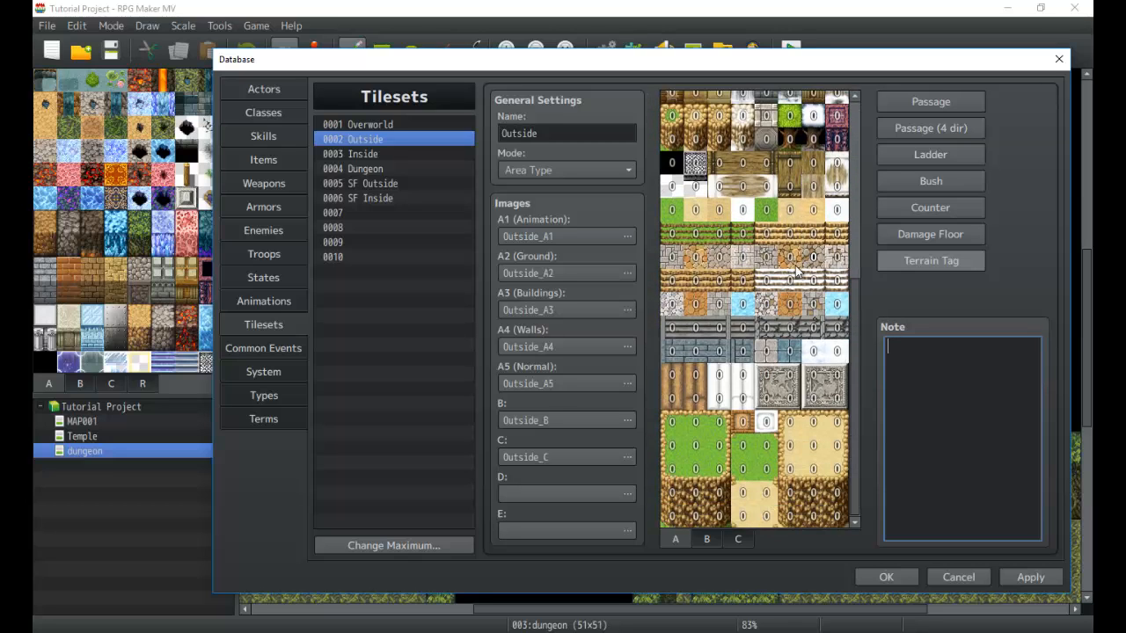
mouse_move(755, 420)
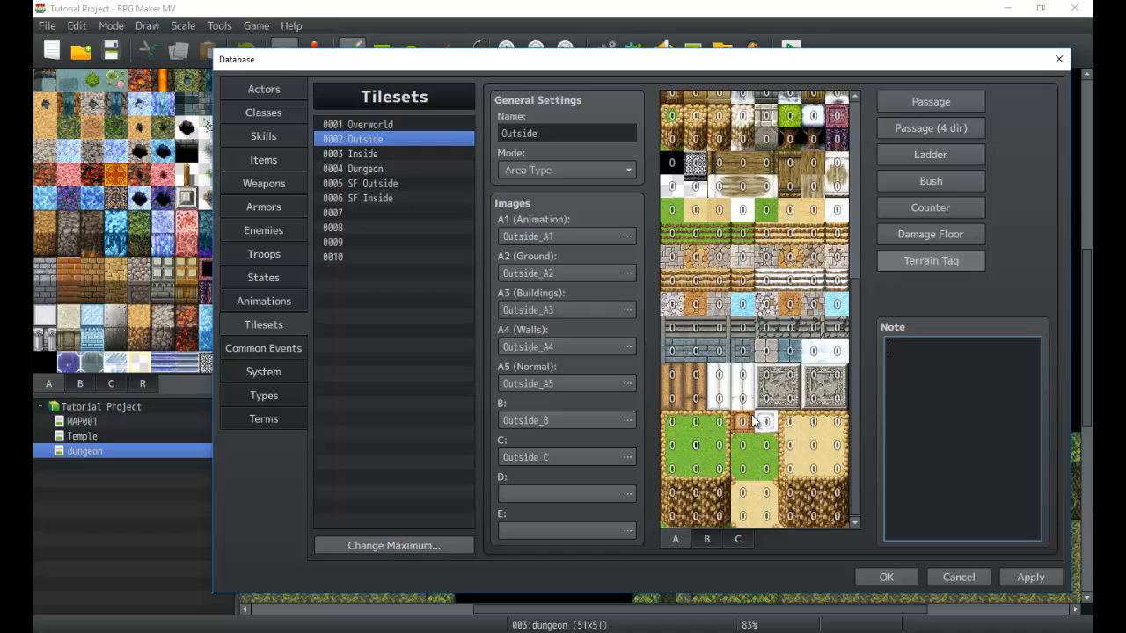
mouse_move(753, 517)
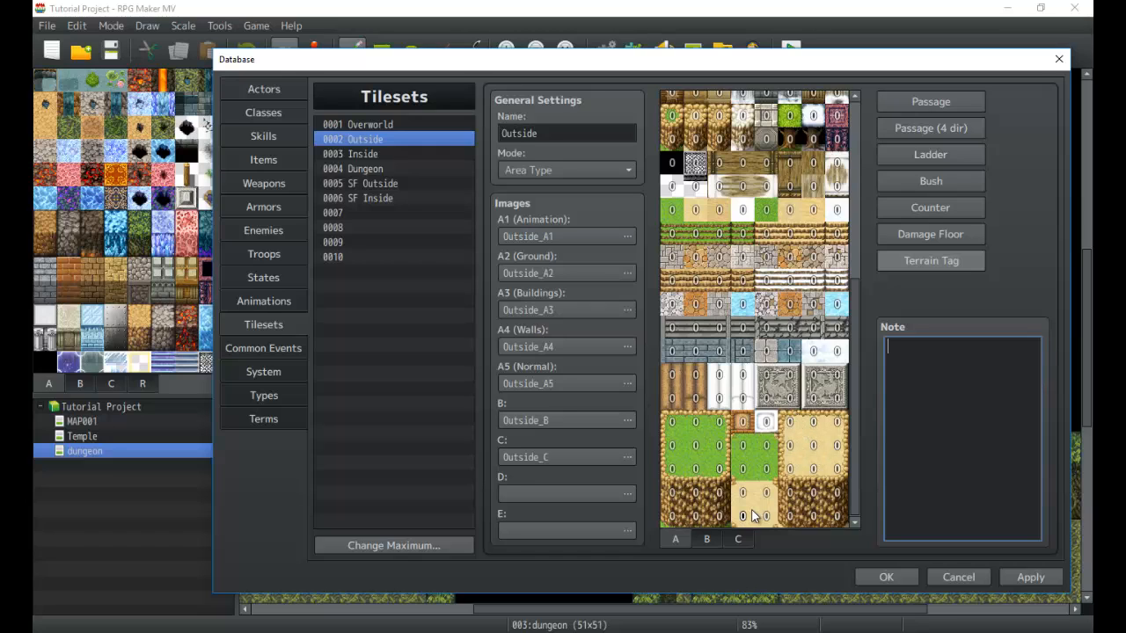
mouse_move(737, 514)
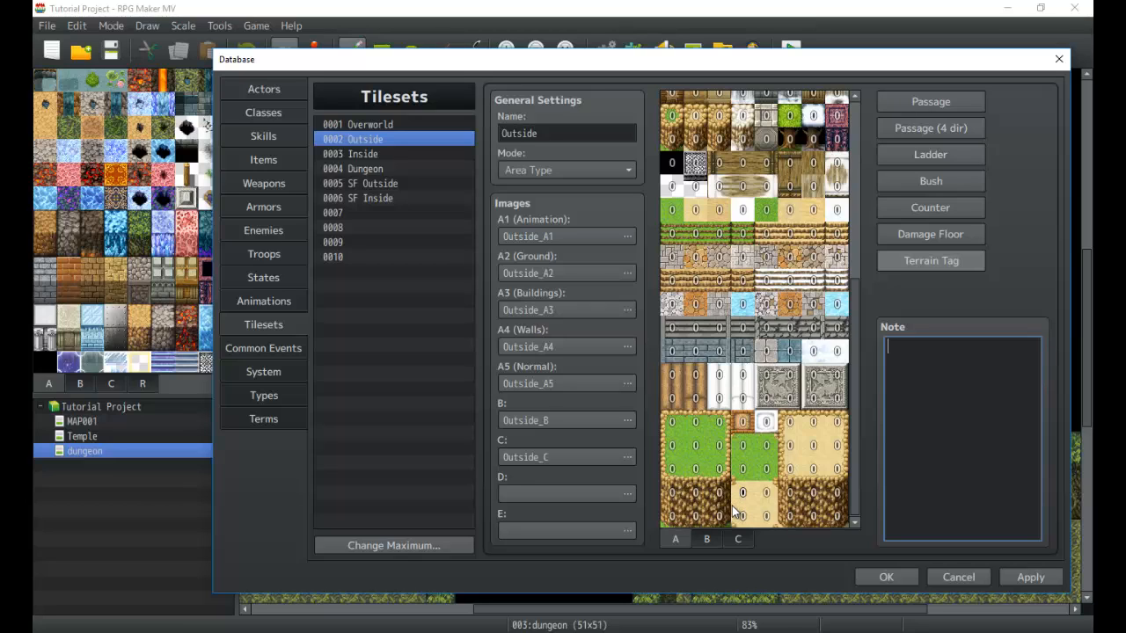
mouse_move(825, 430)
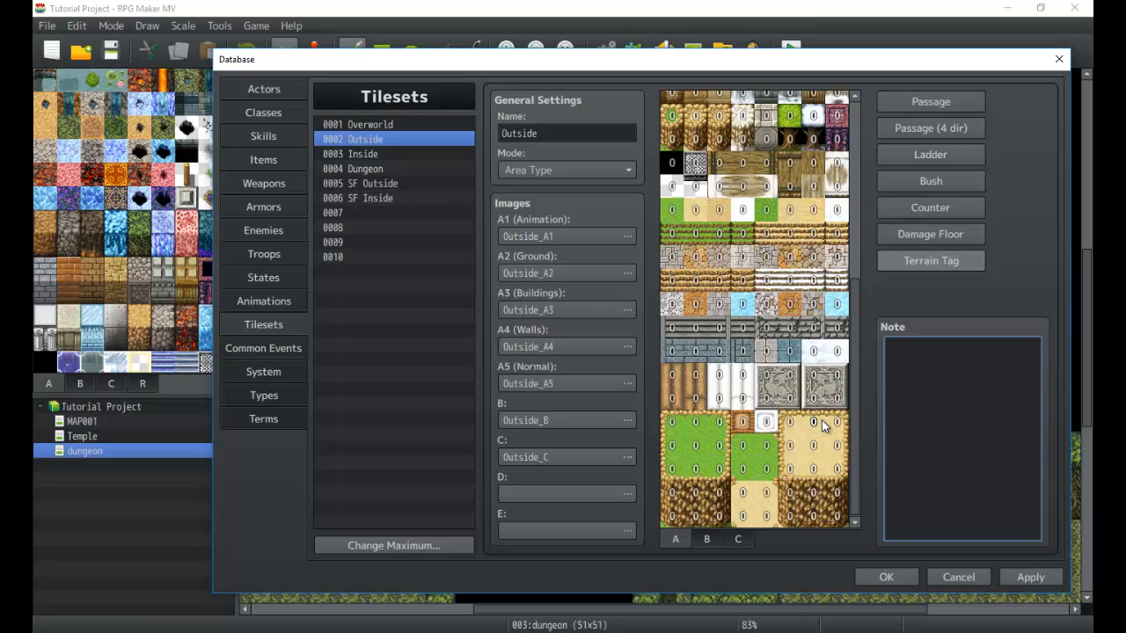
mouse_move(807, 433)
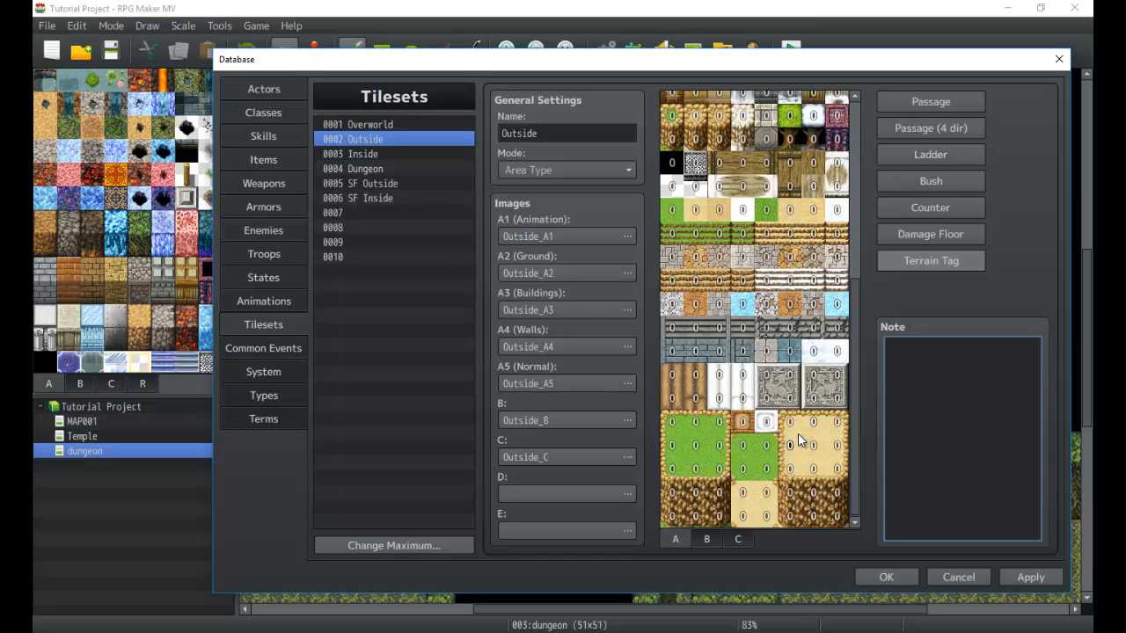
mouse_move(704, 466)
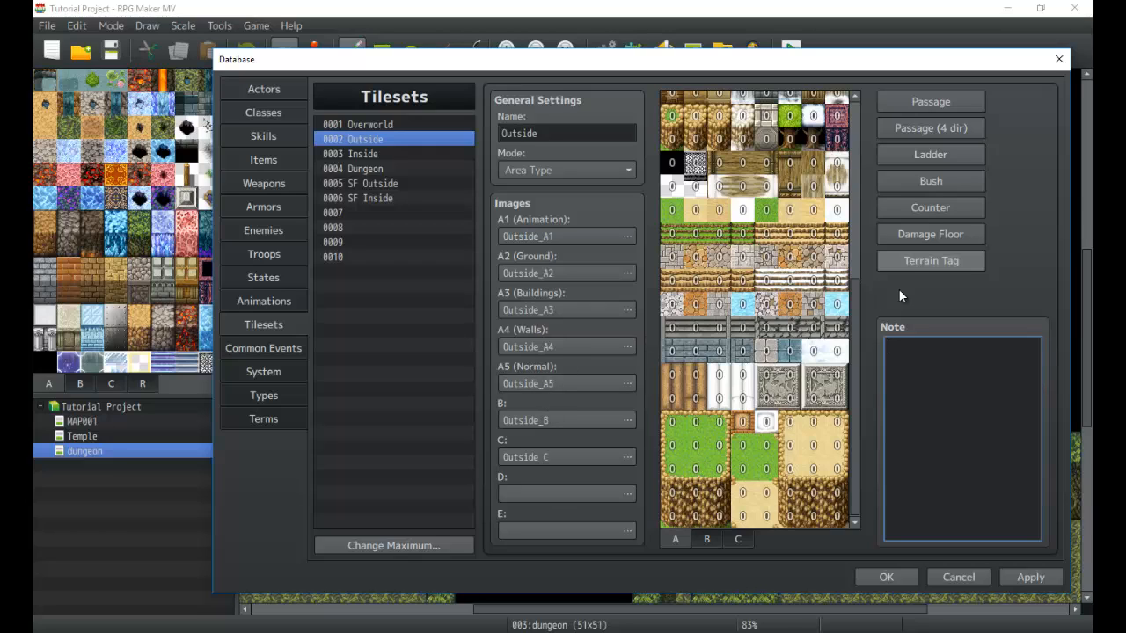
mouse_move(897, 572)
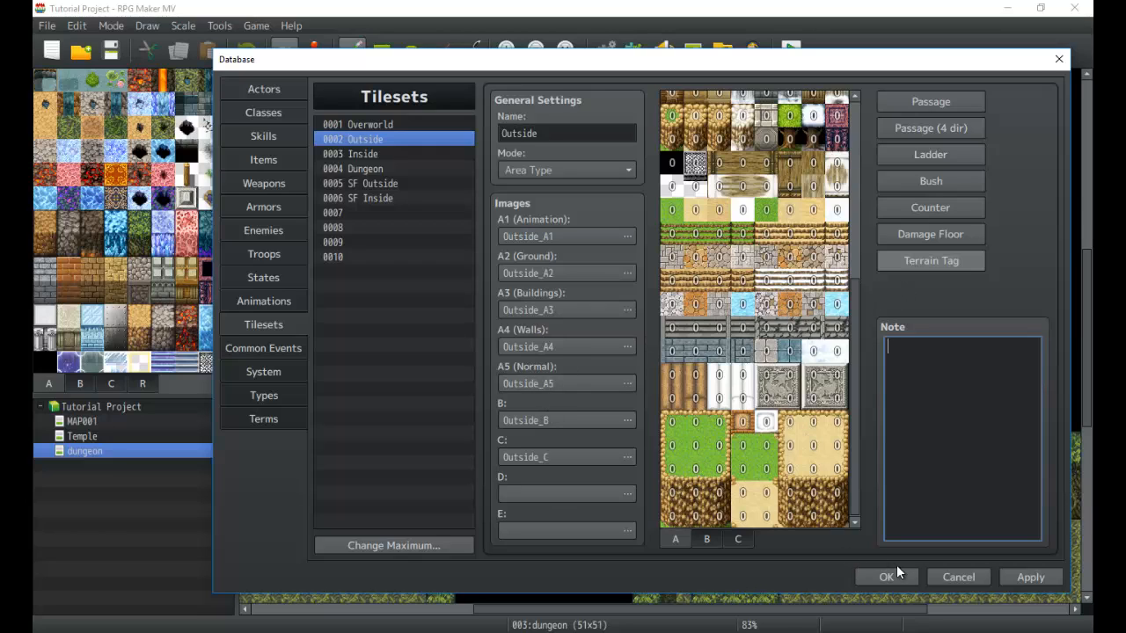
mouse_move(268, 355)
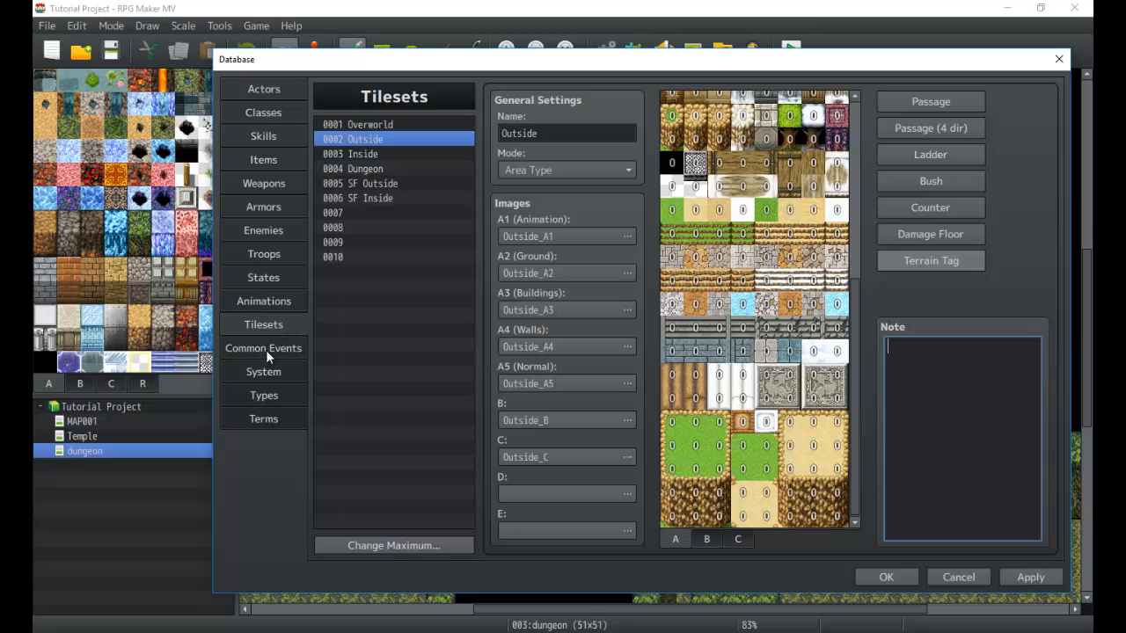
mouse_move(285, 369)
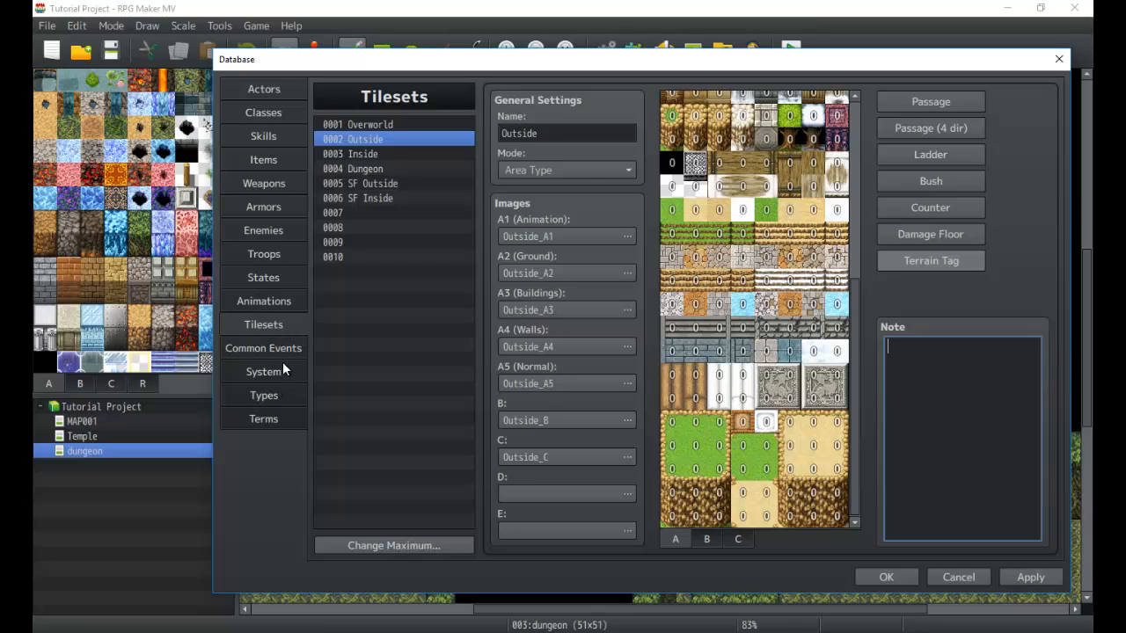
mouse_move(264, 371)
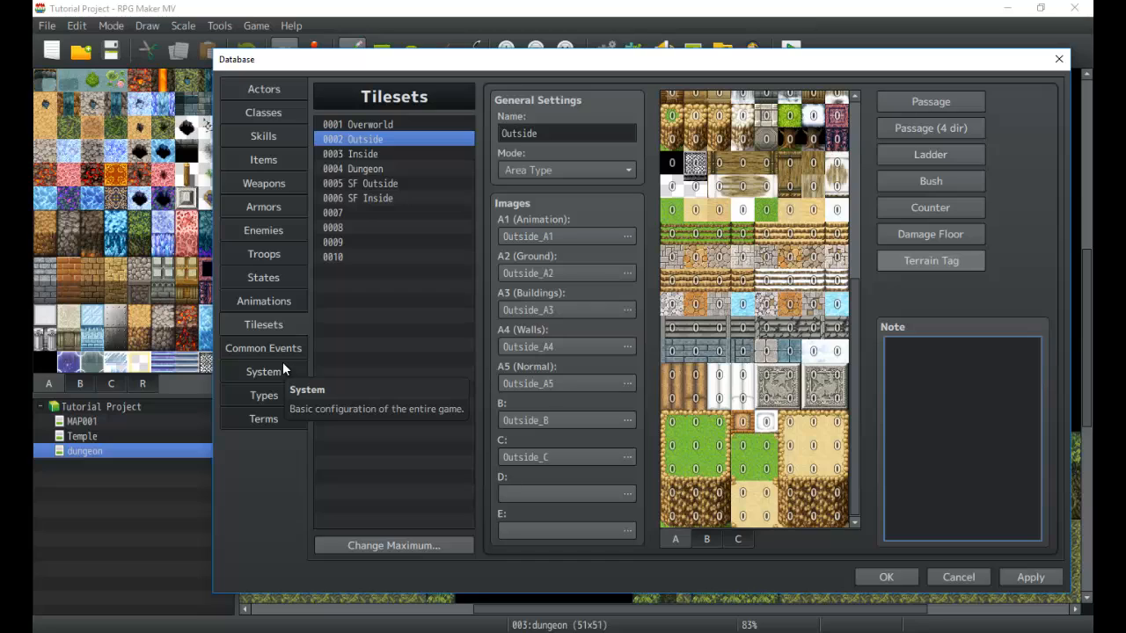
left_click(961, 352)
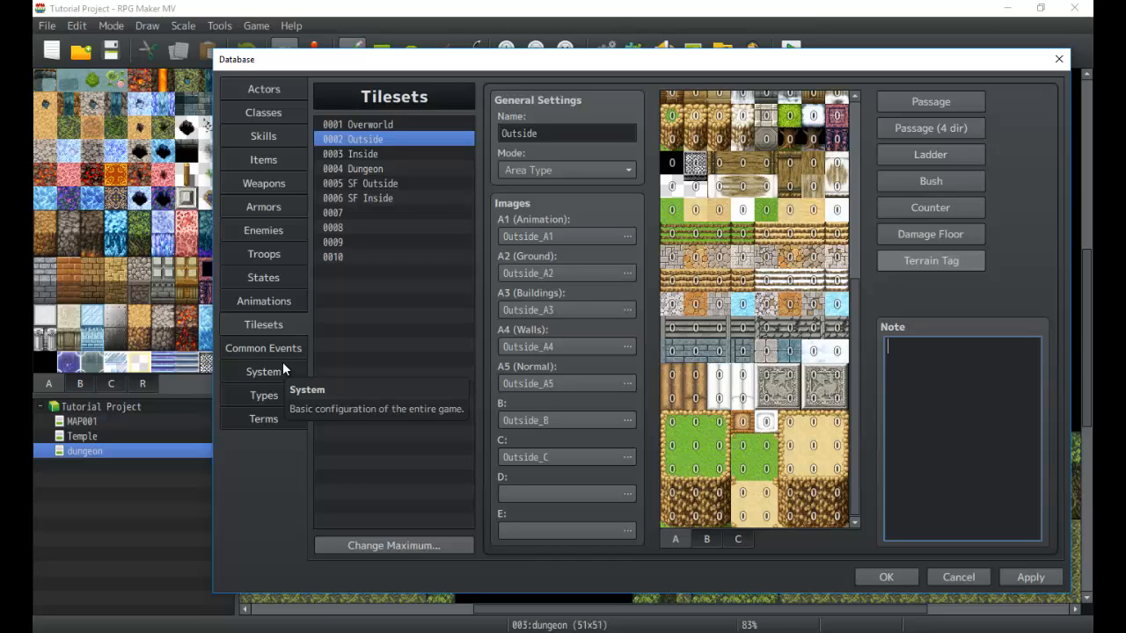